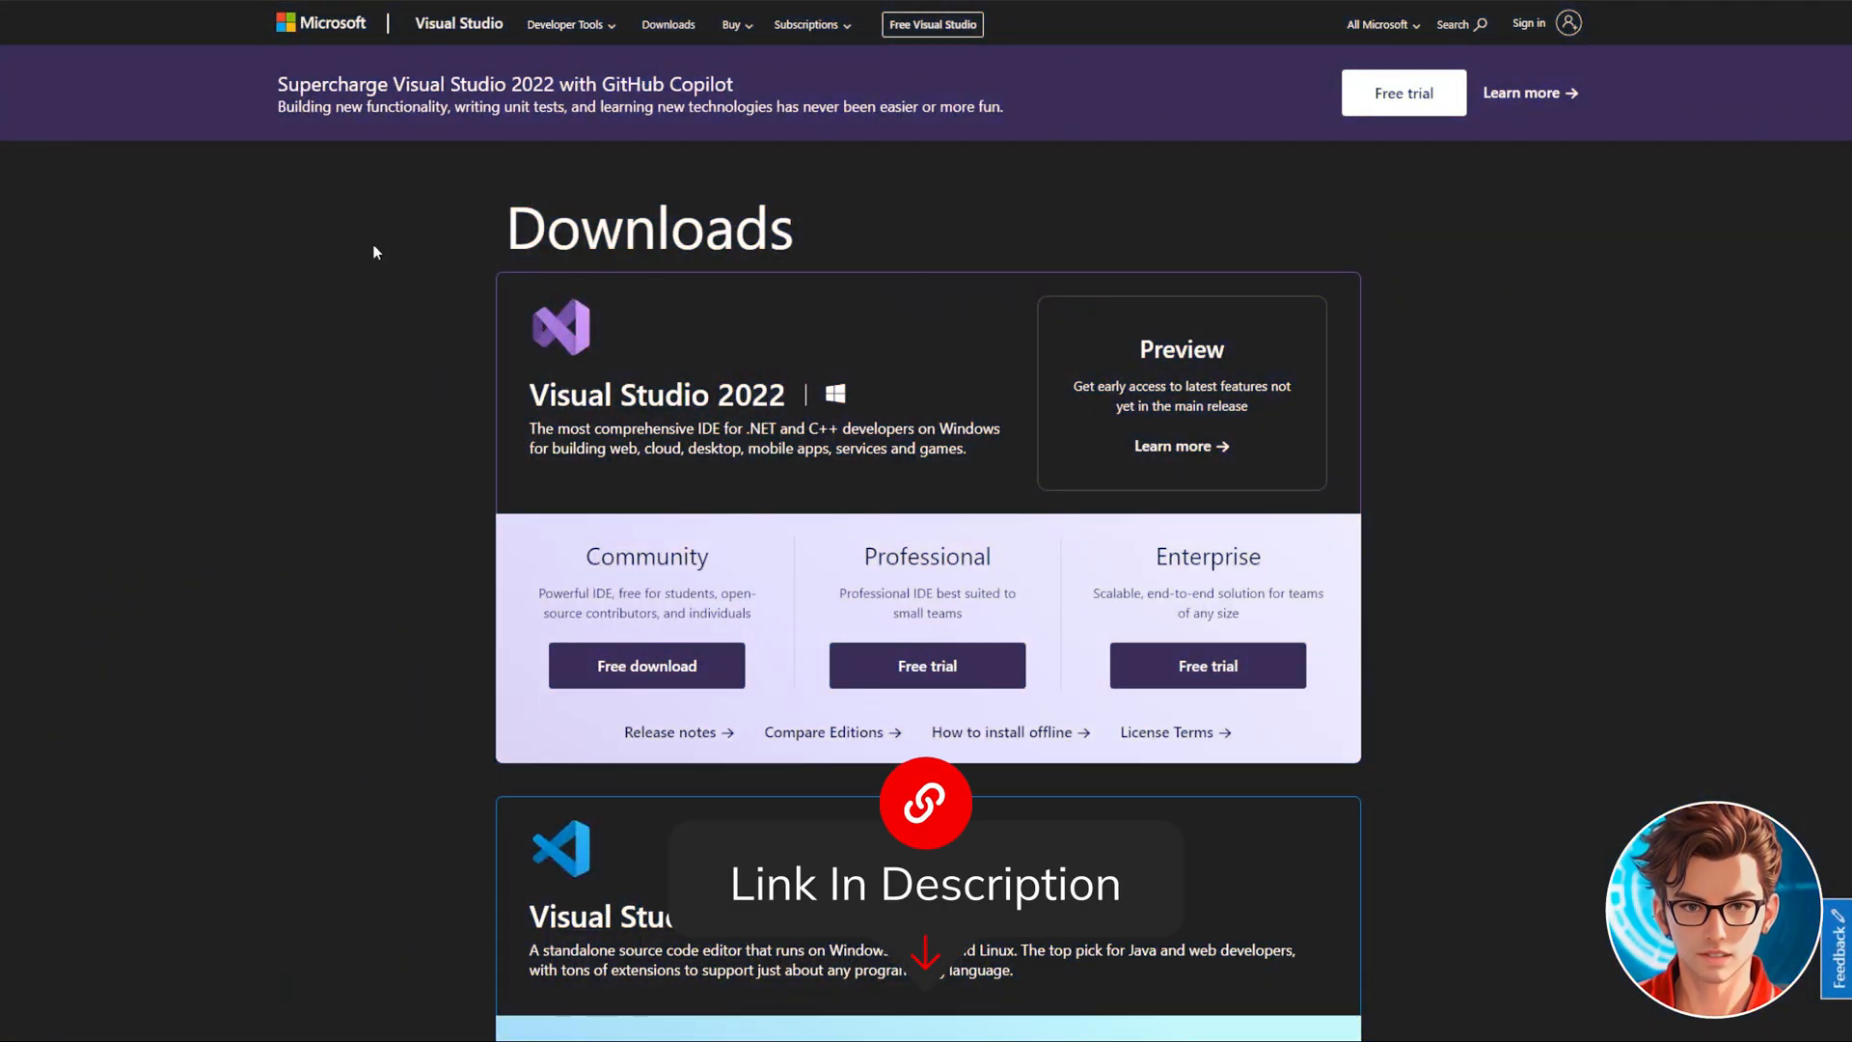
mouse_move(647, 666)
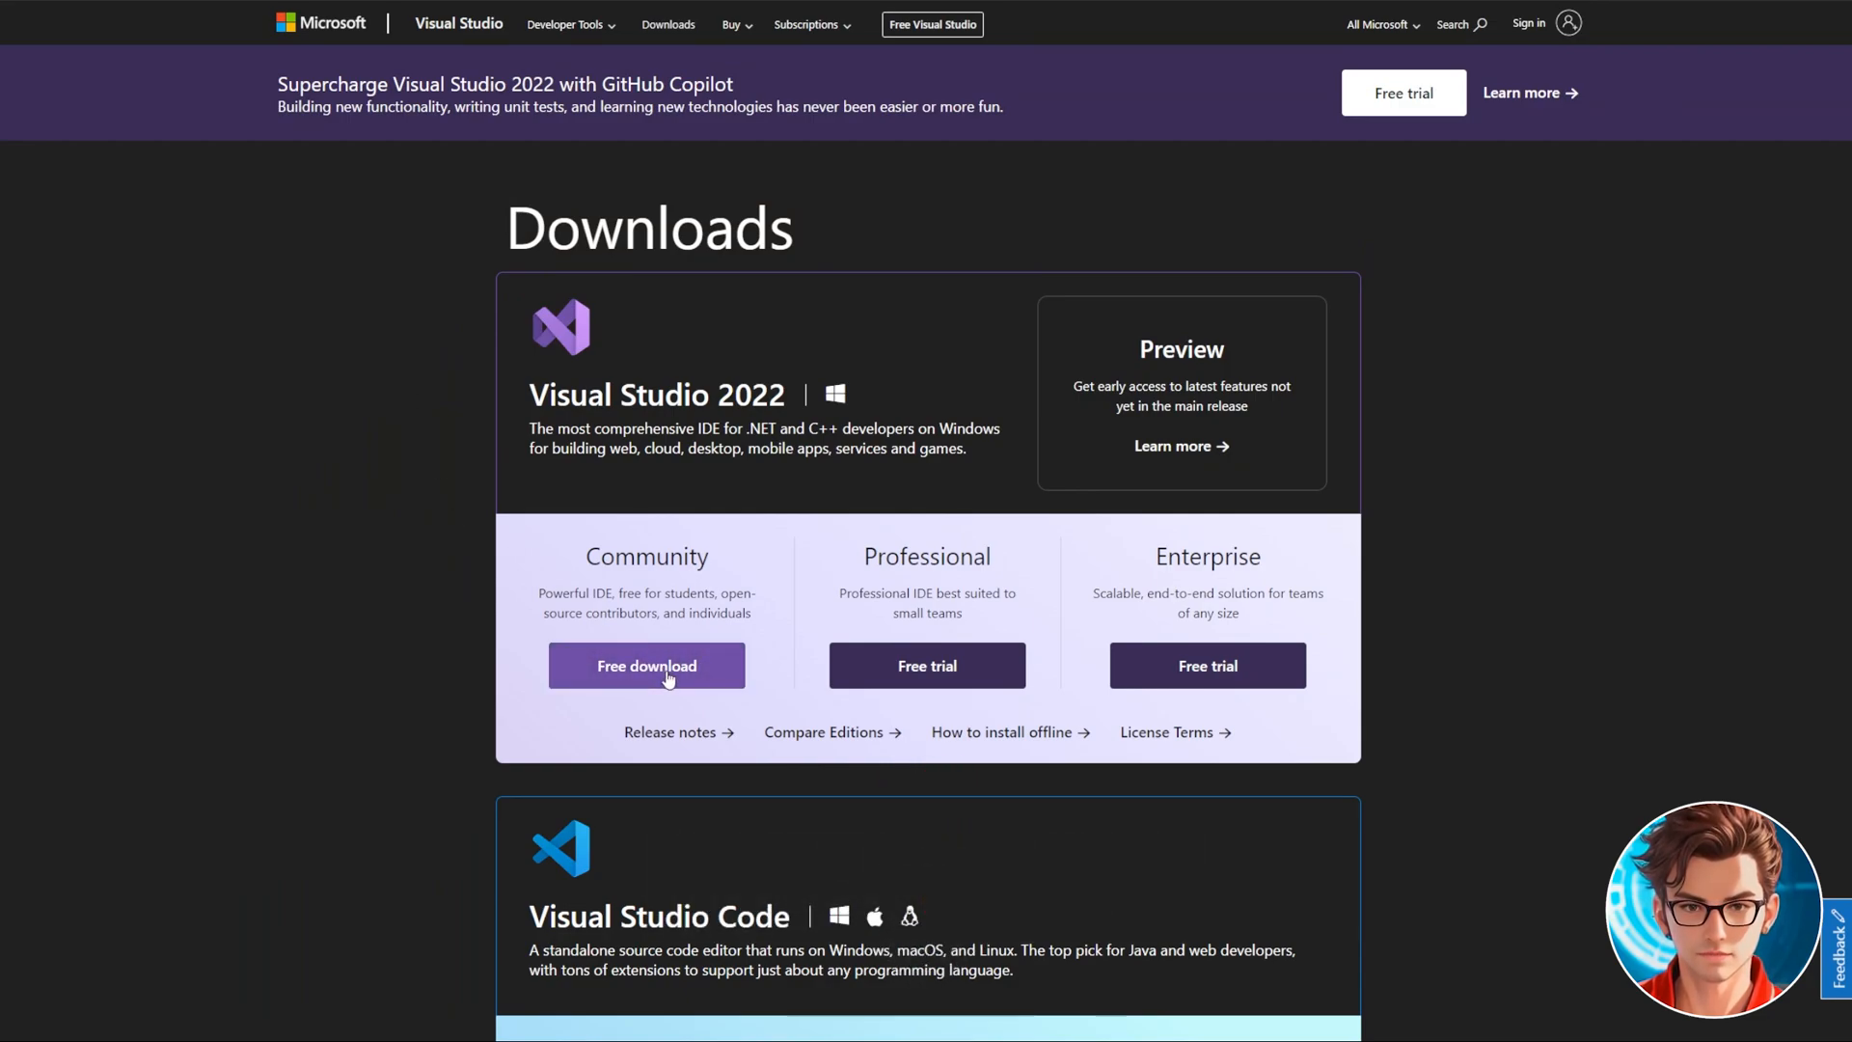
Step: Download the free Visual Studio 2022 Community edition from the Downloads page
click(646, 665)
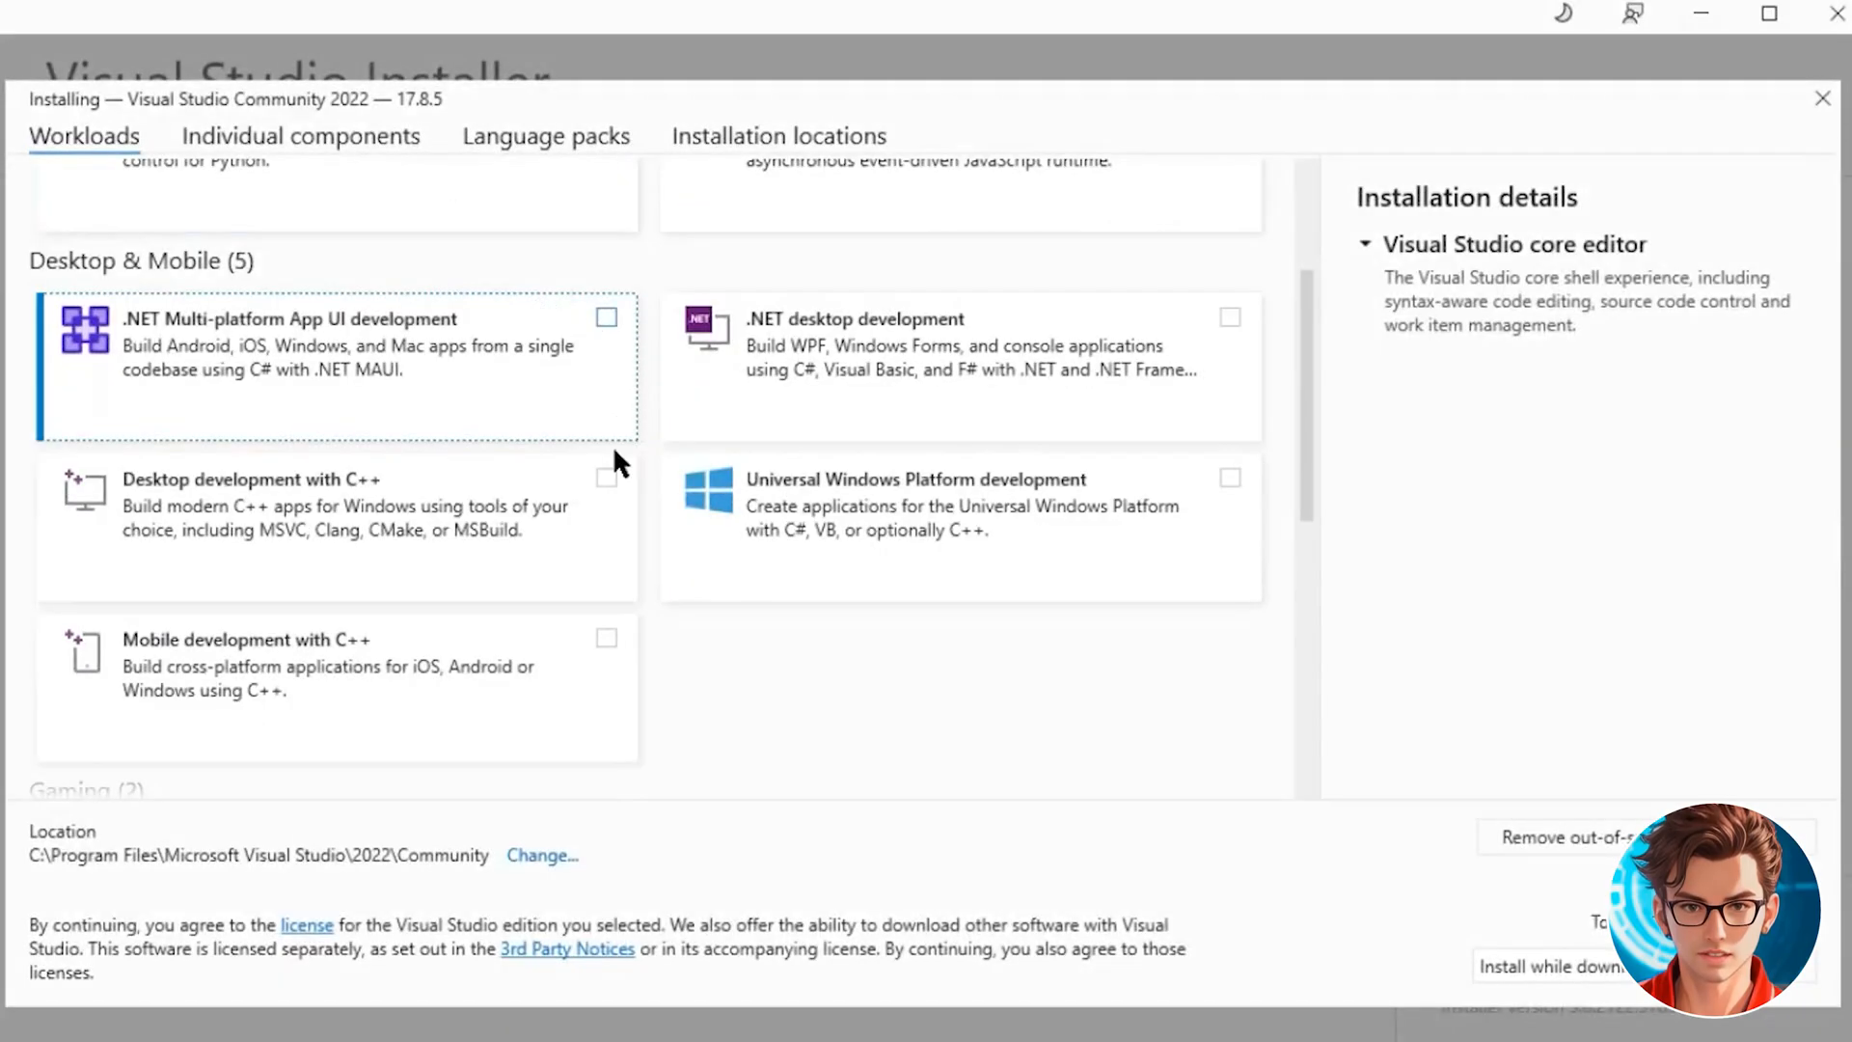
Step: Add the Desktop development with C++ and Game development with C++ workloads
click(606, 477)
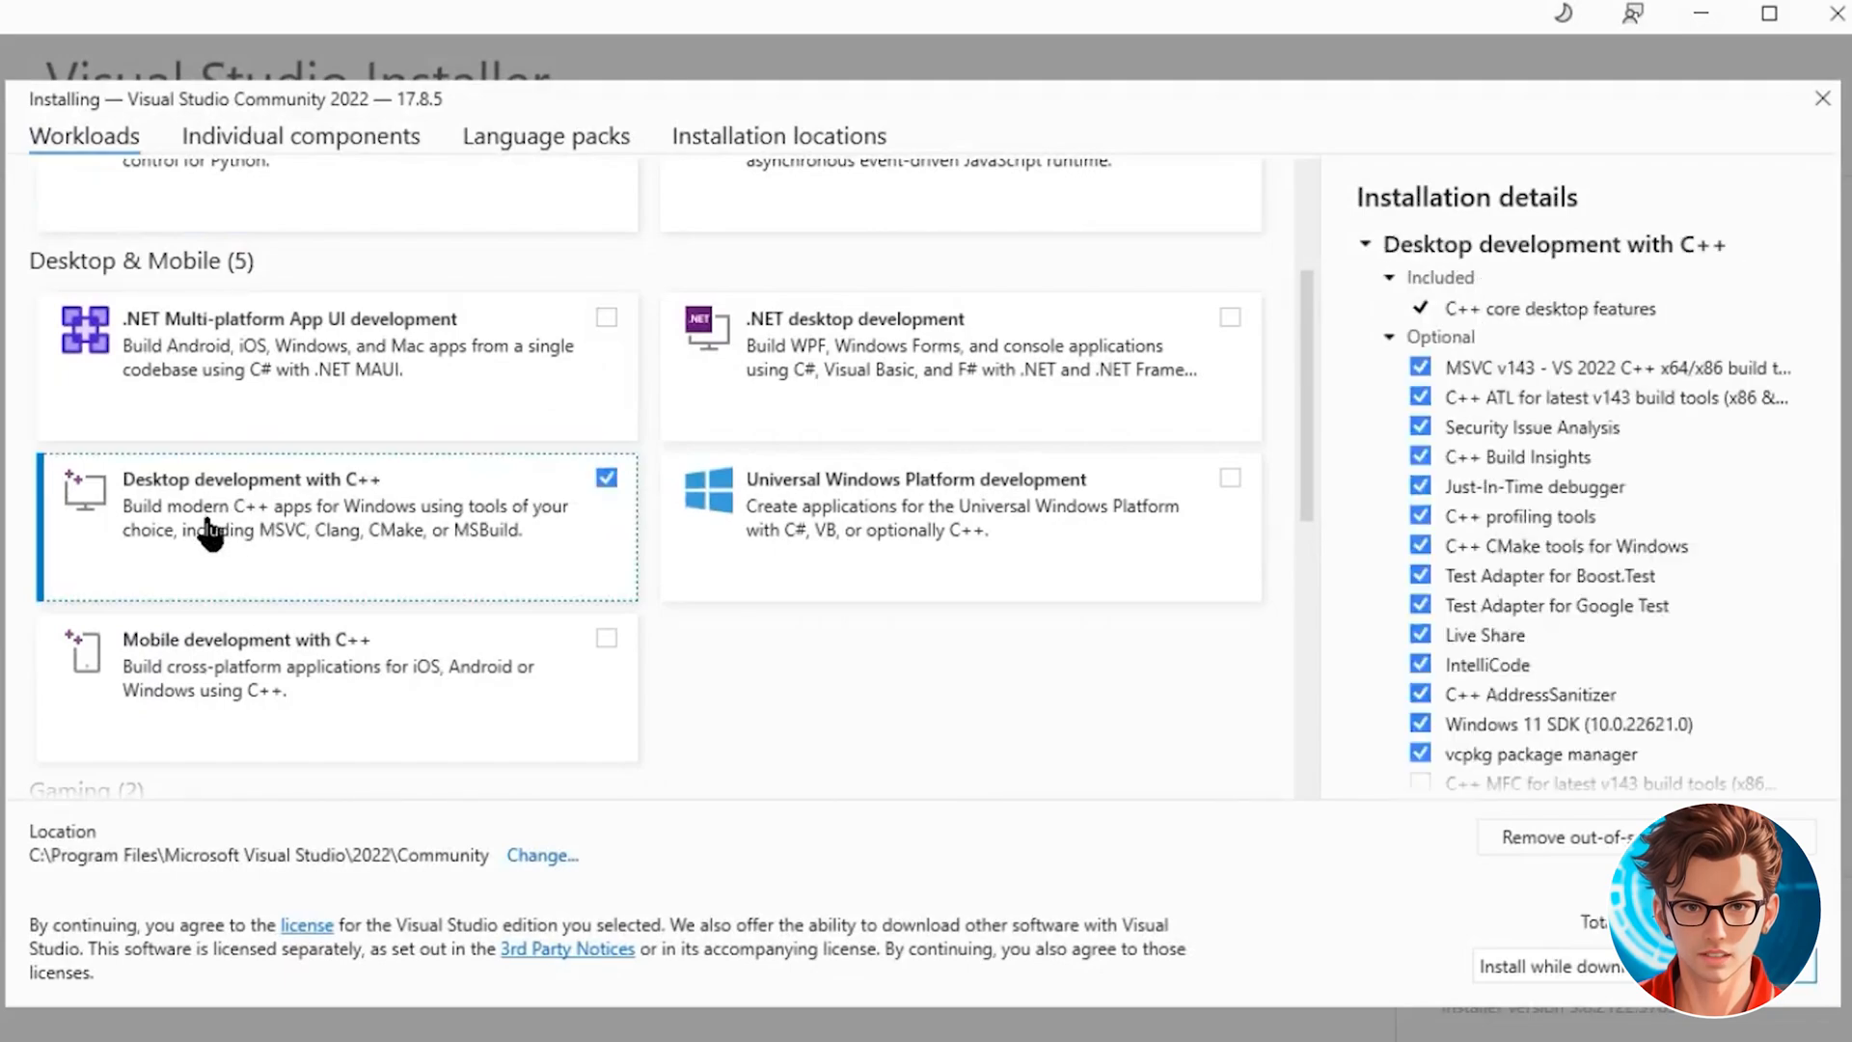
scroll(down, 3)
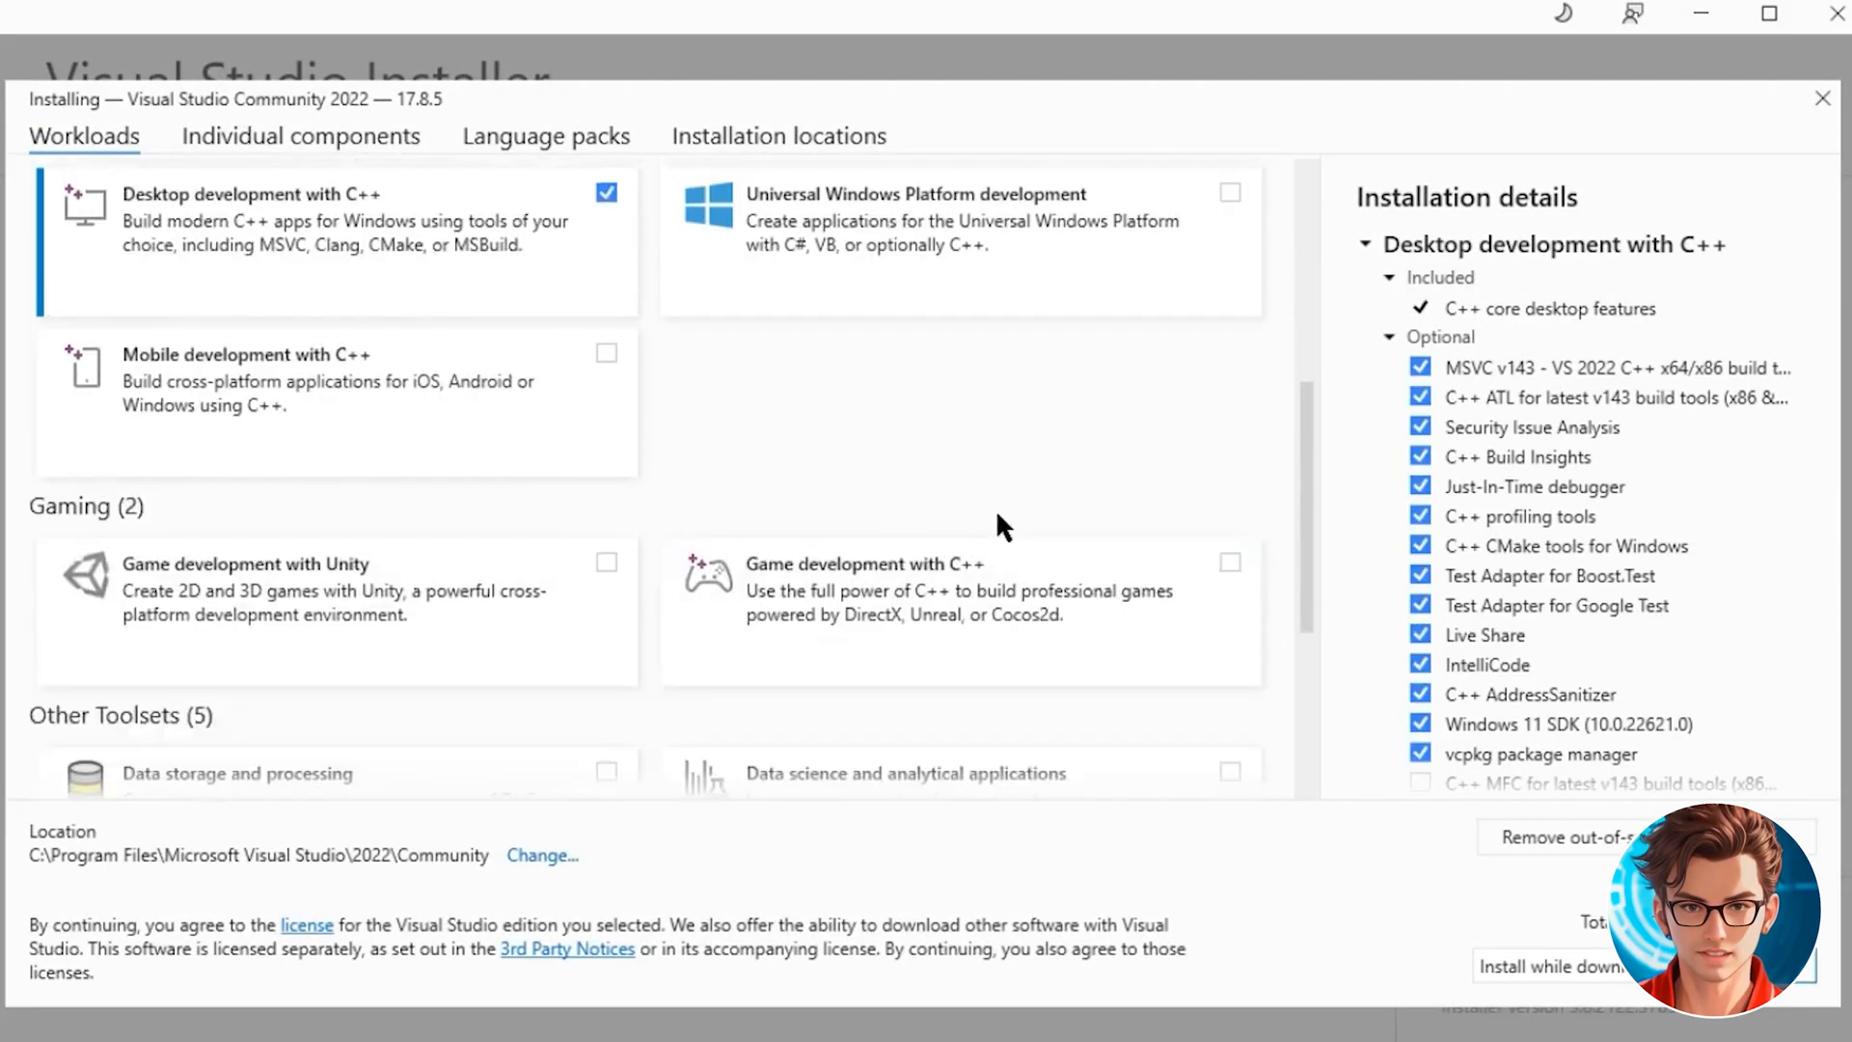
scroll(down, 3)
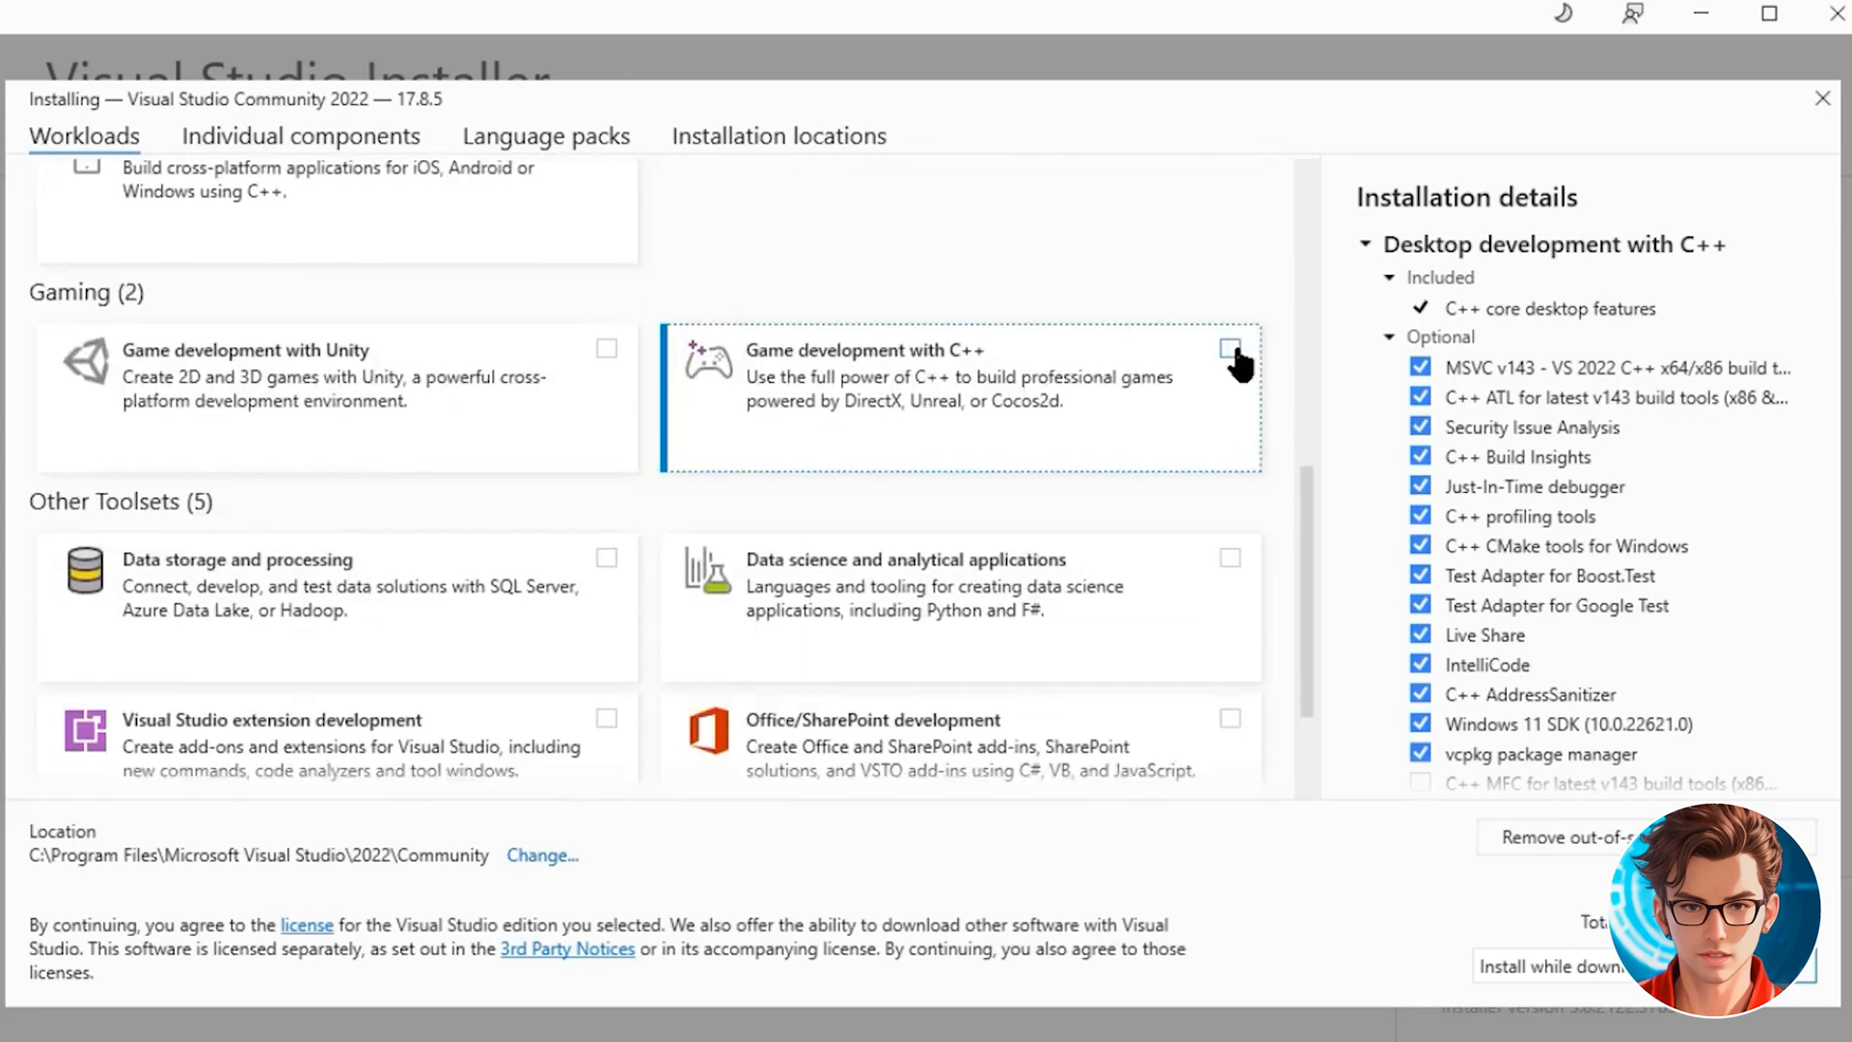
click(1230, 350)
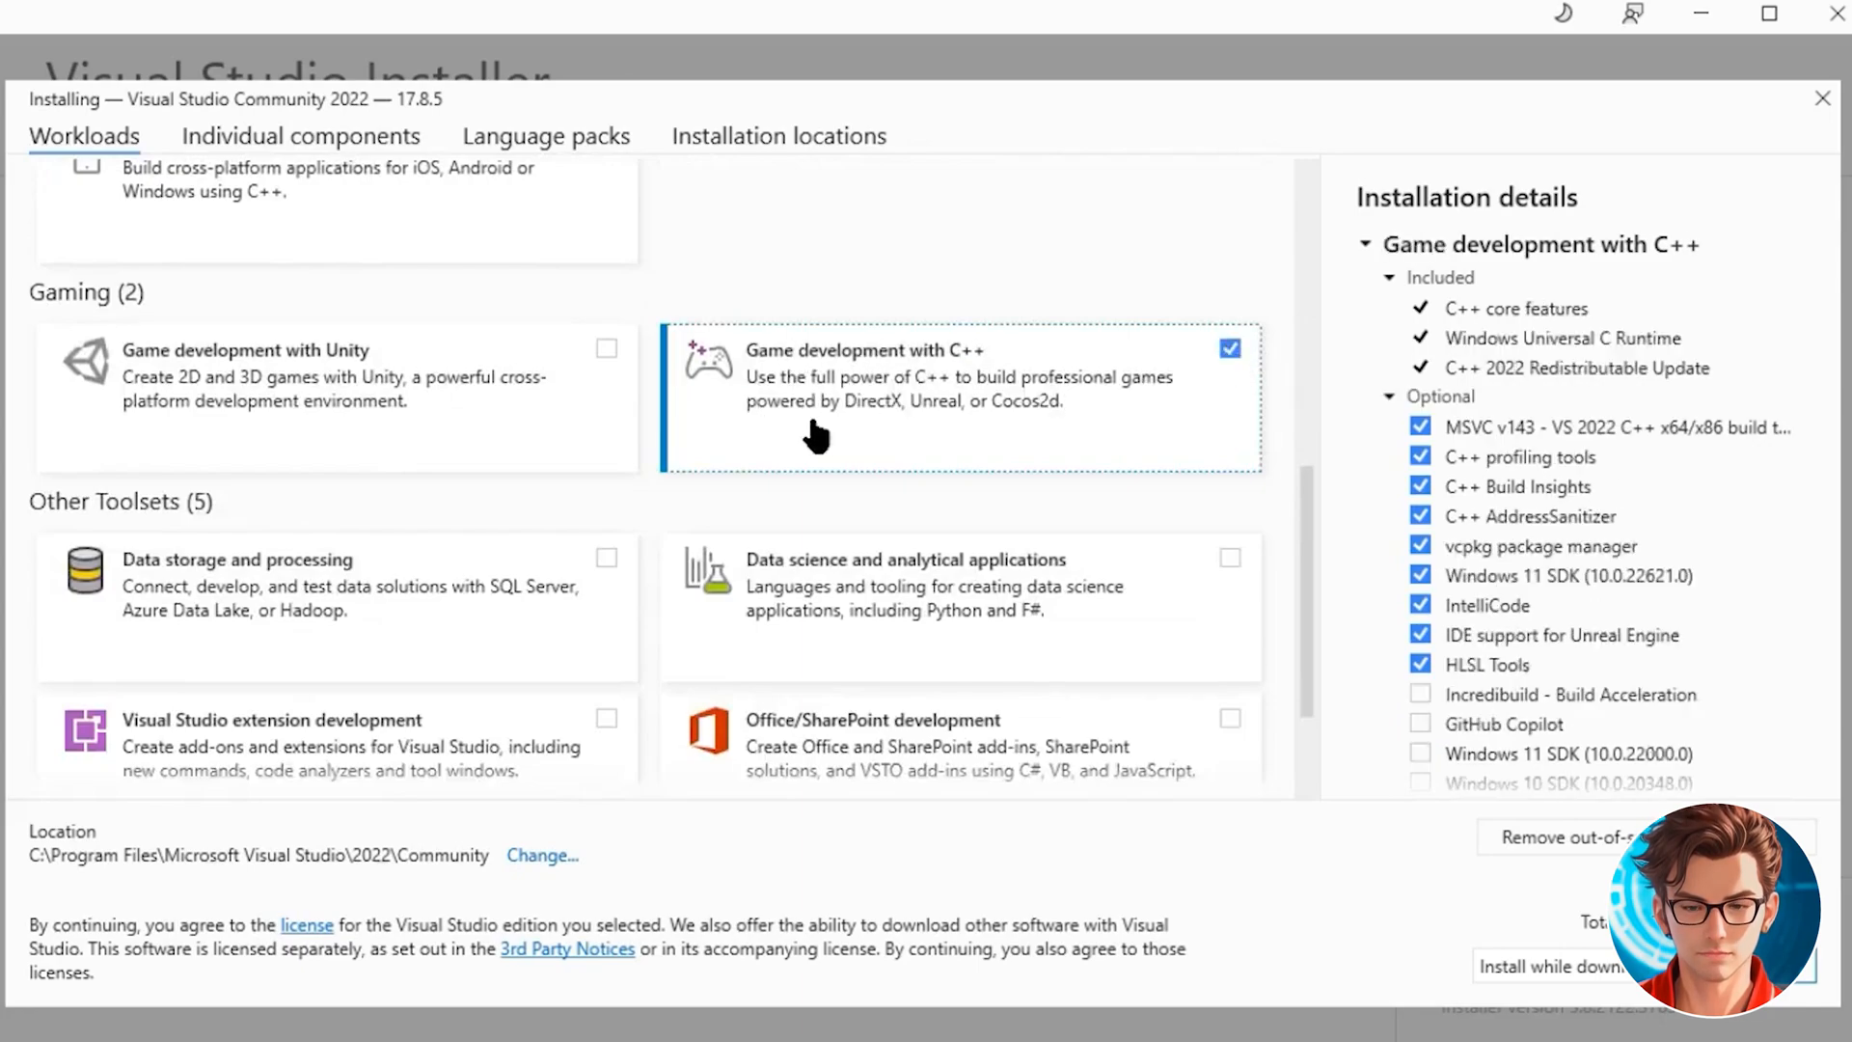
mouse_move(1350, 845)
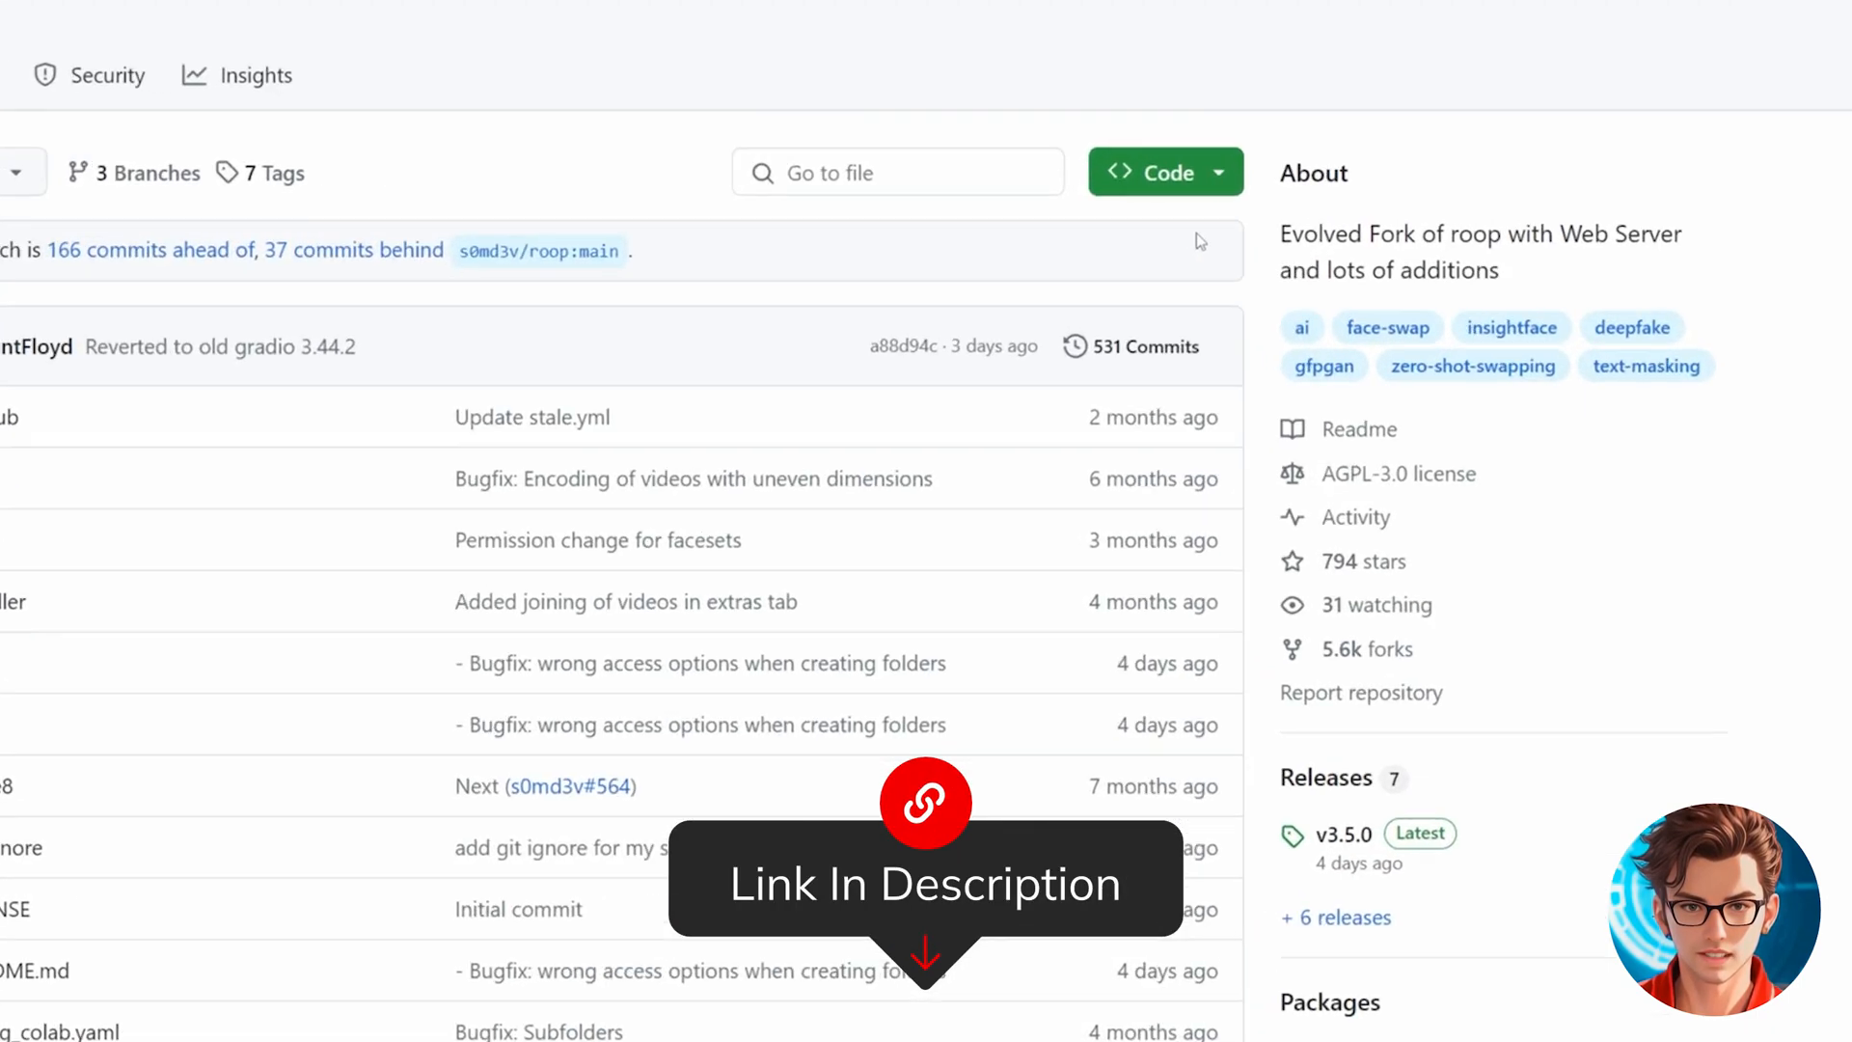
Step: Download the roop-unleashed repository source code as a ZIP from GitHub
click(1164, 171)
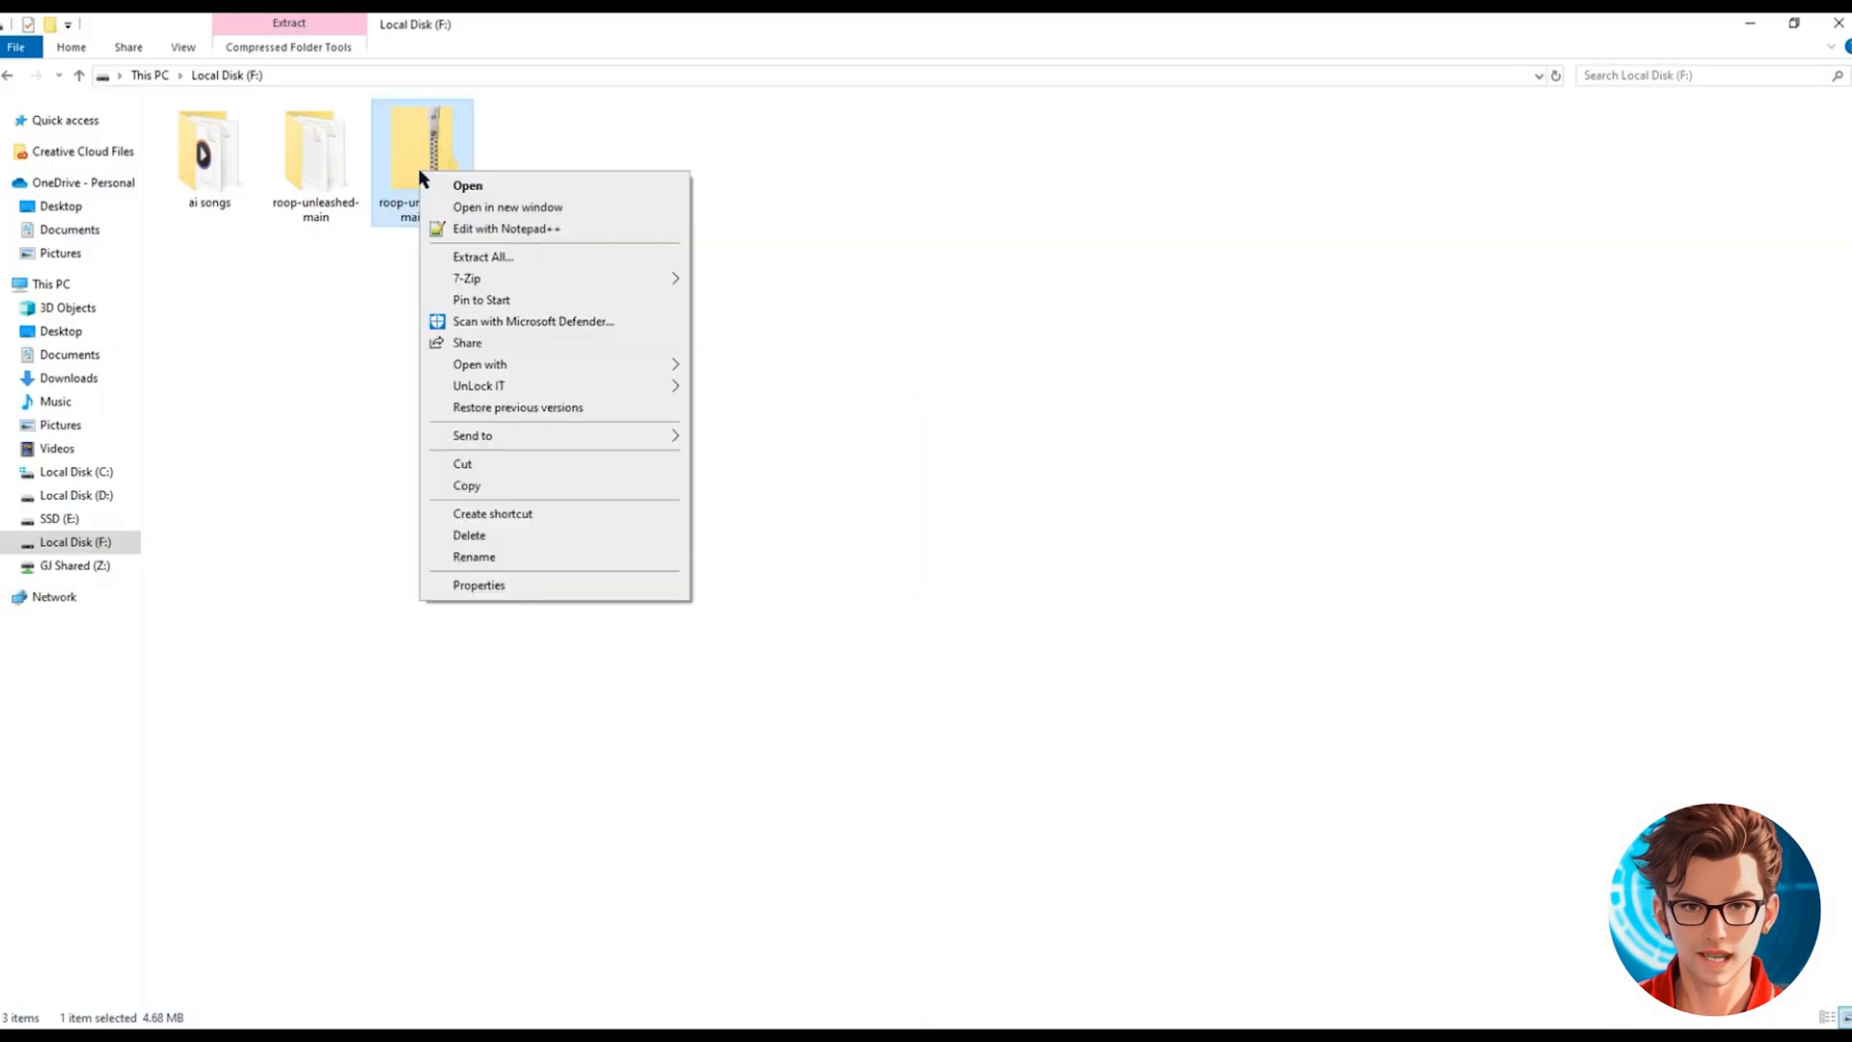
mouse_move(467, 277)
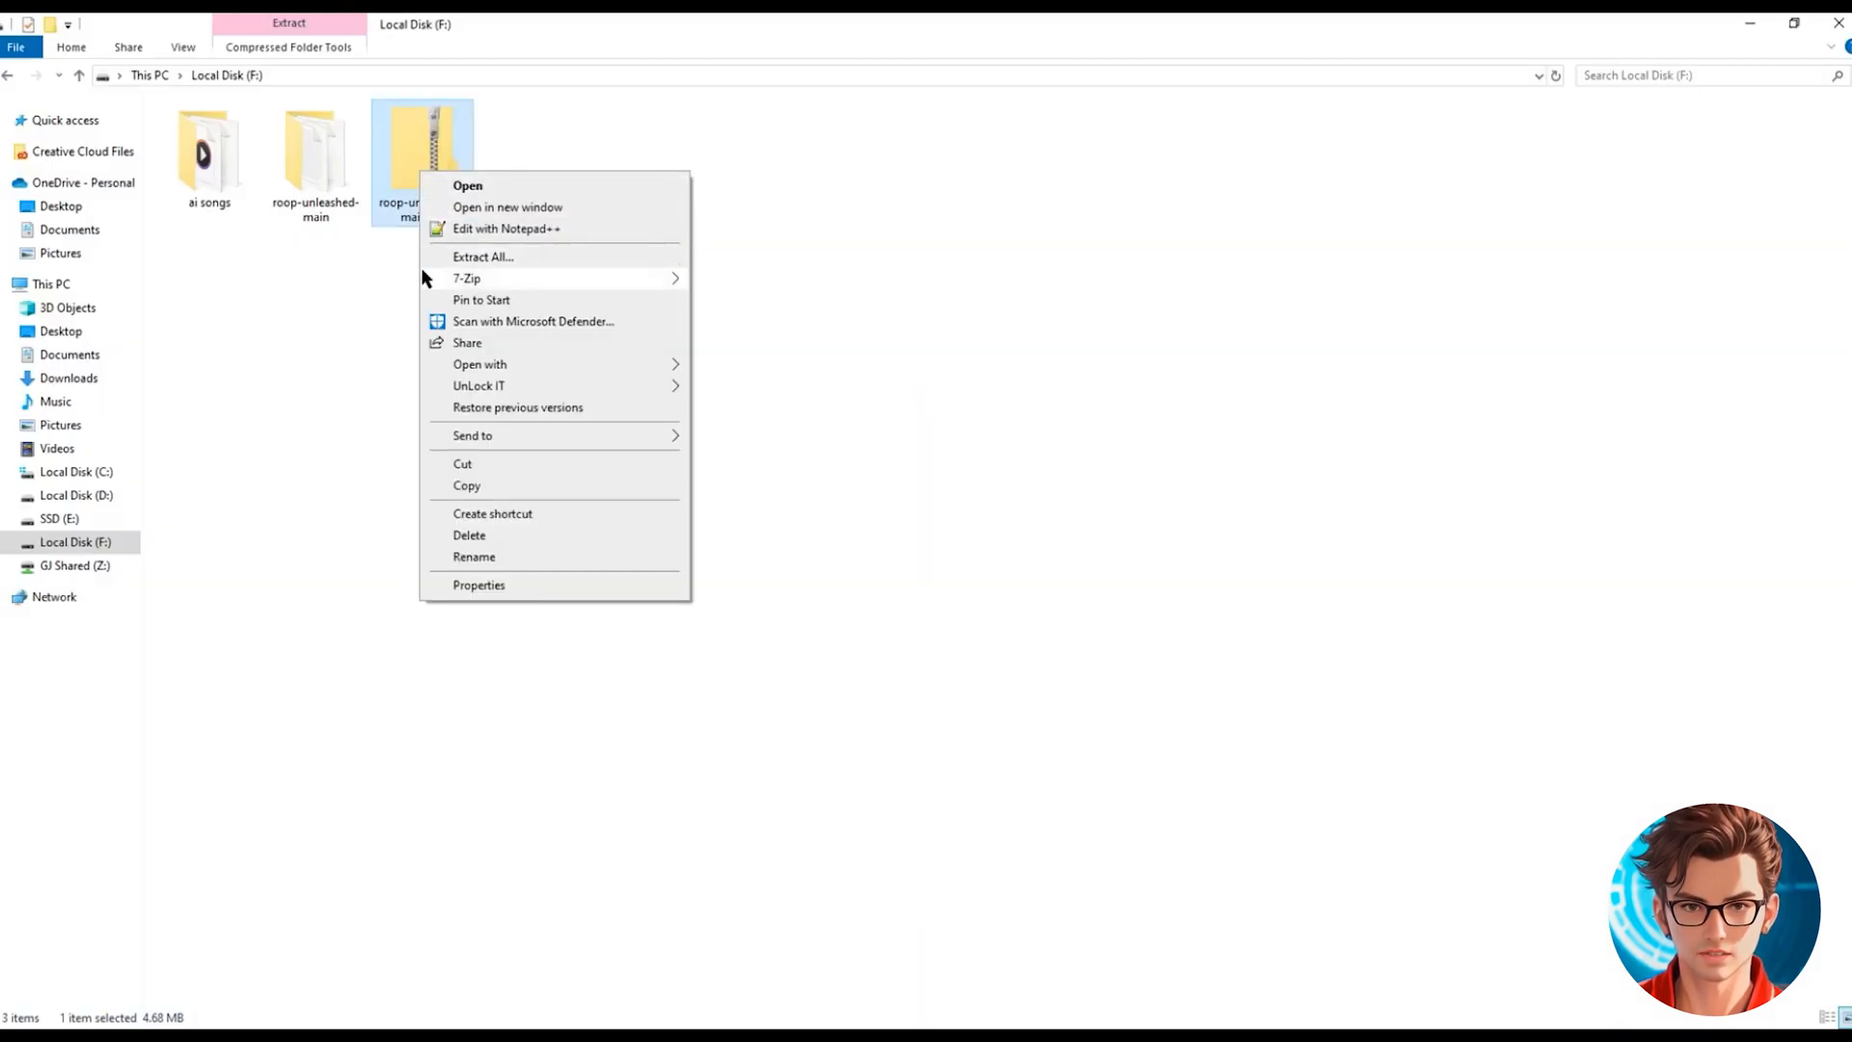
Step: Extract the roop-unleashed-main archive on Local Disk F
click(467, 185)
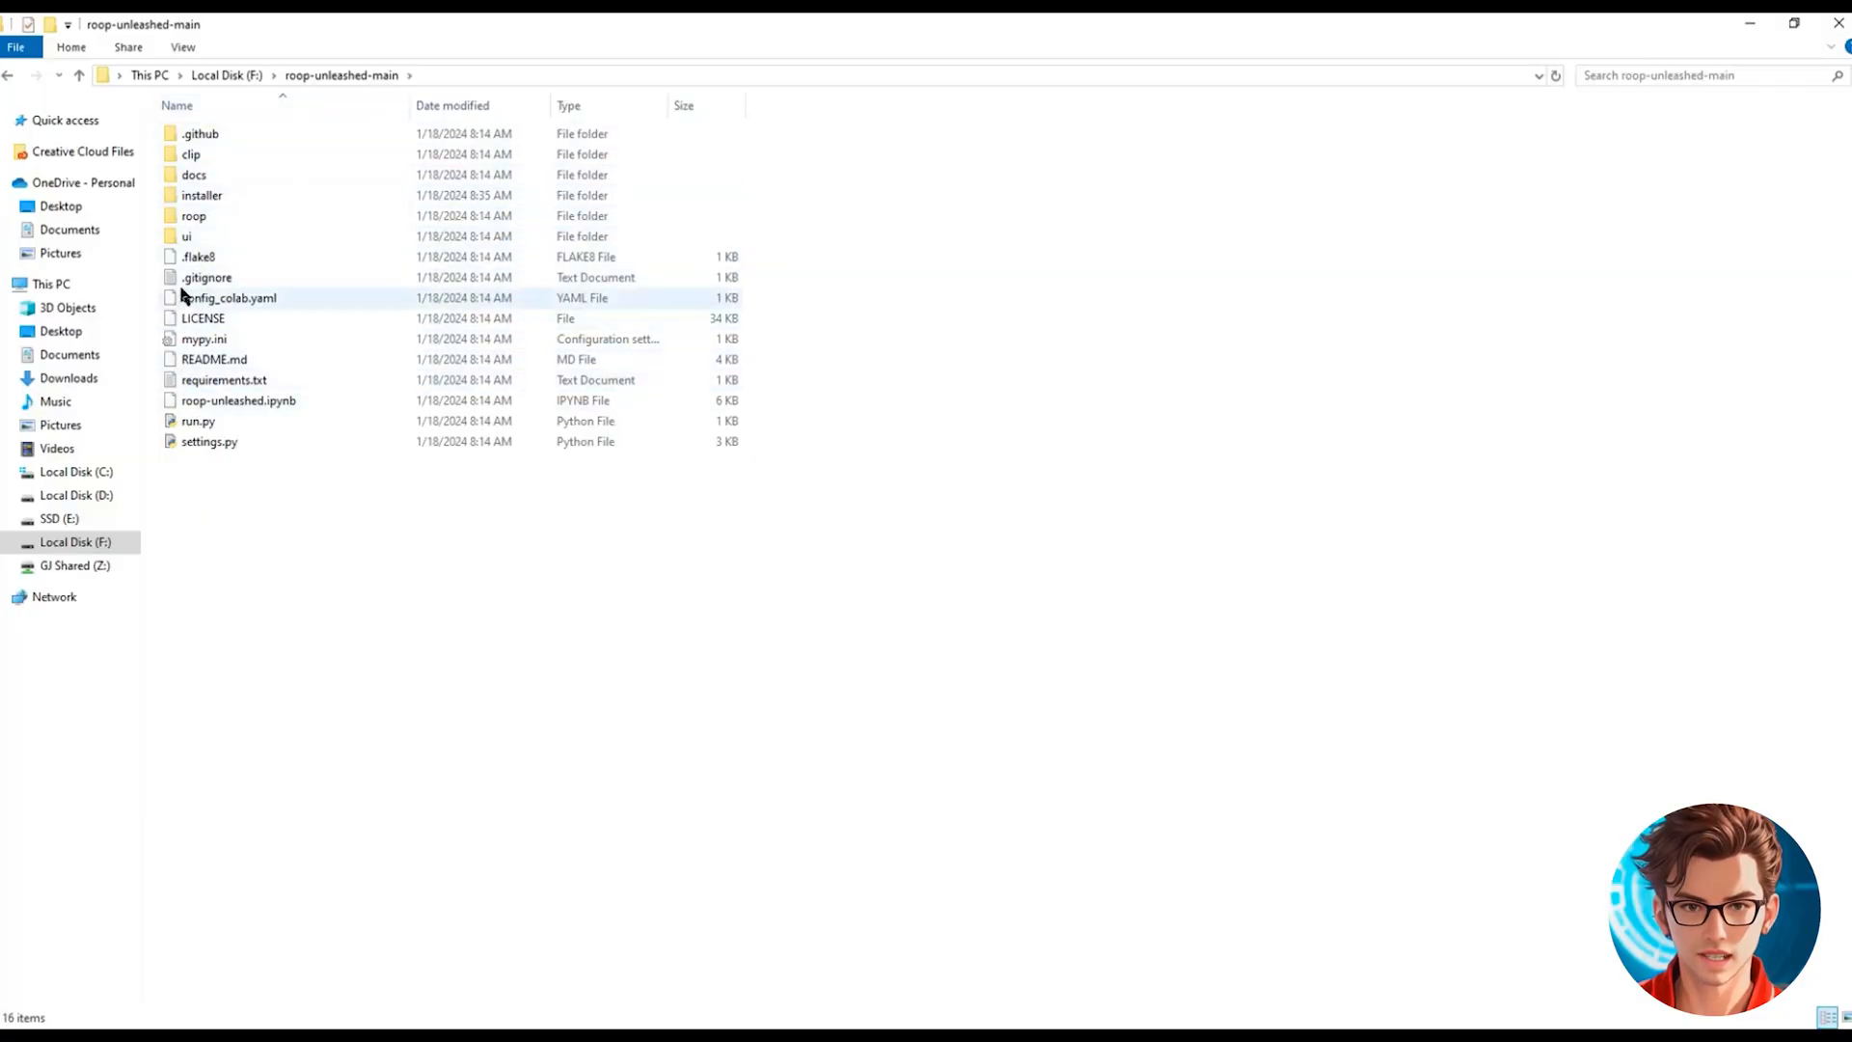
mouse_move(200, 195)
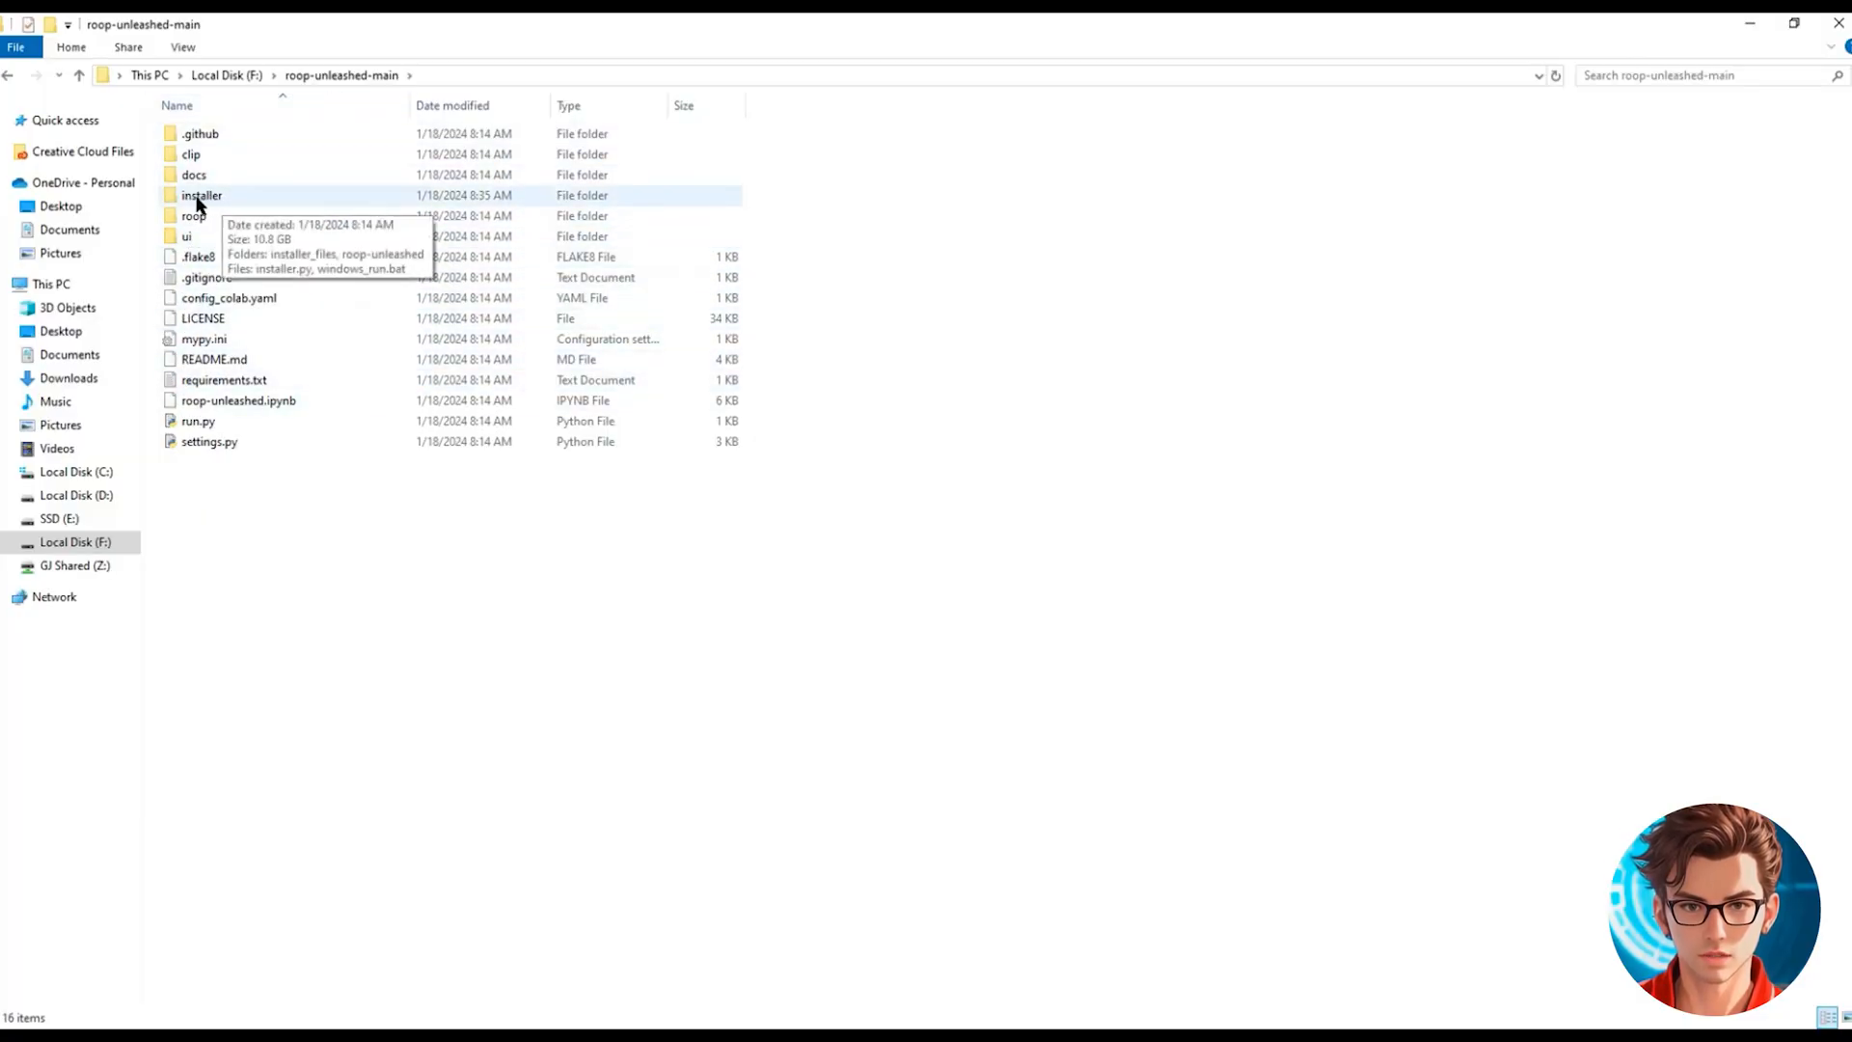
Step: Run windows_run.bat from the installer folder to launch roop unleashed
double_click(201, 195)
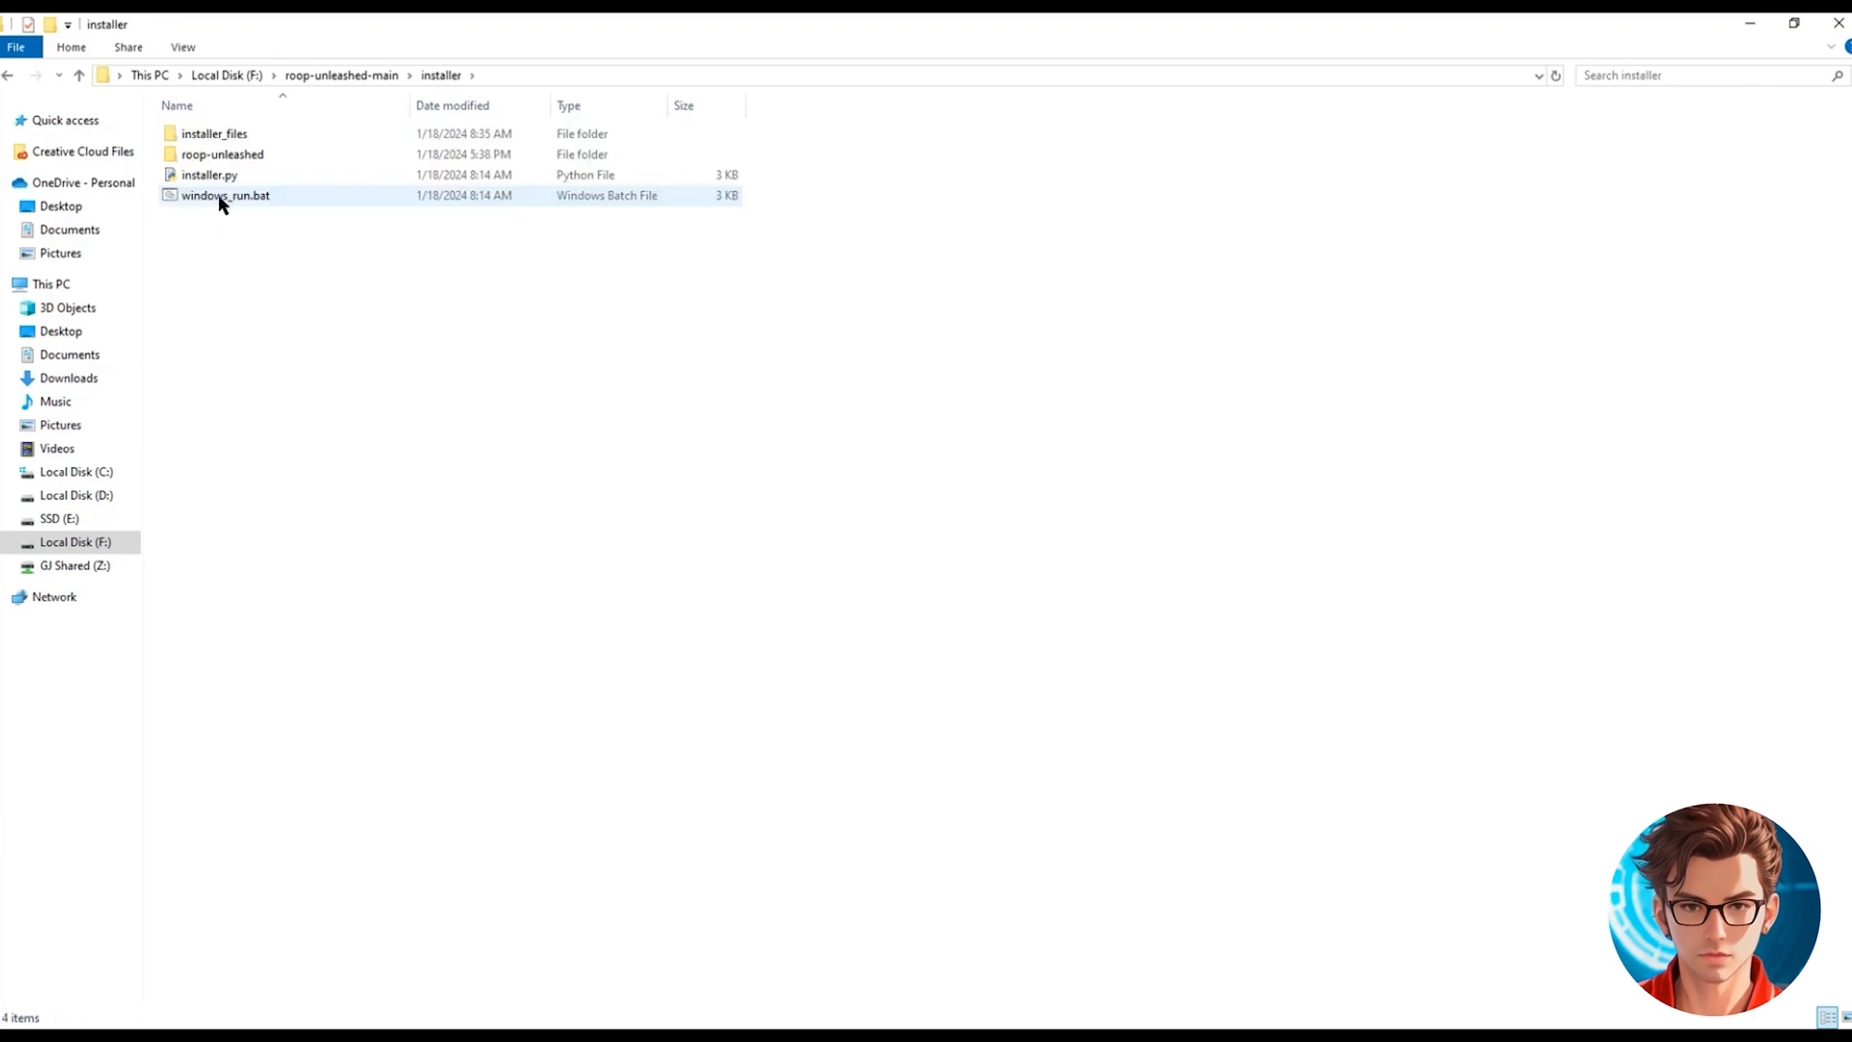
click(224, 195)
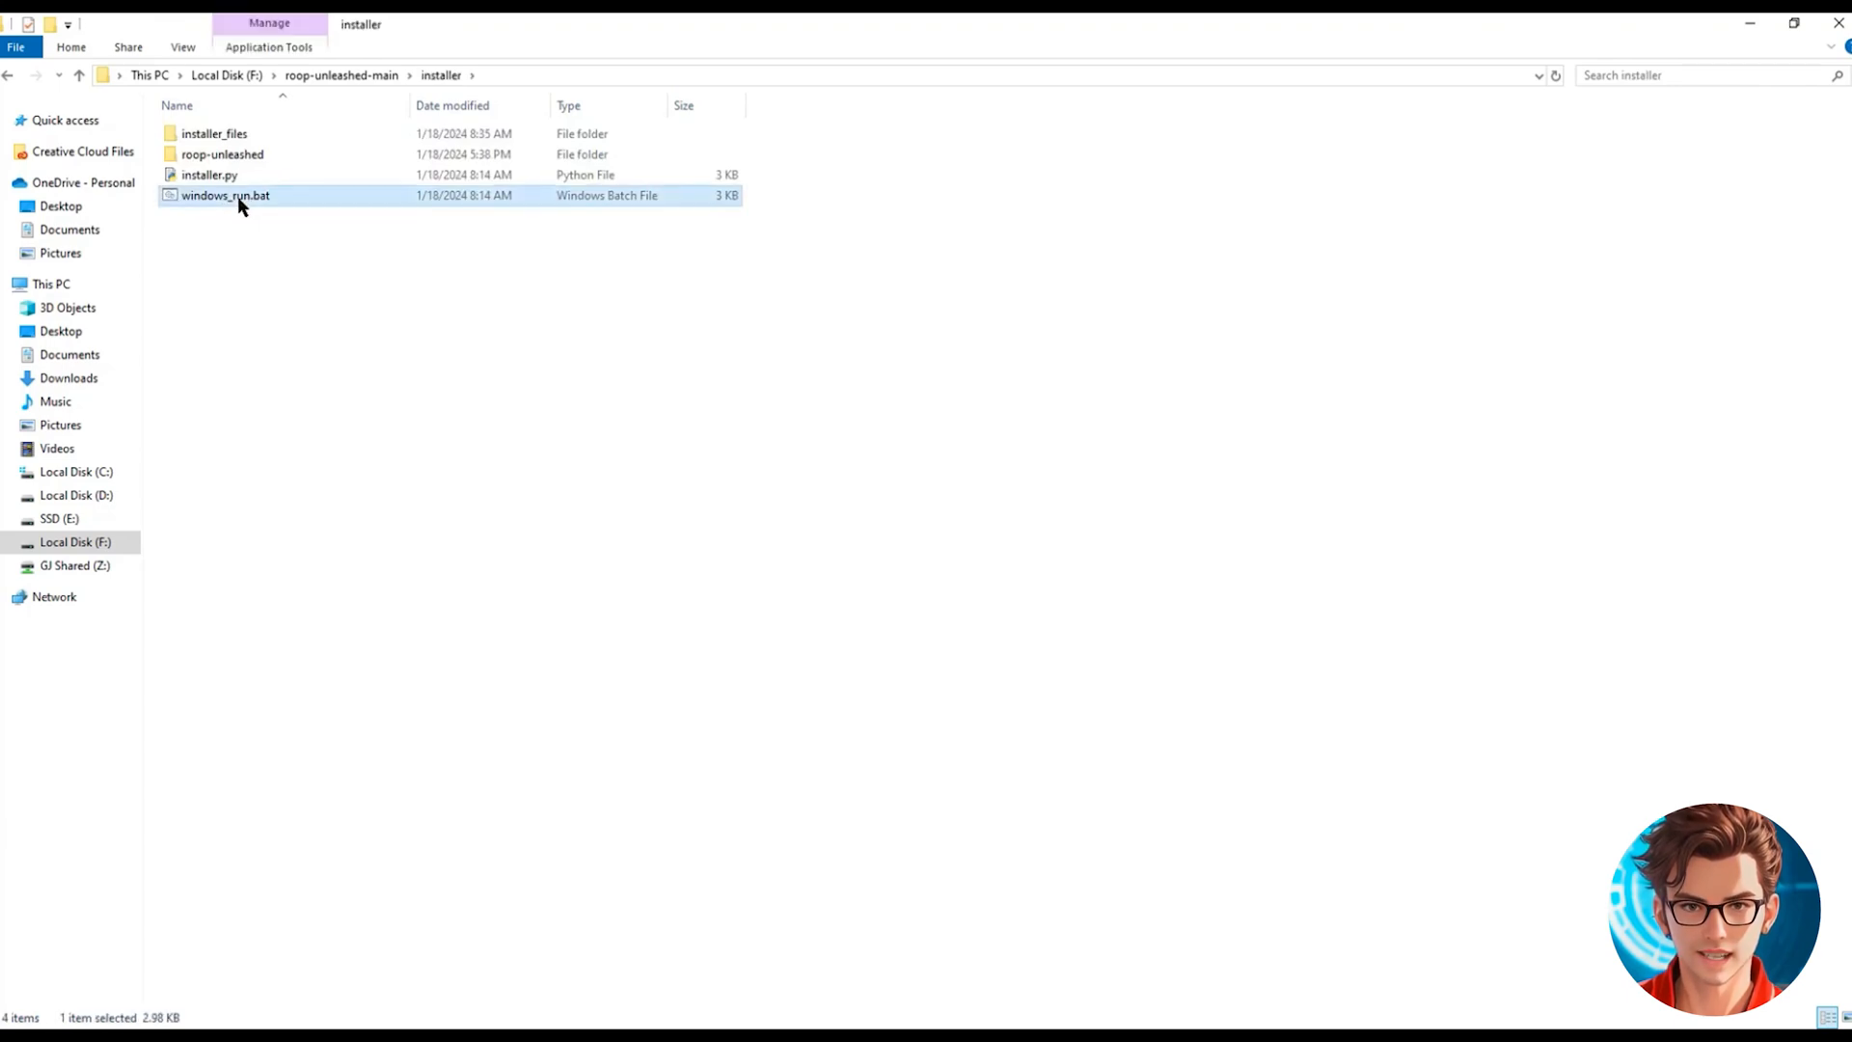
double_click(224, 195)
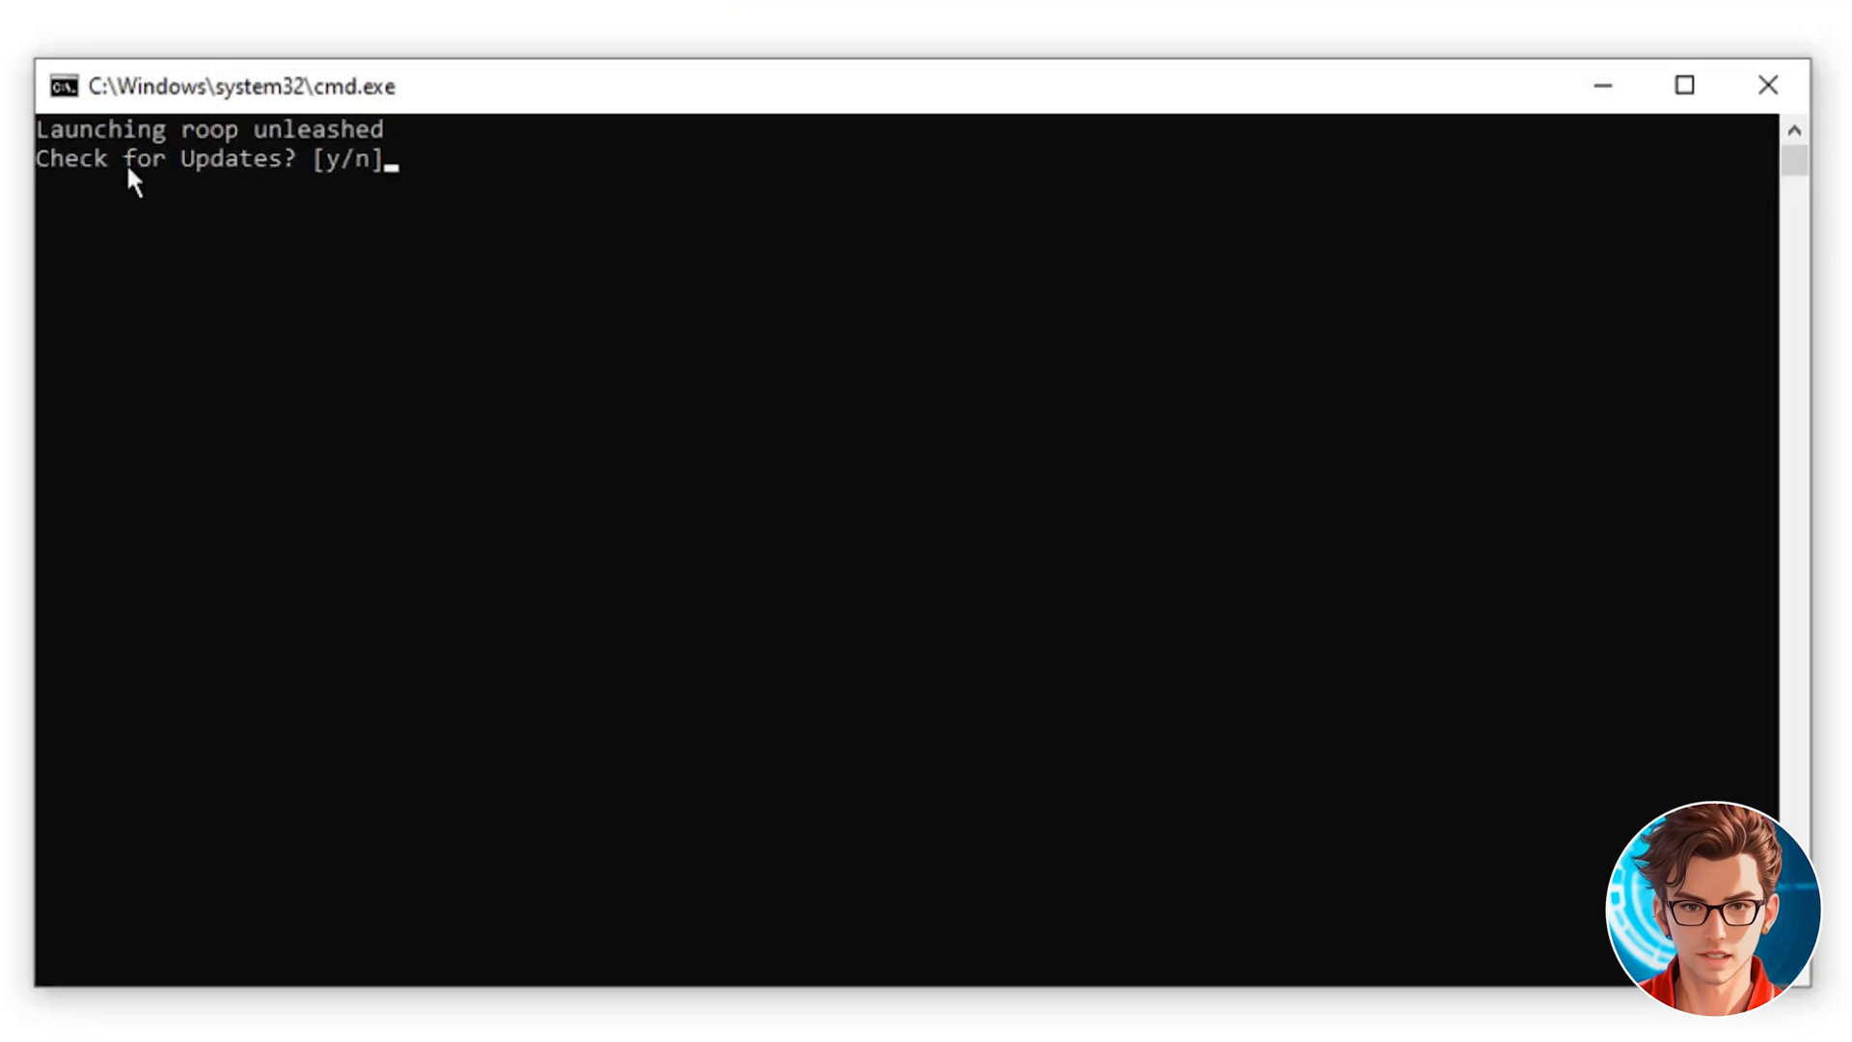
mouse_move(305, 199)
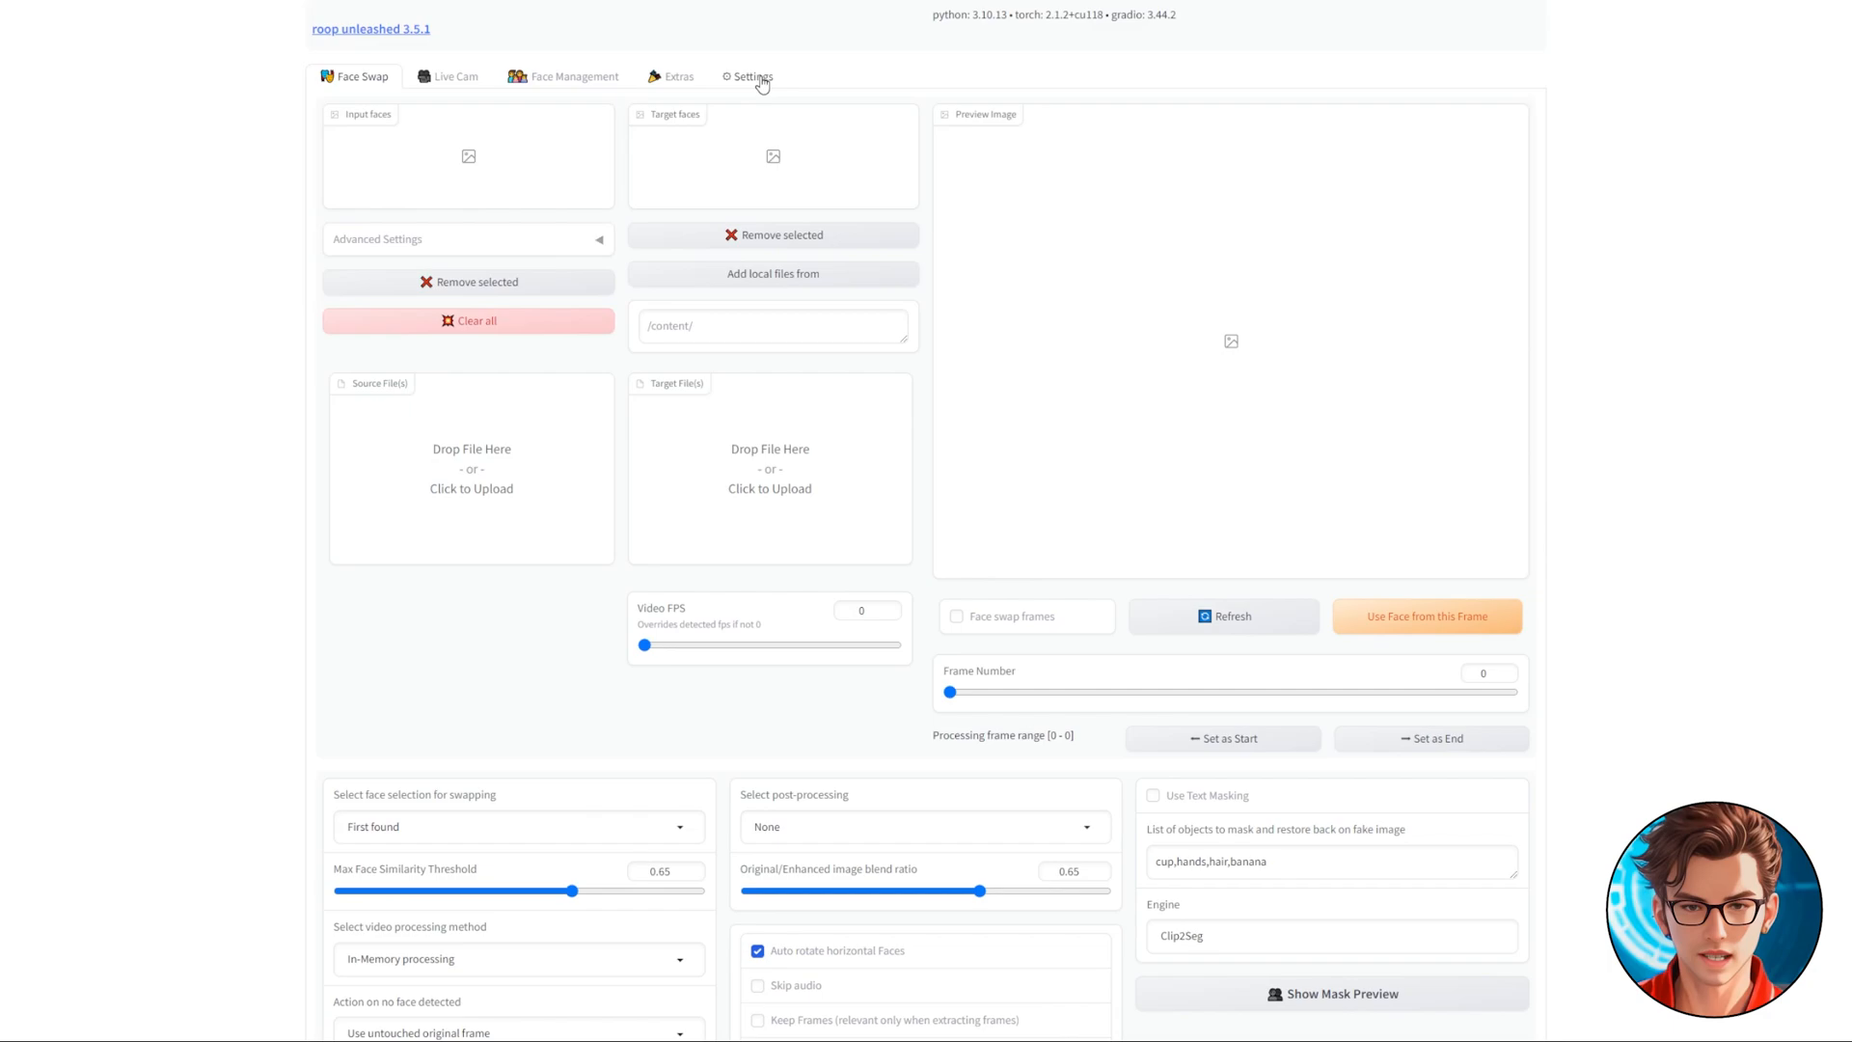
Step: Choose cuda as the processing provider in Settings, apply it and restart the server
click(753, 75)
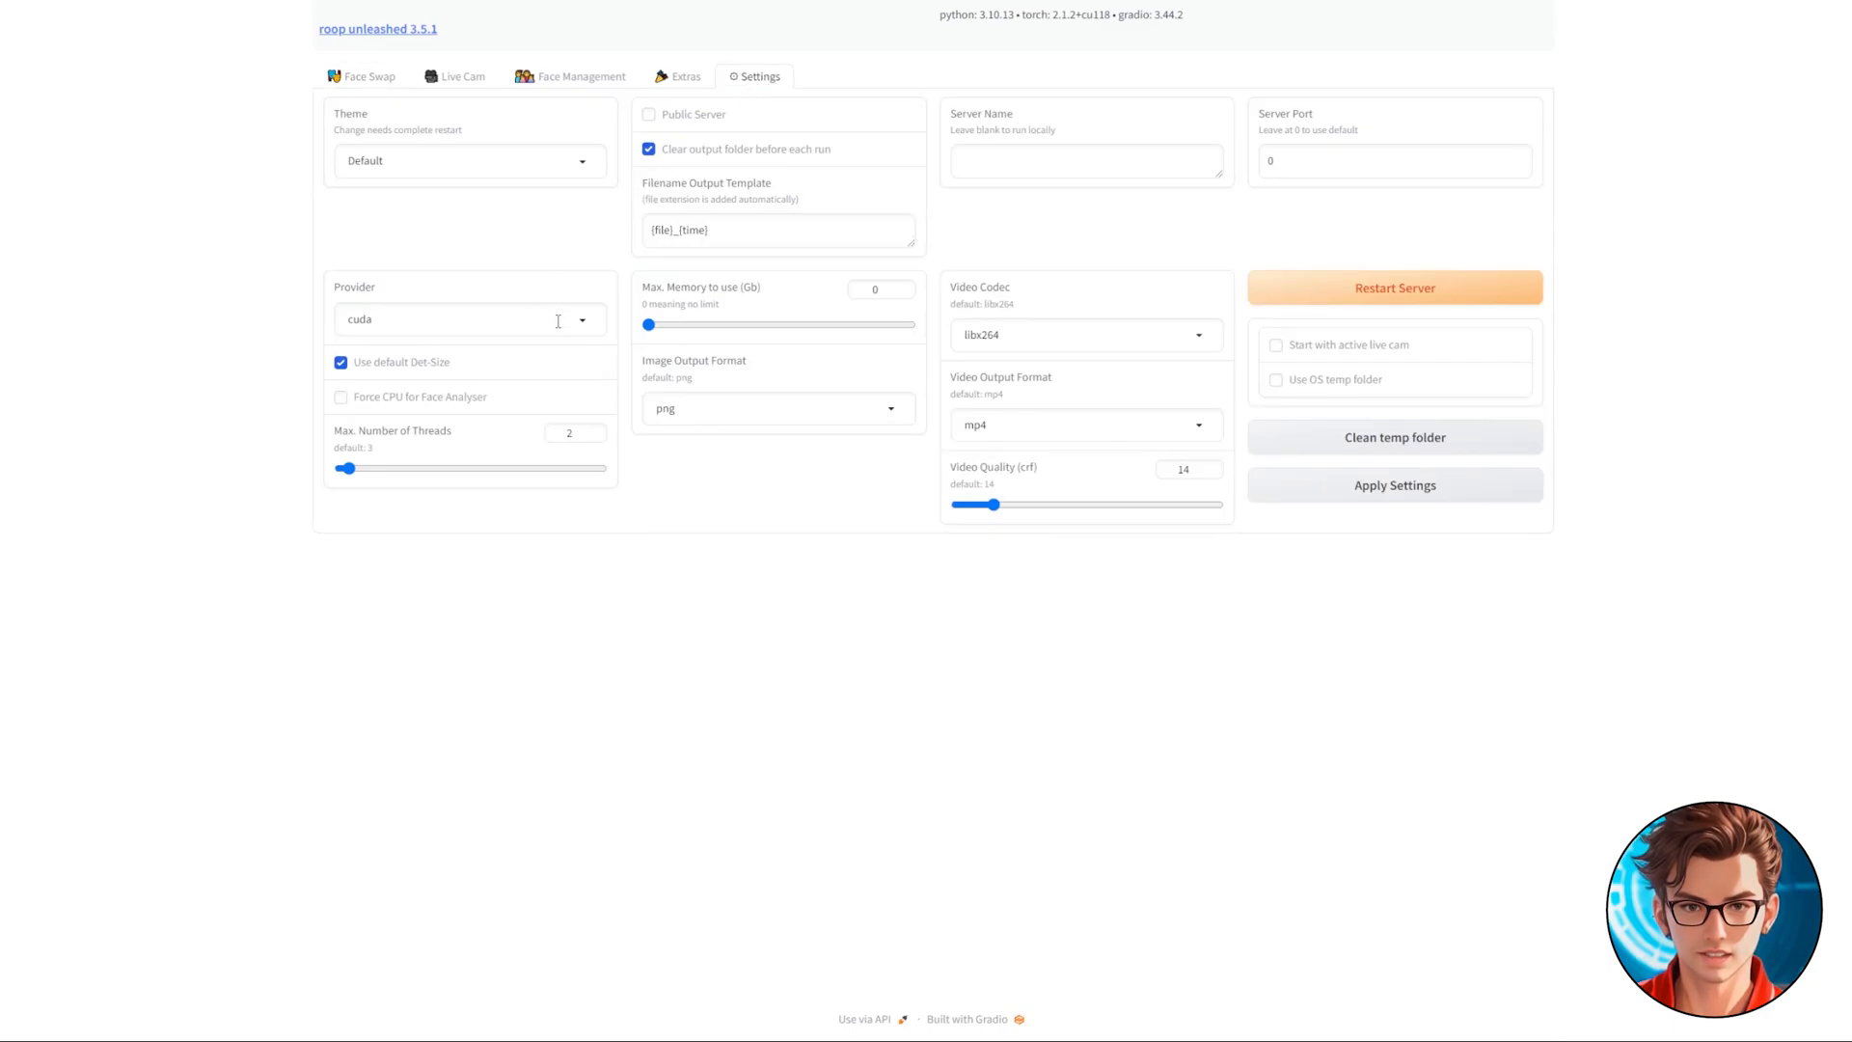
click(469, 319)
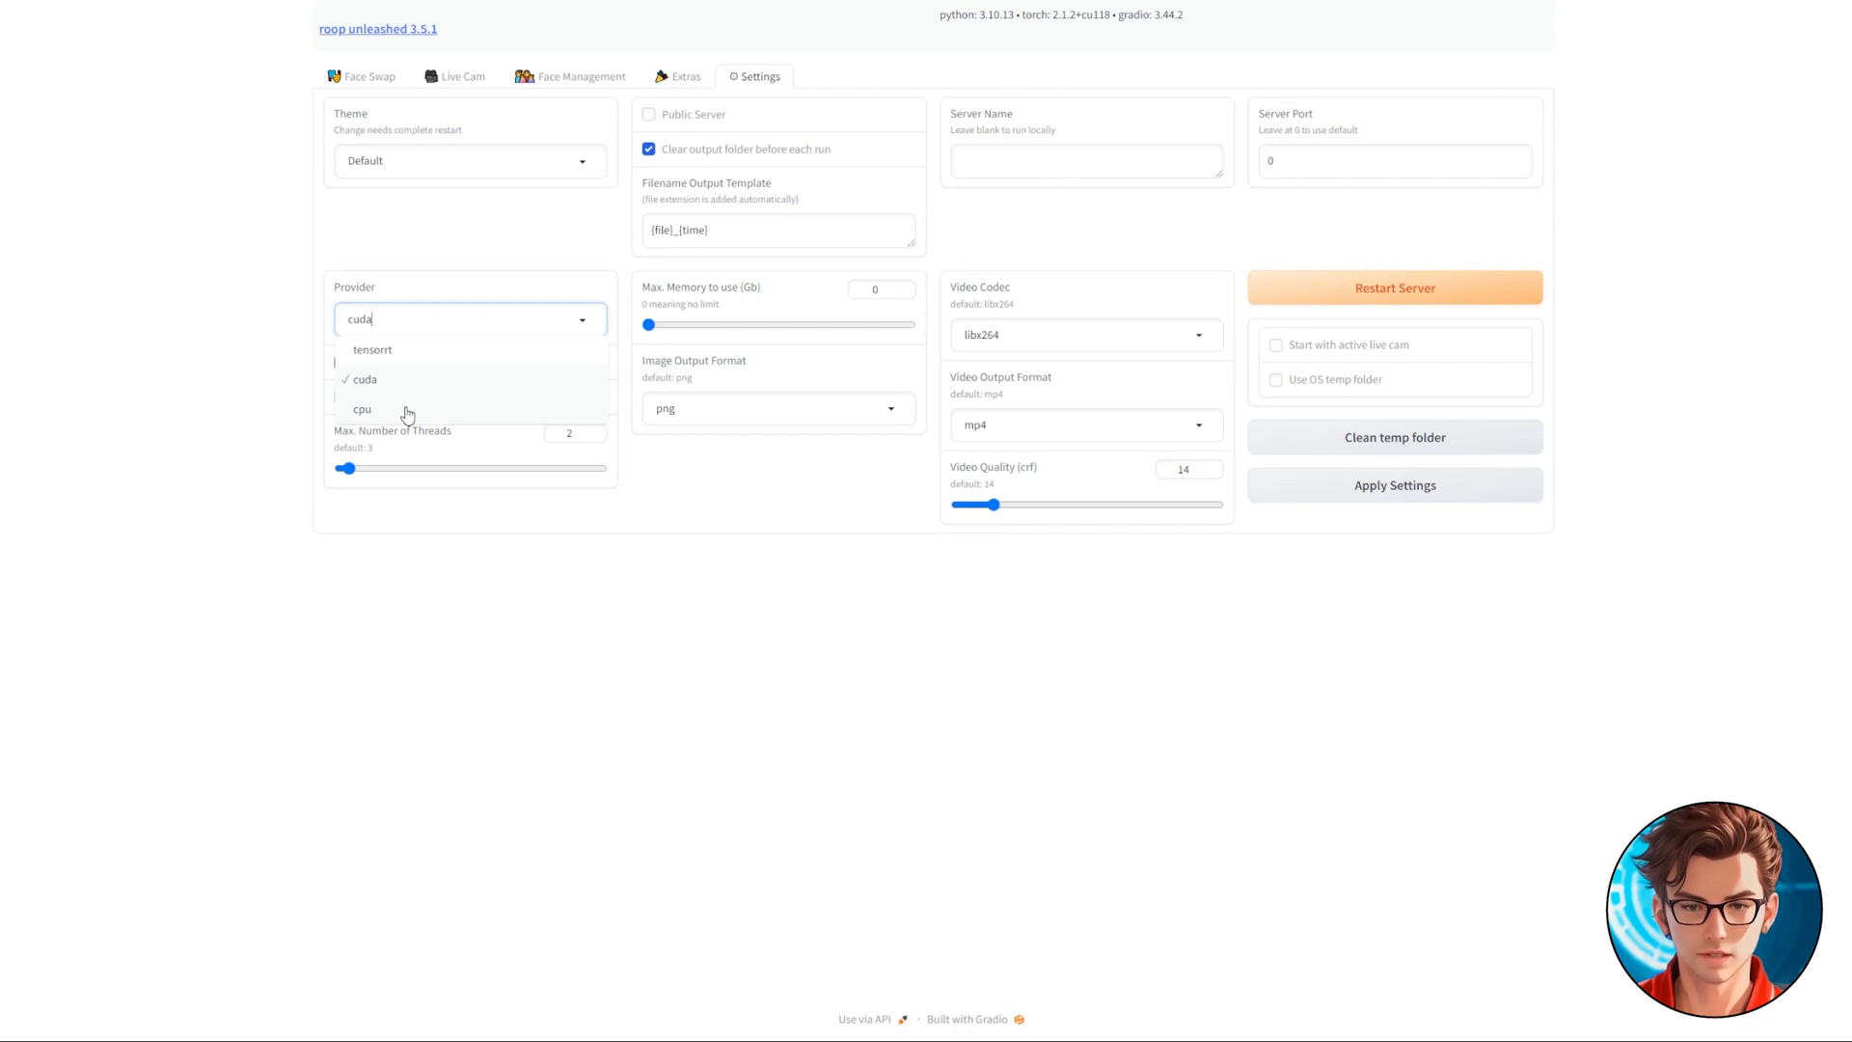
mouse_move(583, 328)
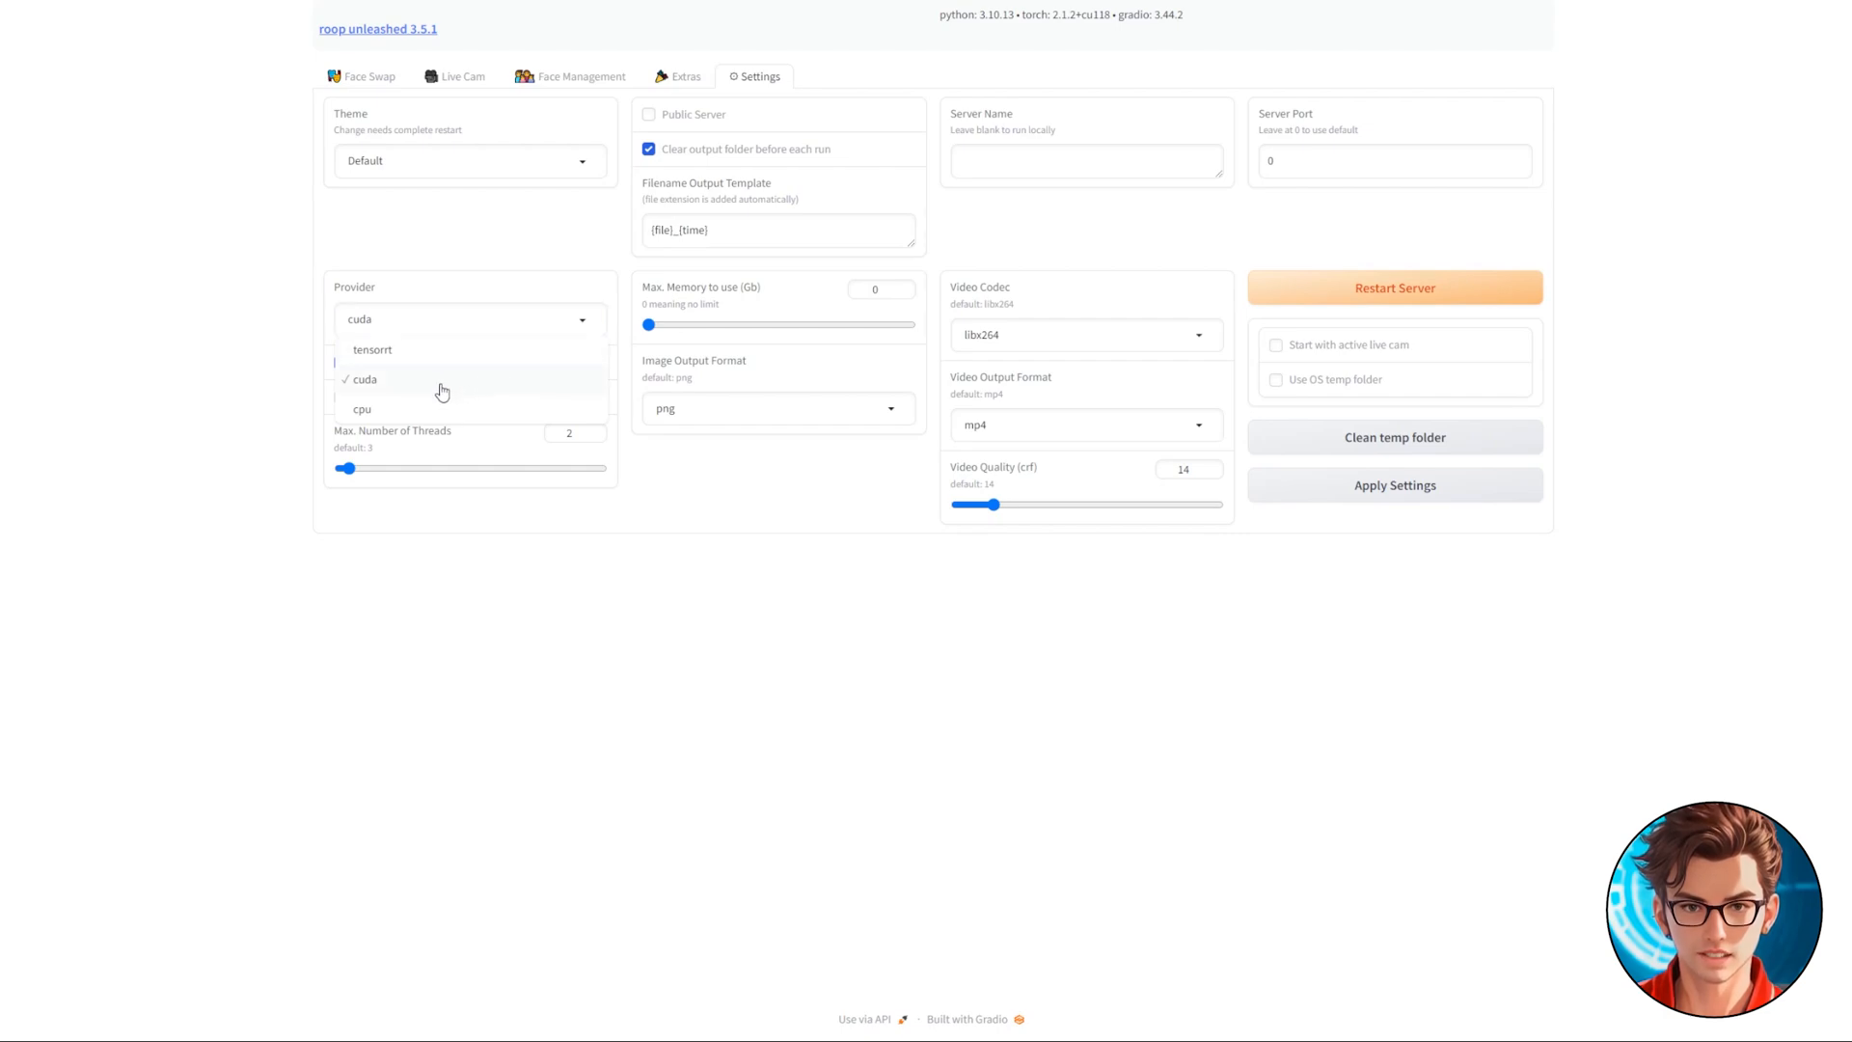
click(367, 380)
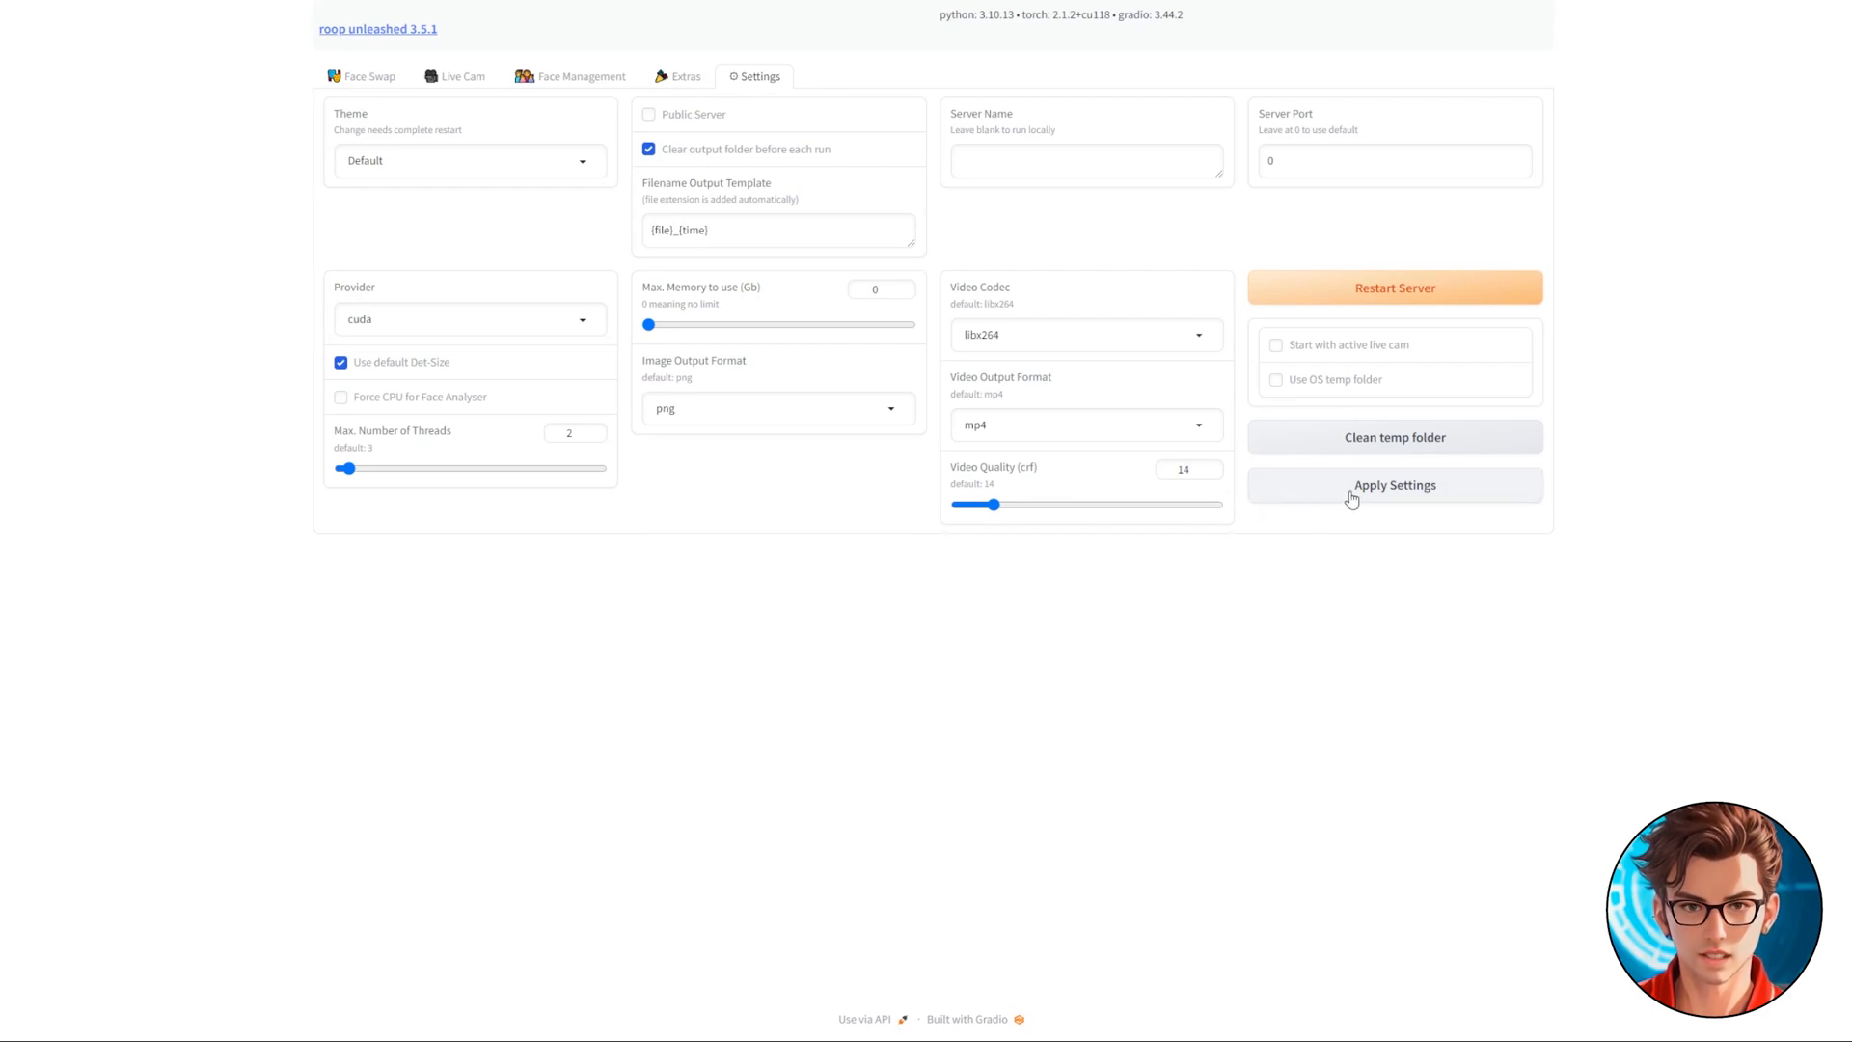
click(1393, 484)
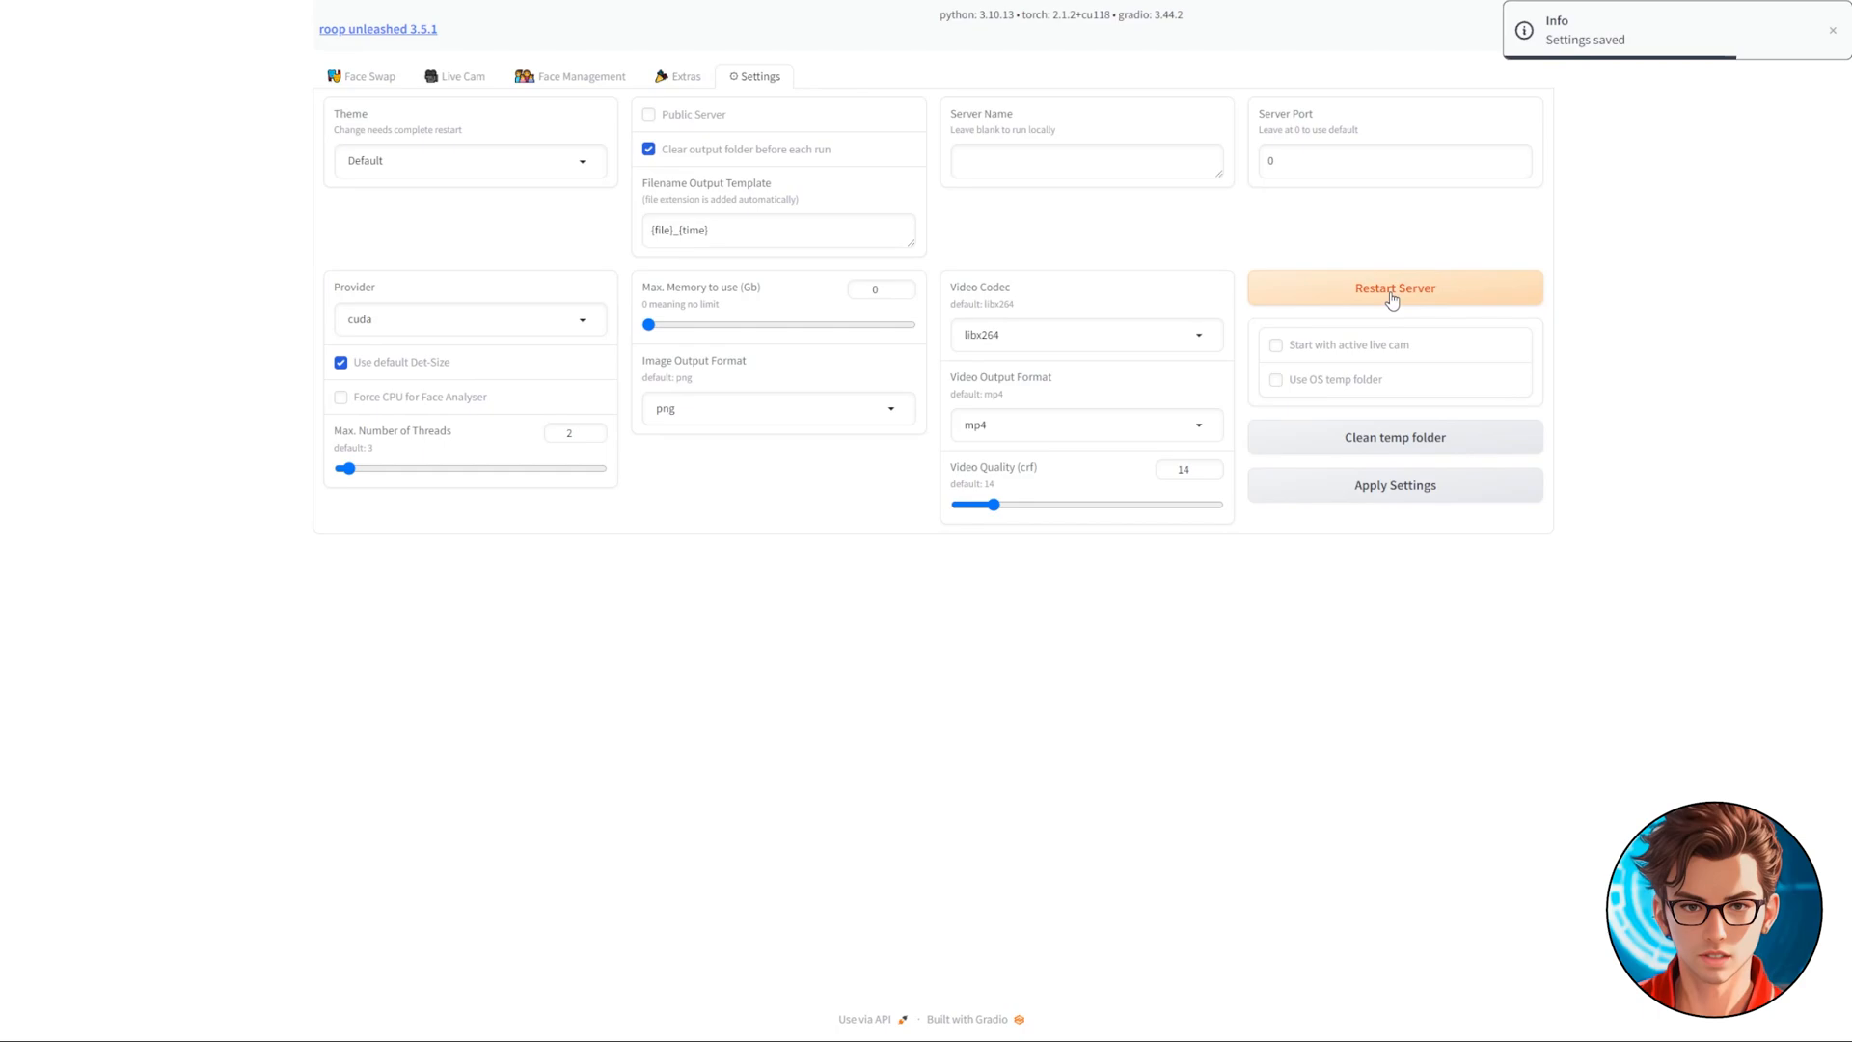
click(361, 75)
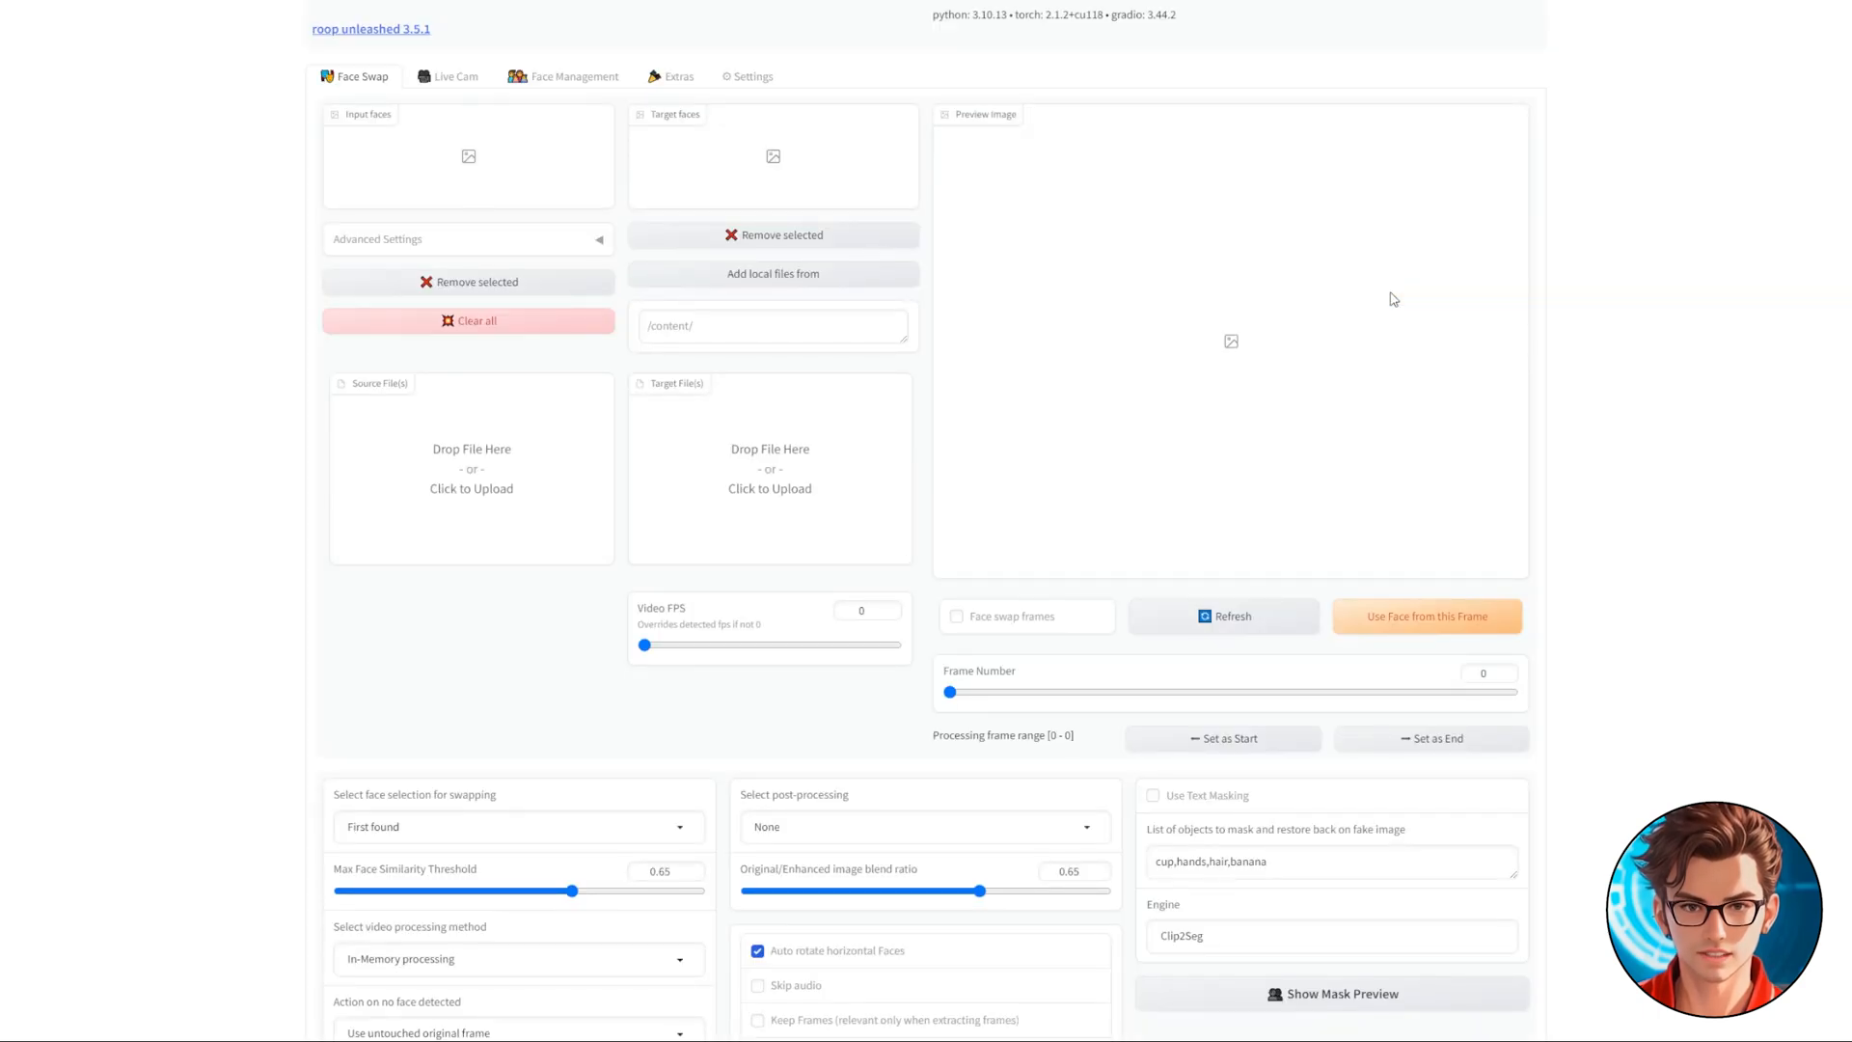
mouse_move(170, 484)
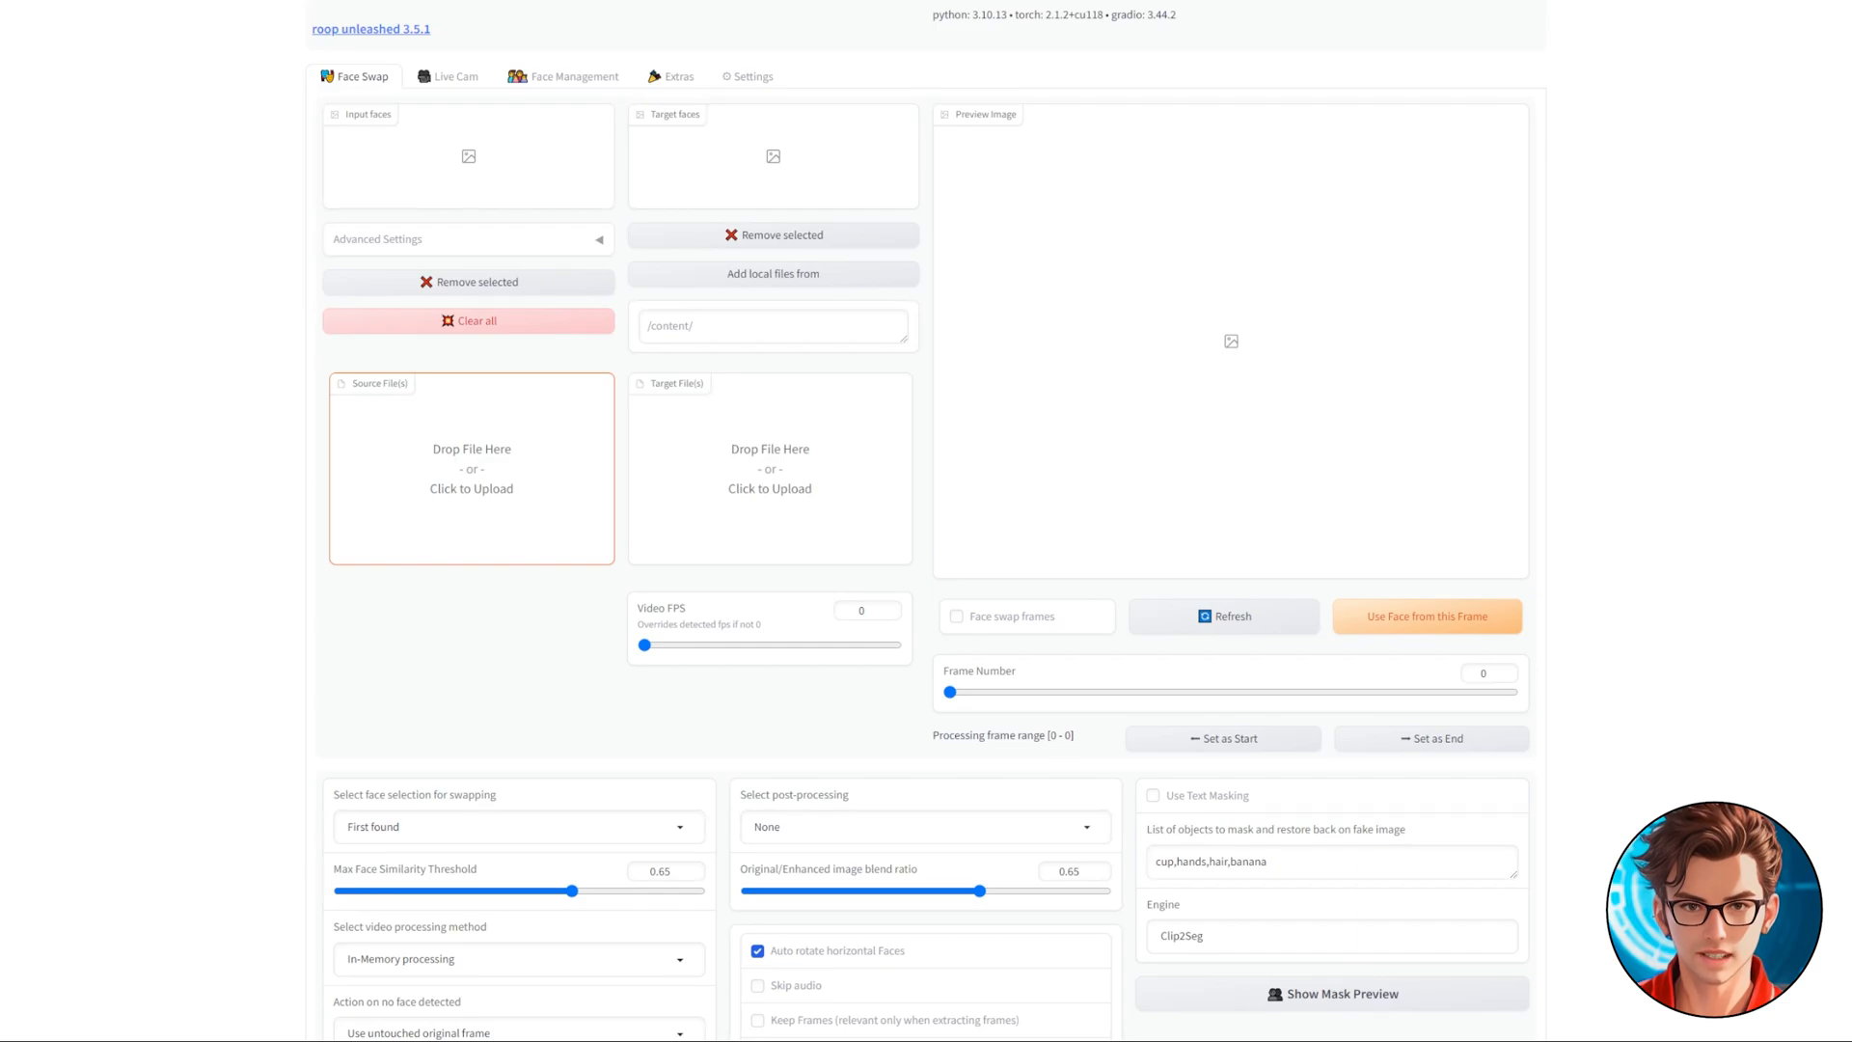
Step: Upload Emma-Watson.jpg as the source face and video2.mp4 as the target video
click(470, 467)
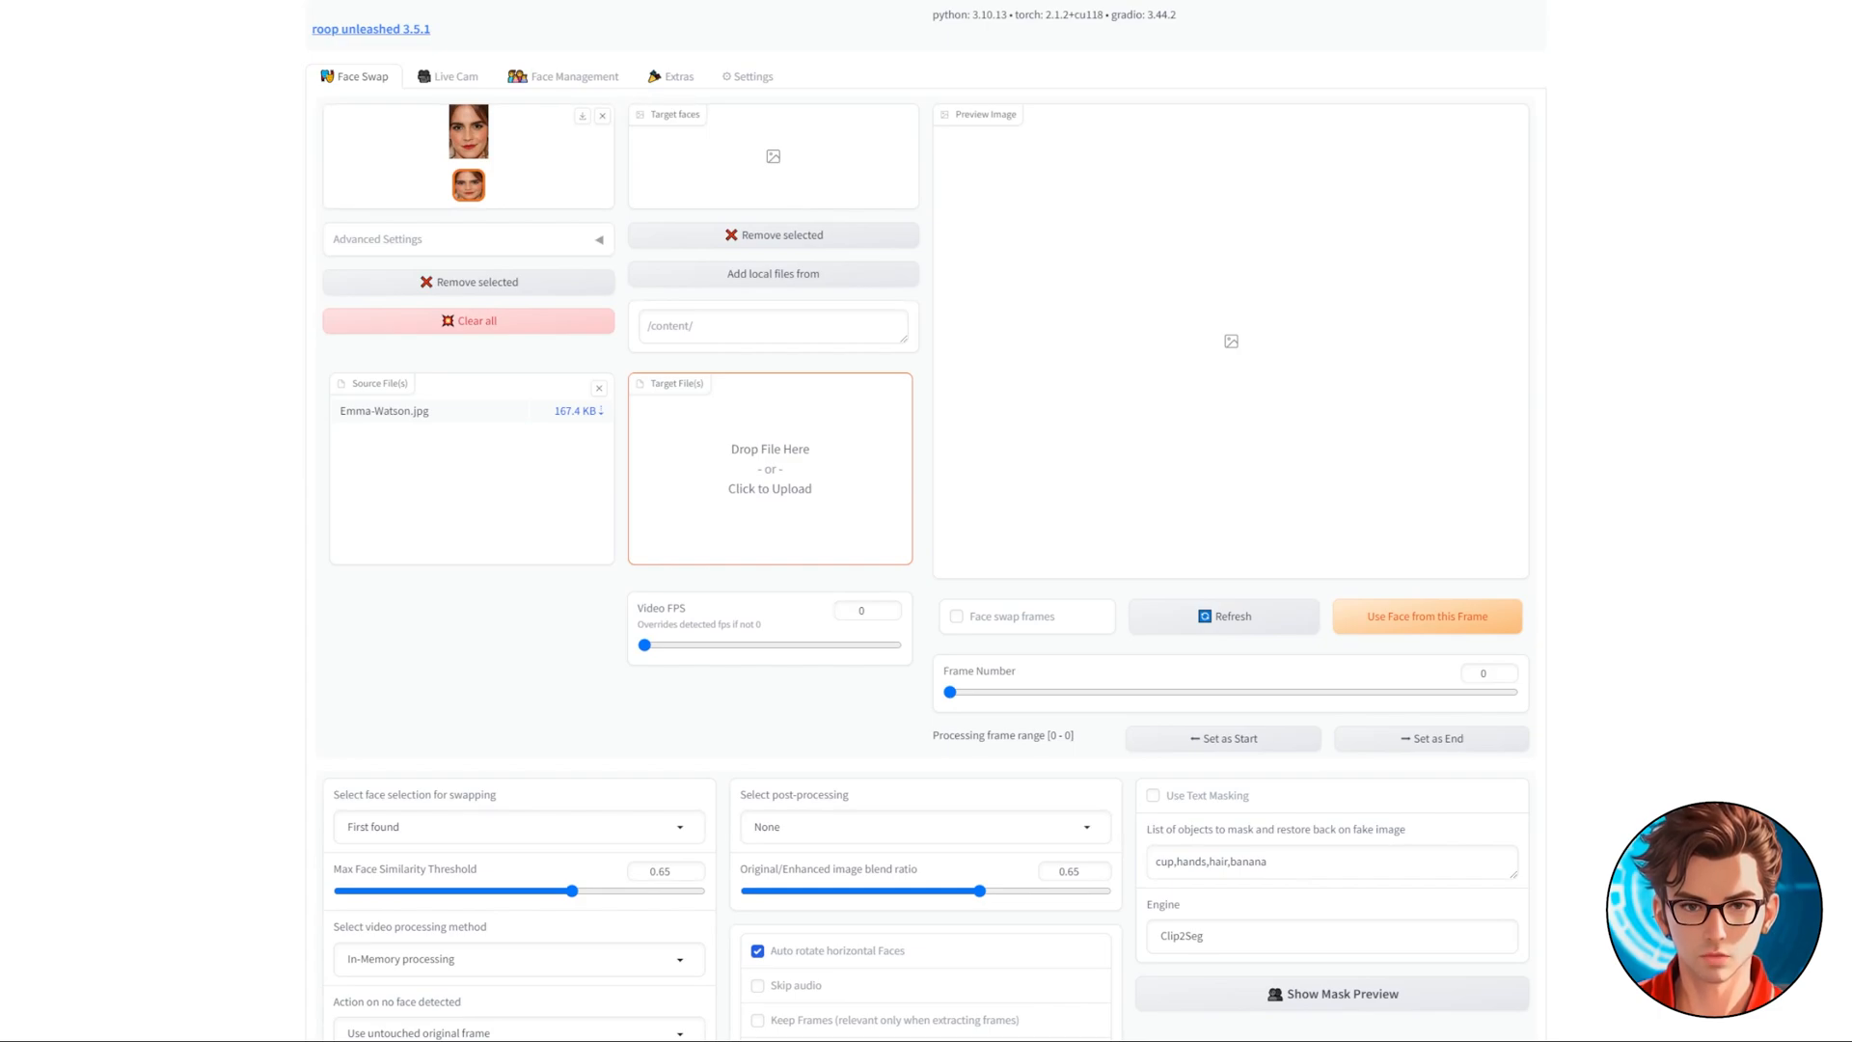
click(770, 469)
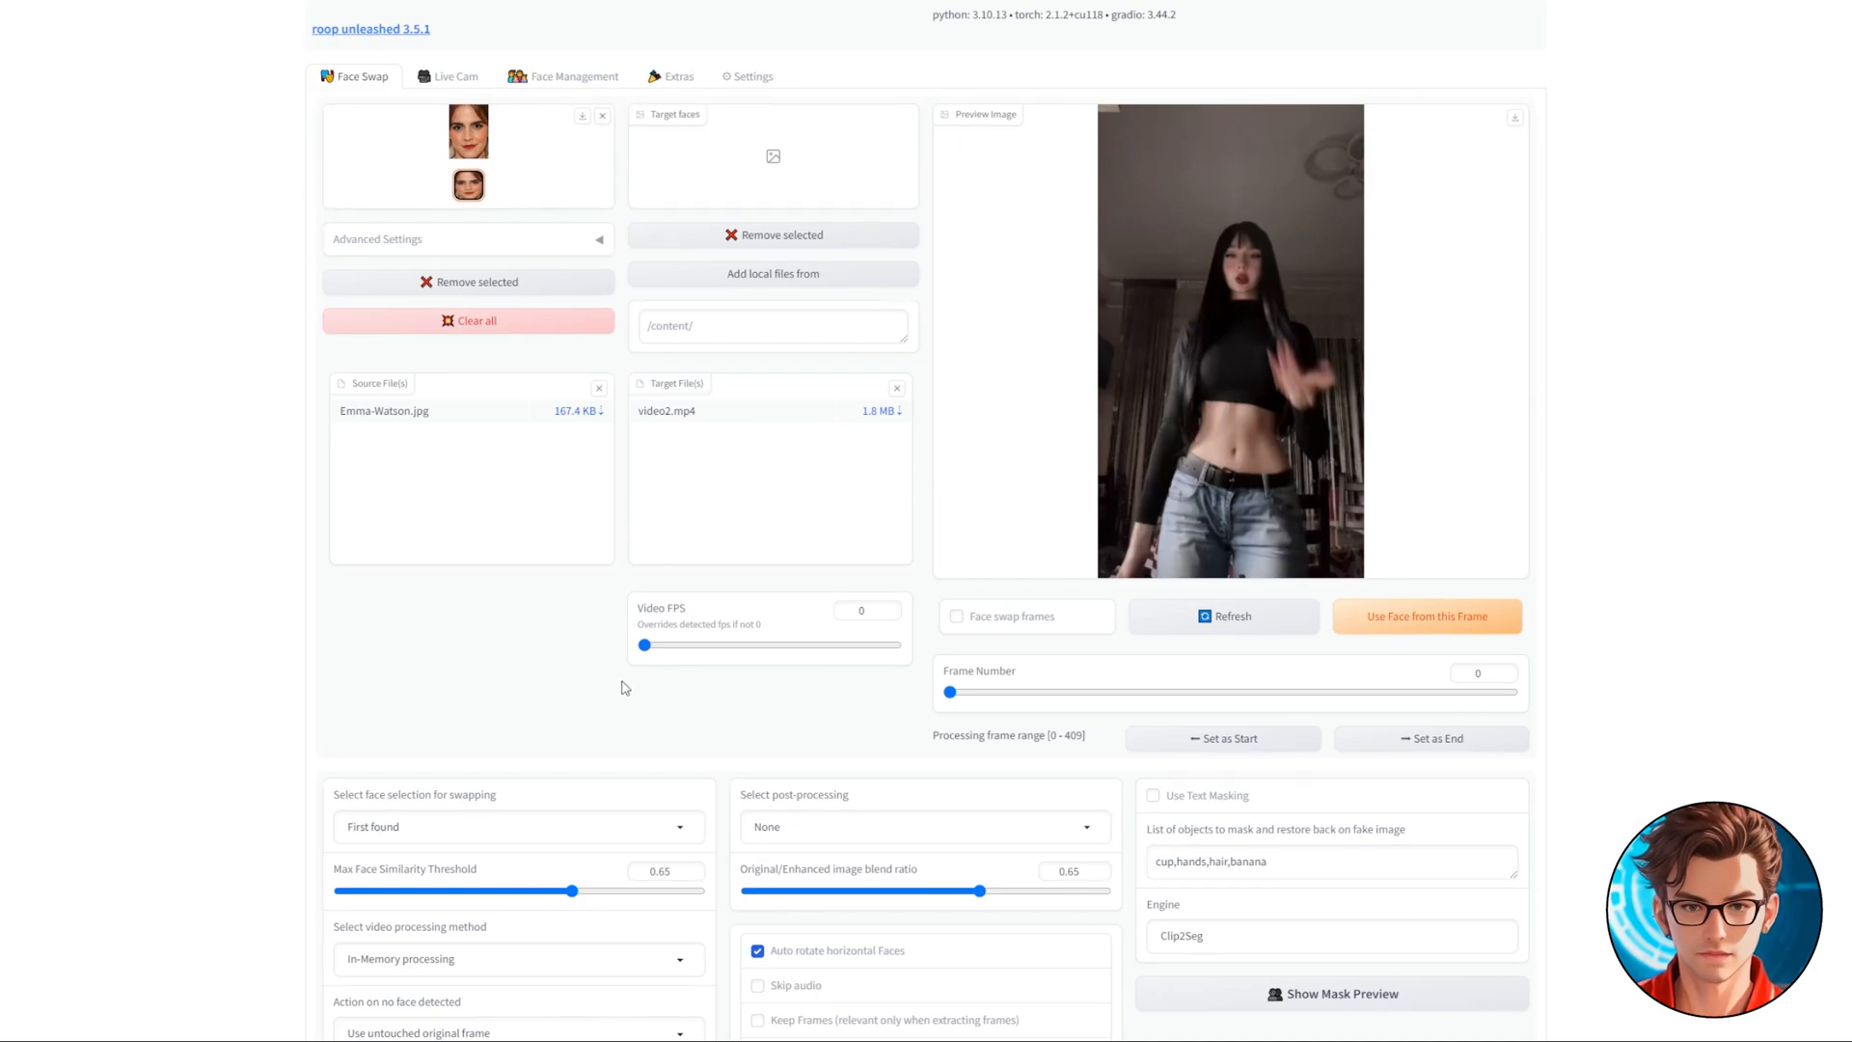
Step: Clear the loaded files and upload video5.mp4 as the new target video
scroll(down, 3)
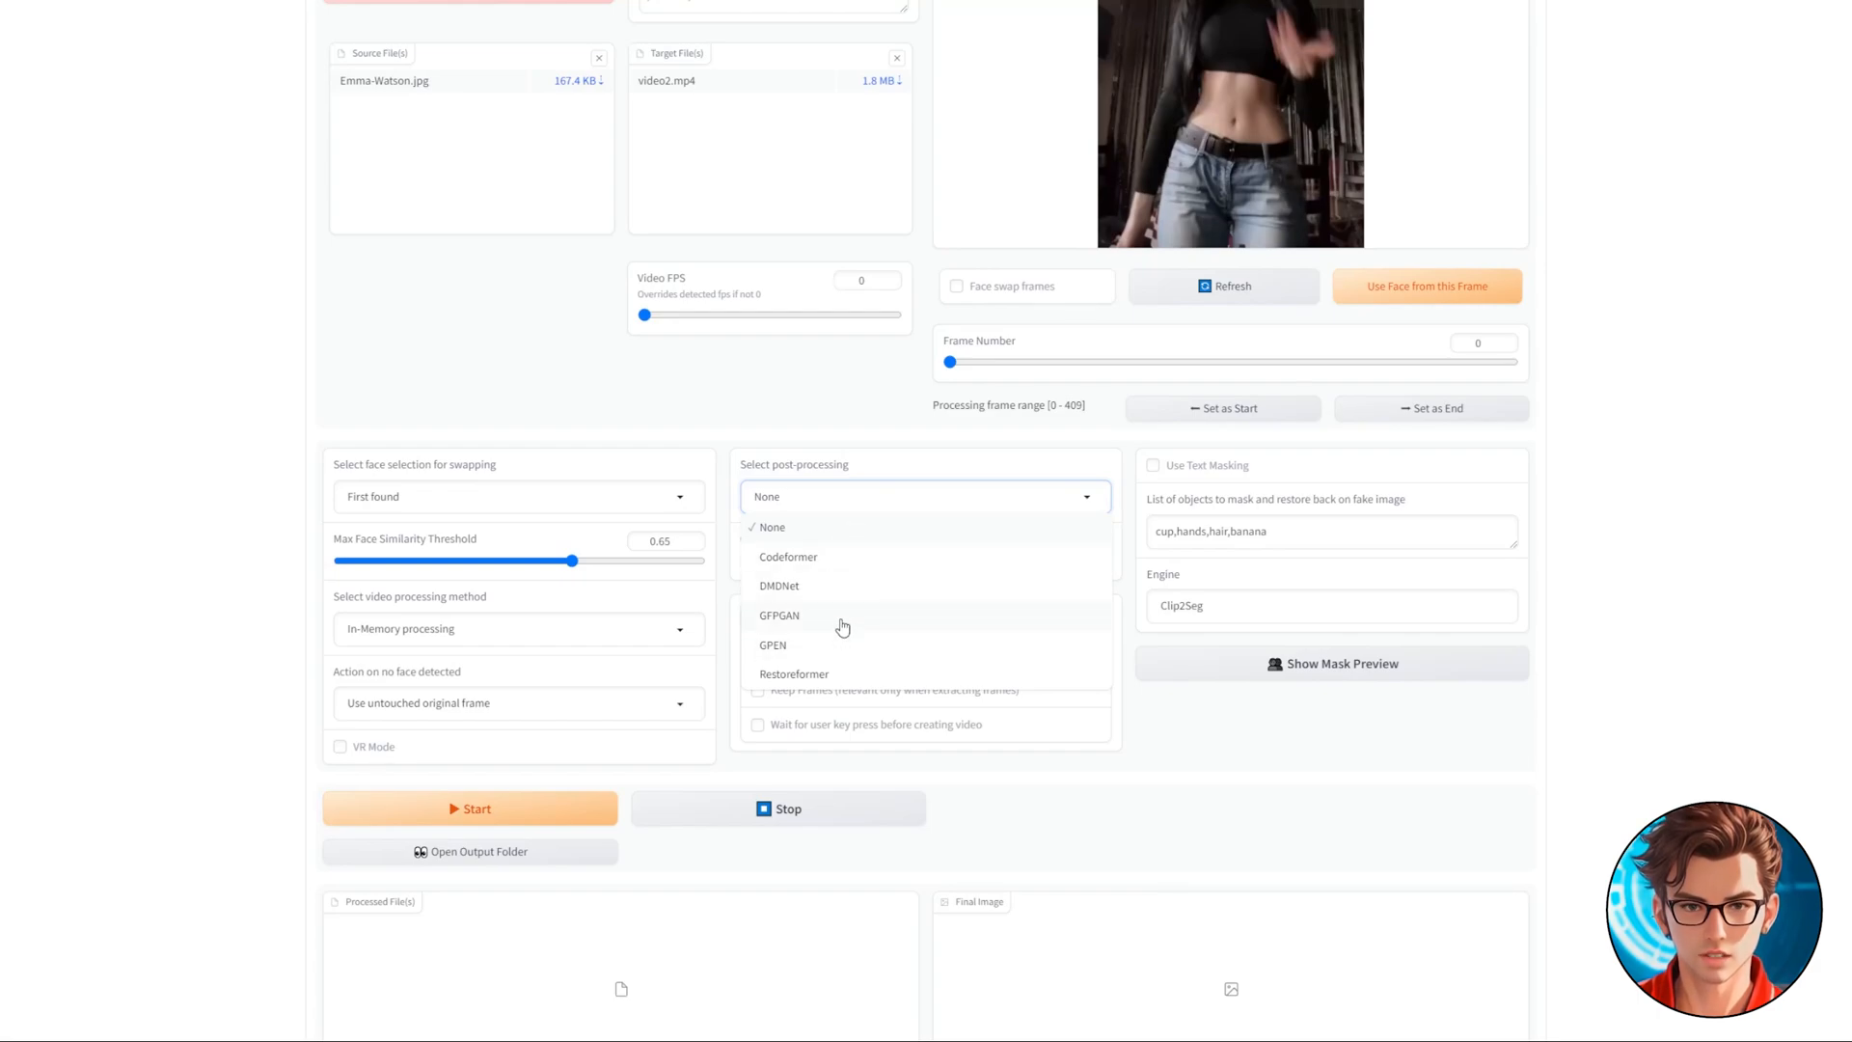
click(777, 615)
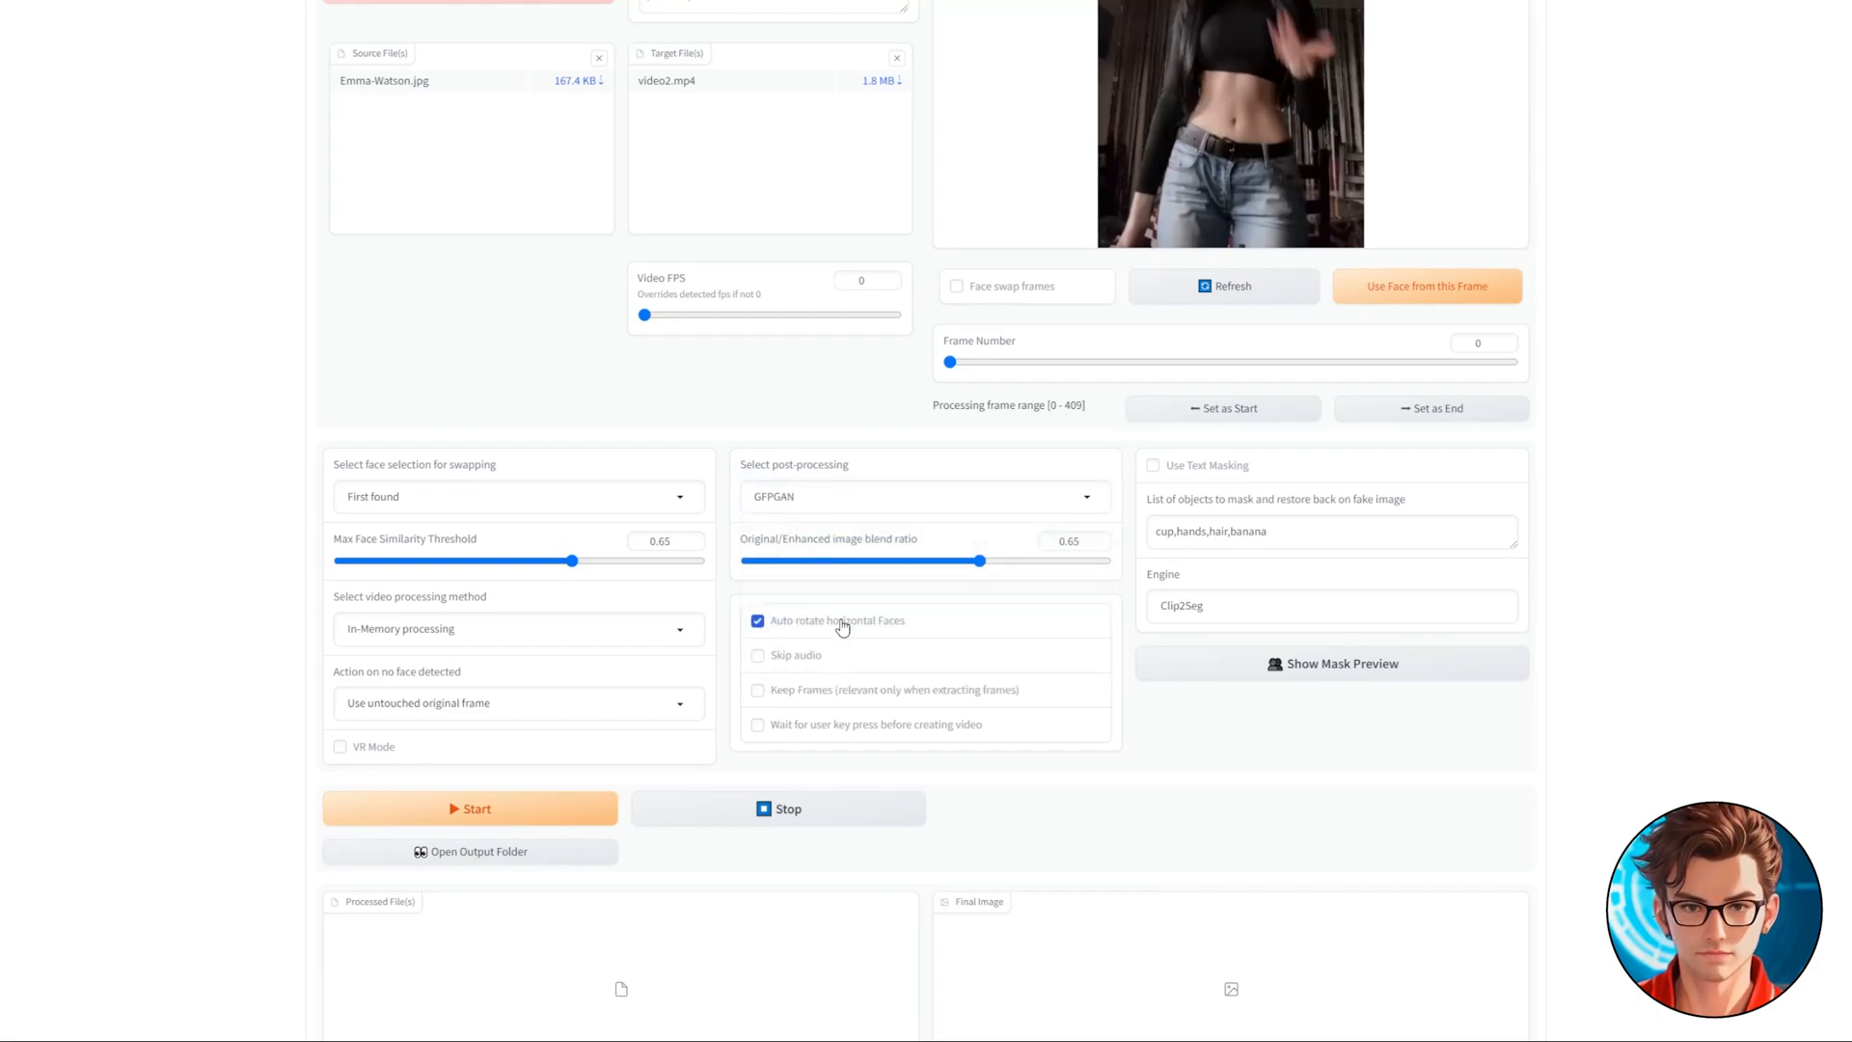
click(469, 808)
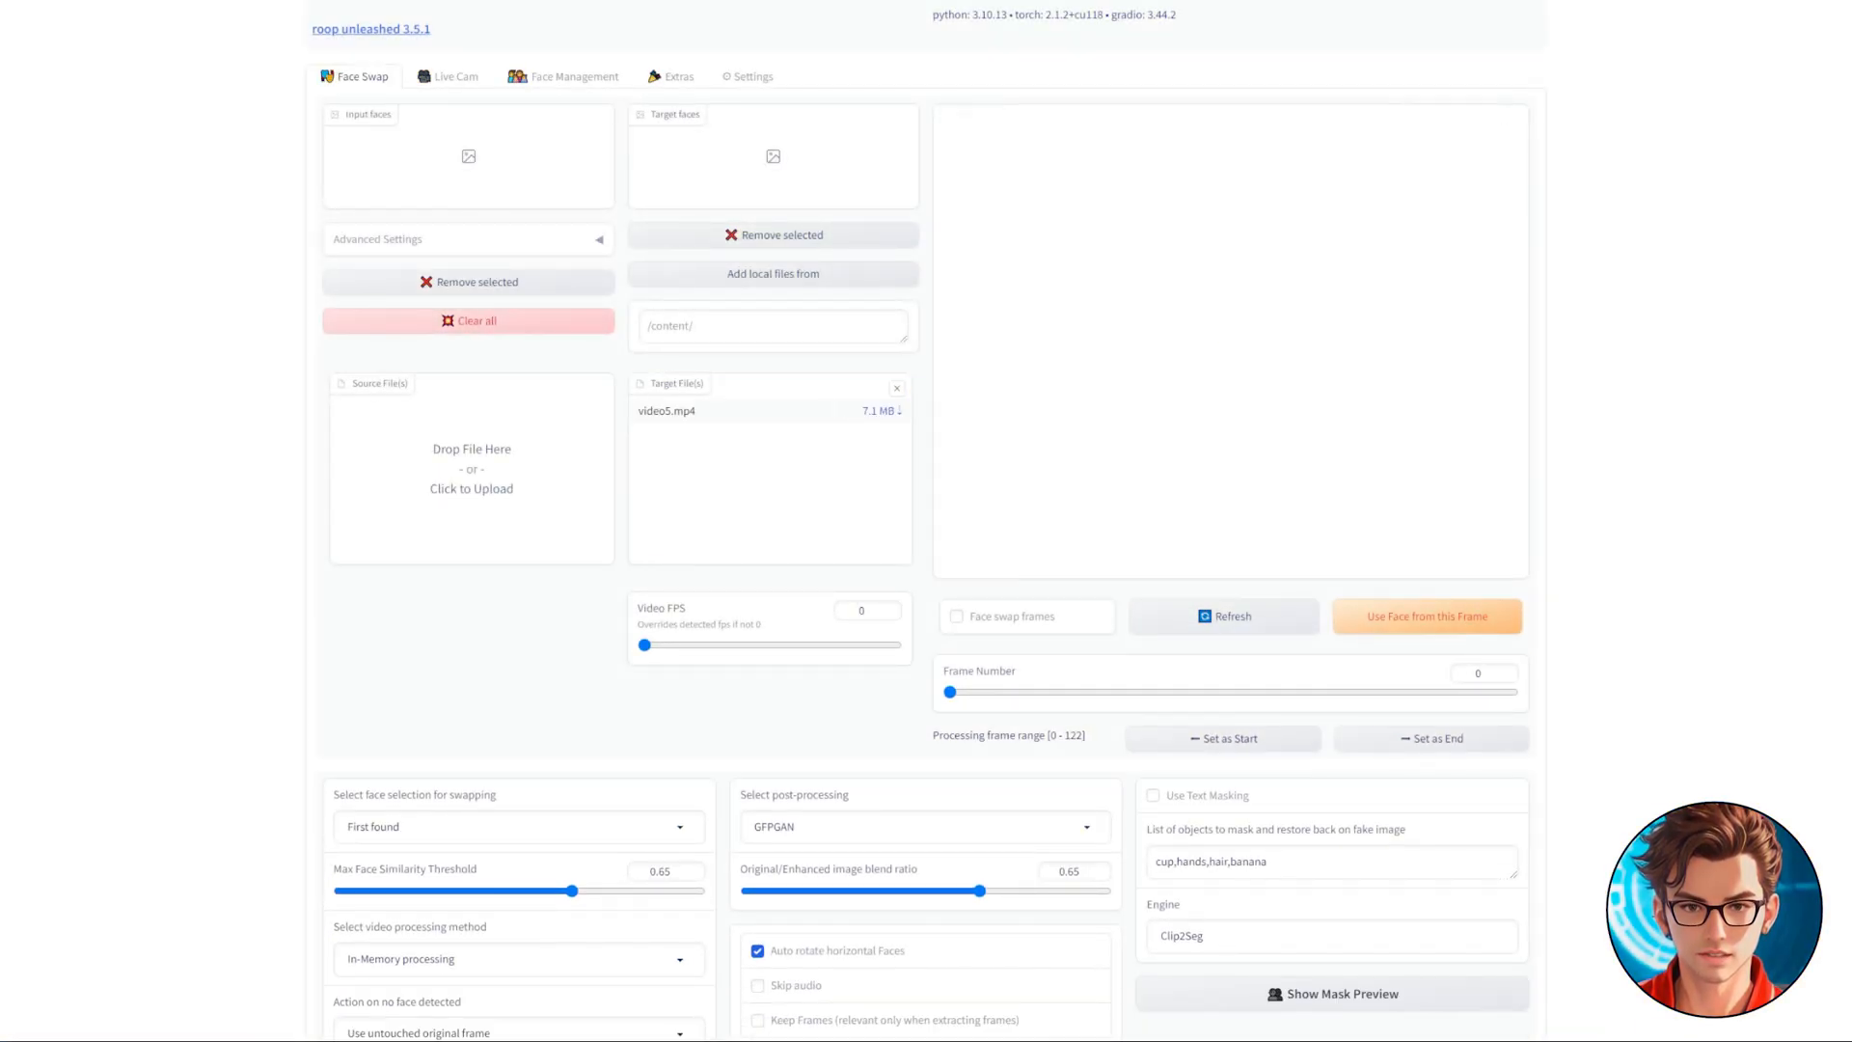
Step: Pick the woman's face from video5.mp4's preview frame as target and swap only the selected face
click(1223, 615)
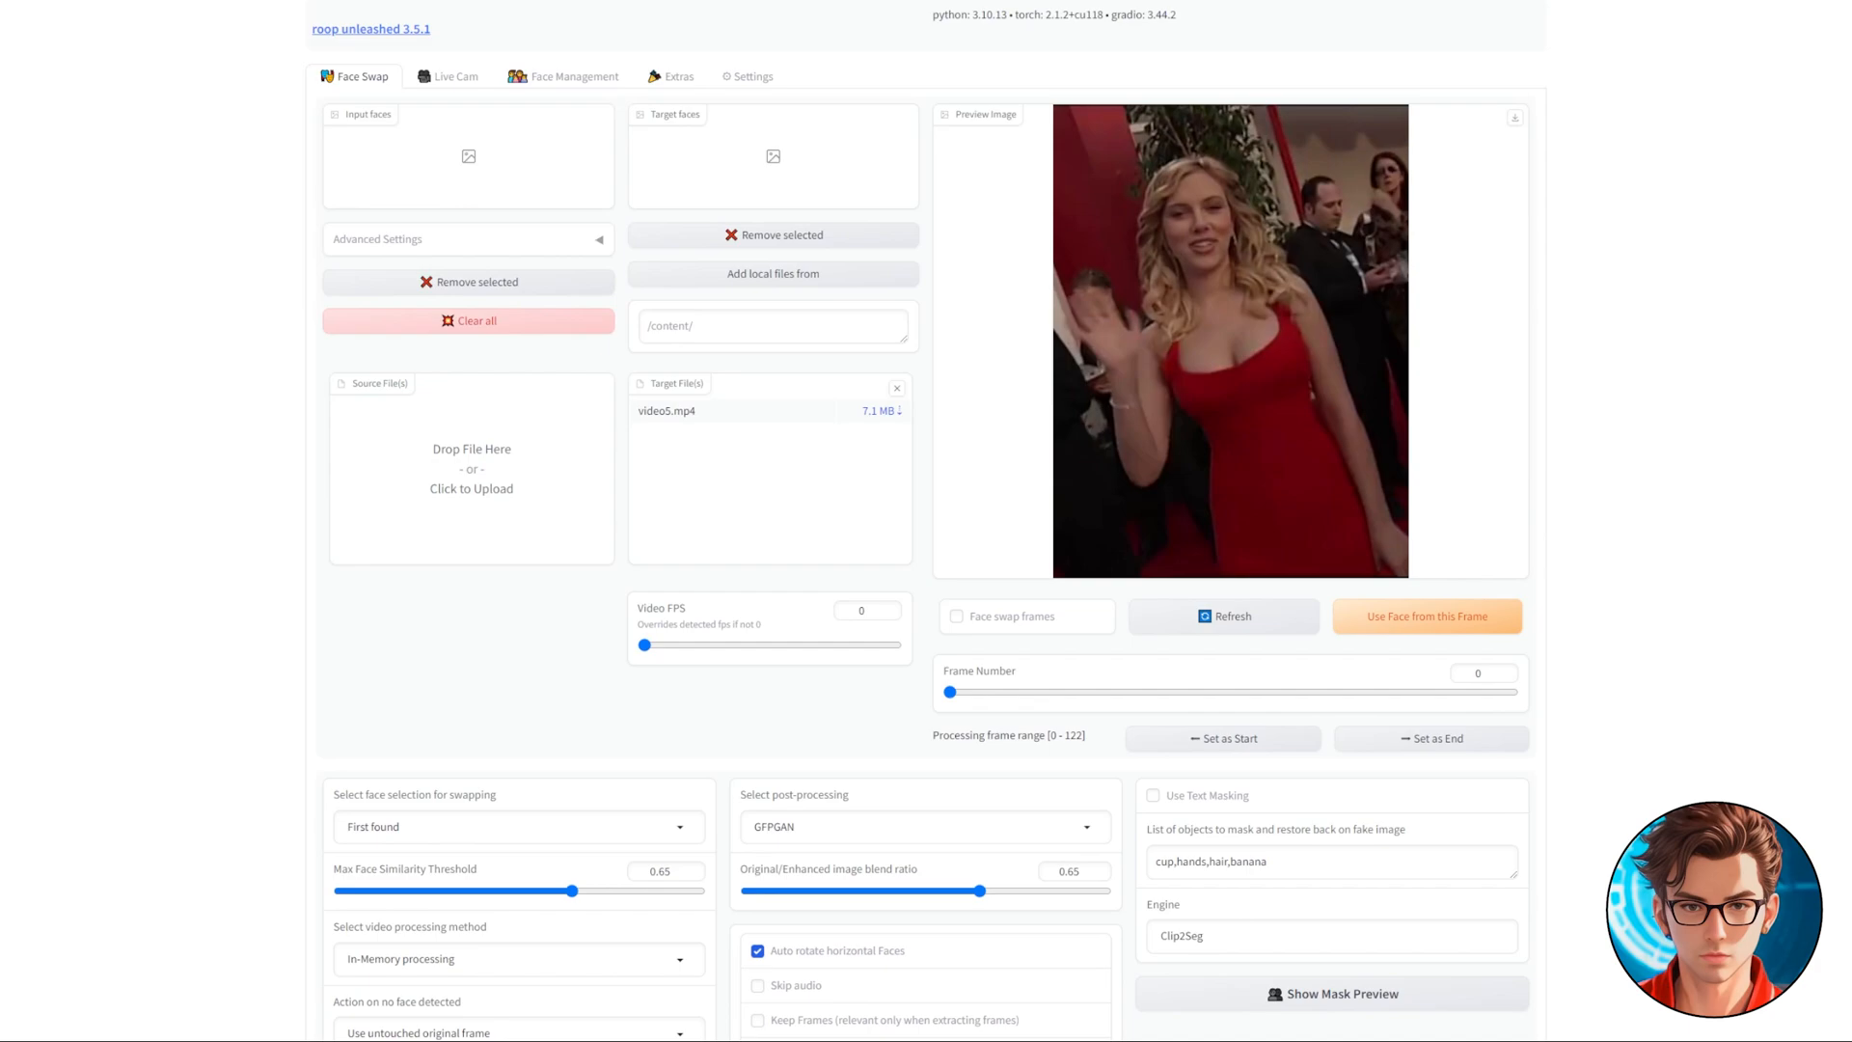
click(1426, 615)
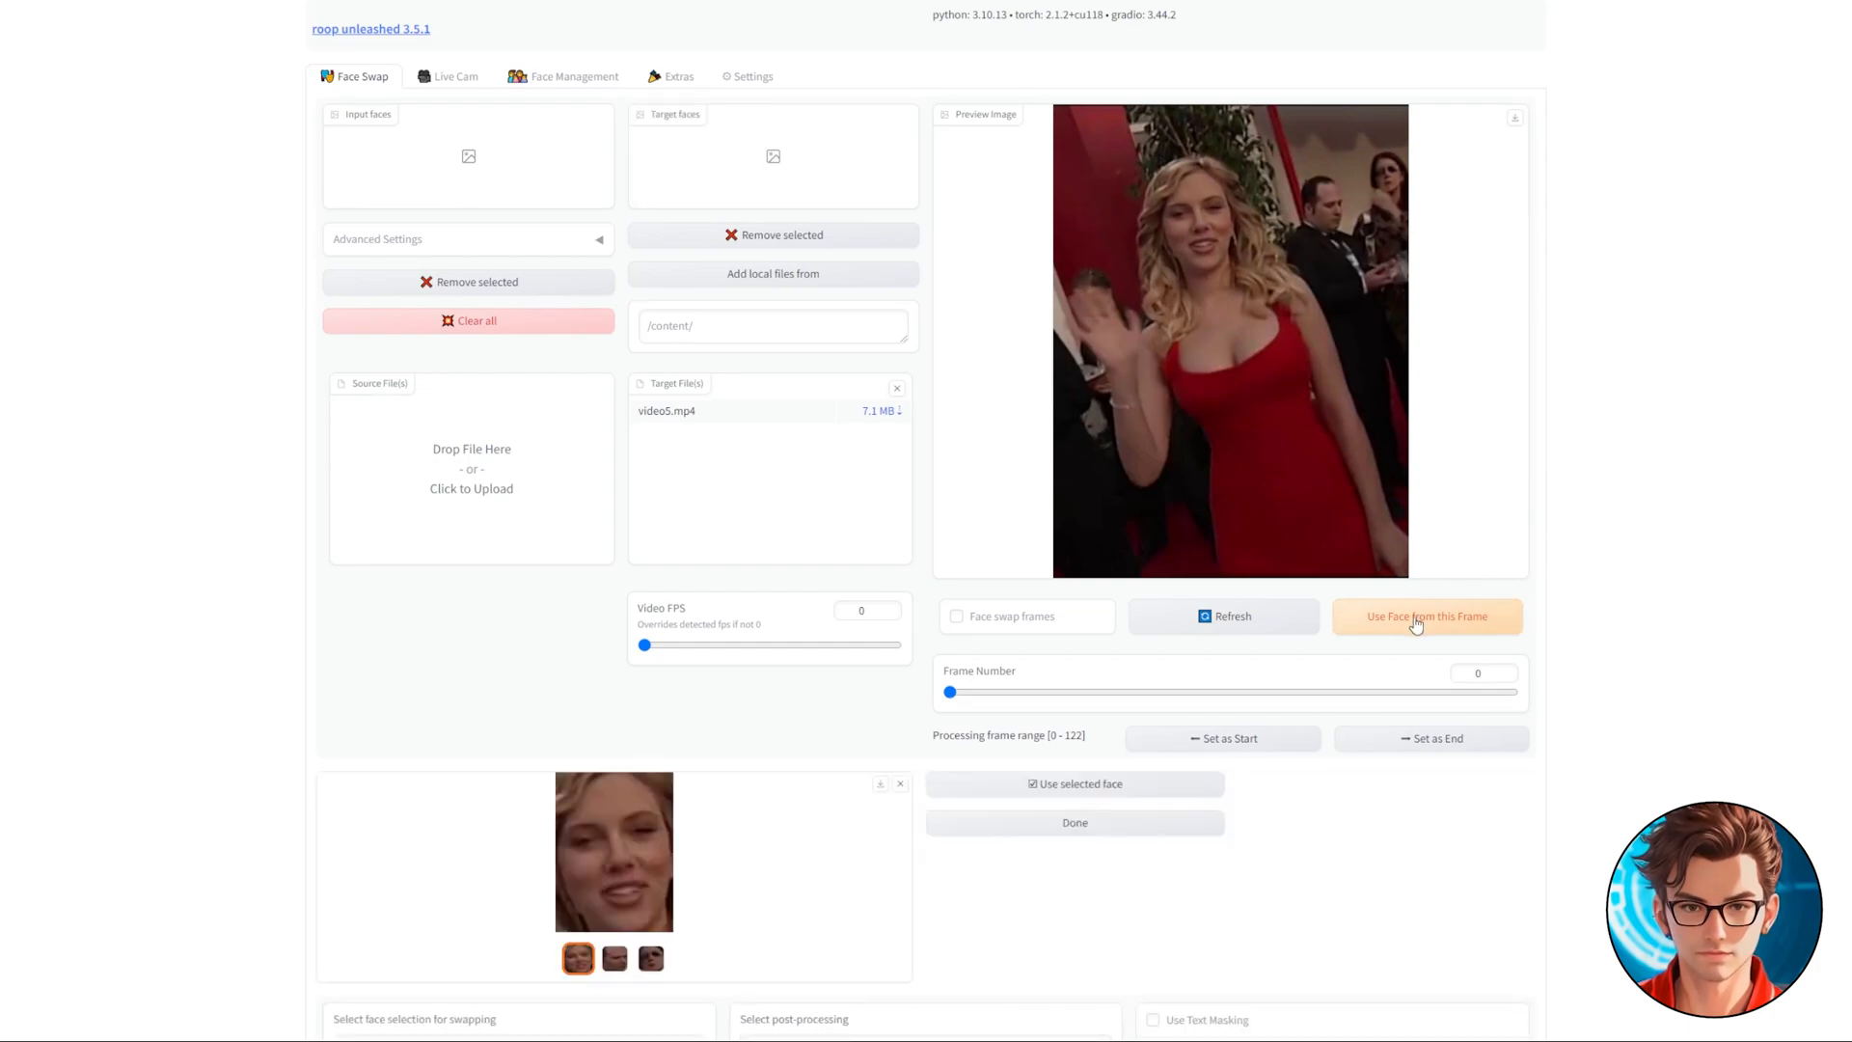
scroll(down, 3)
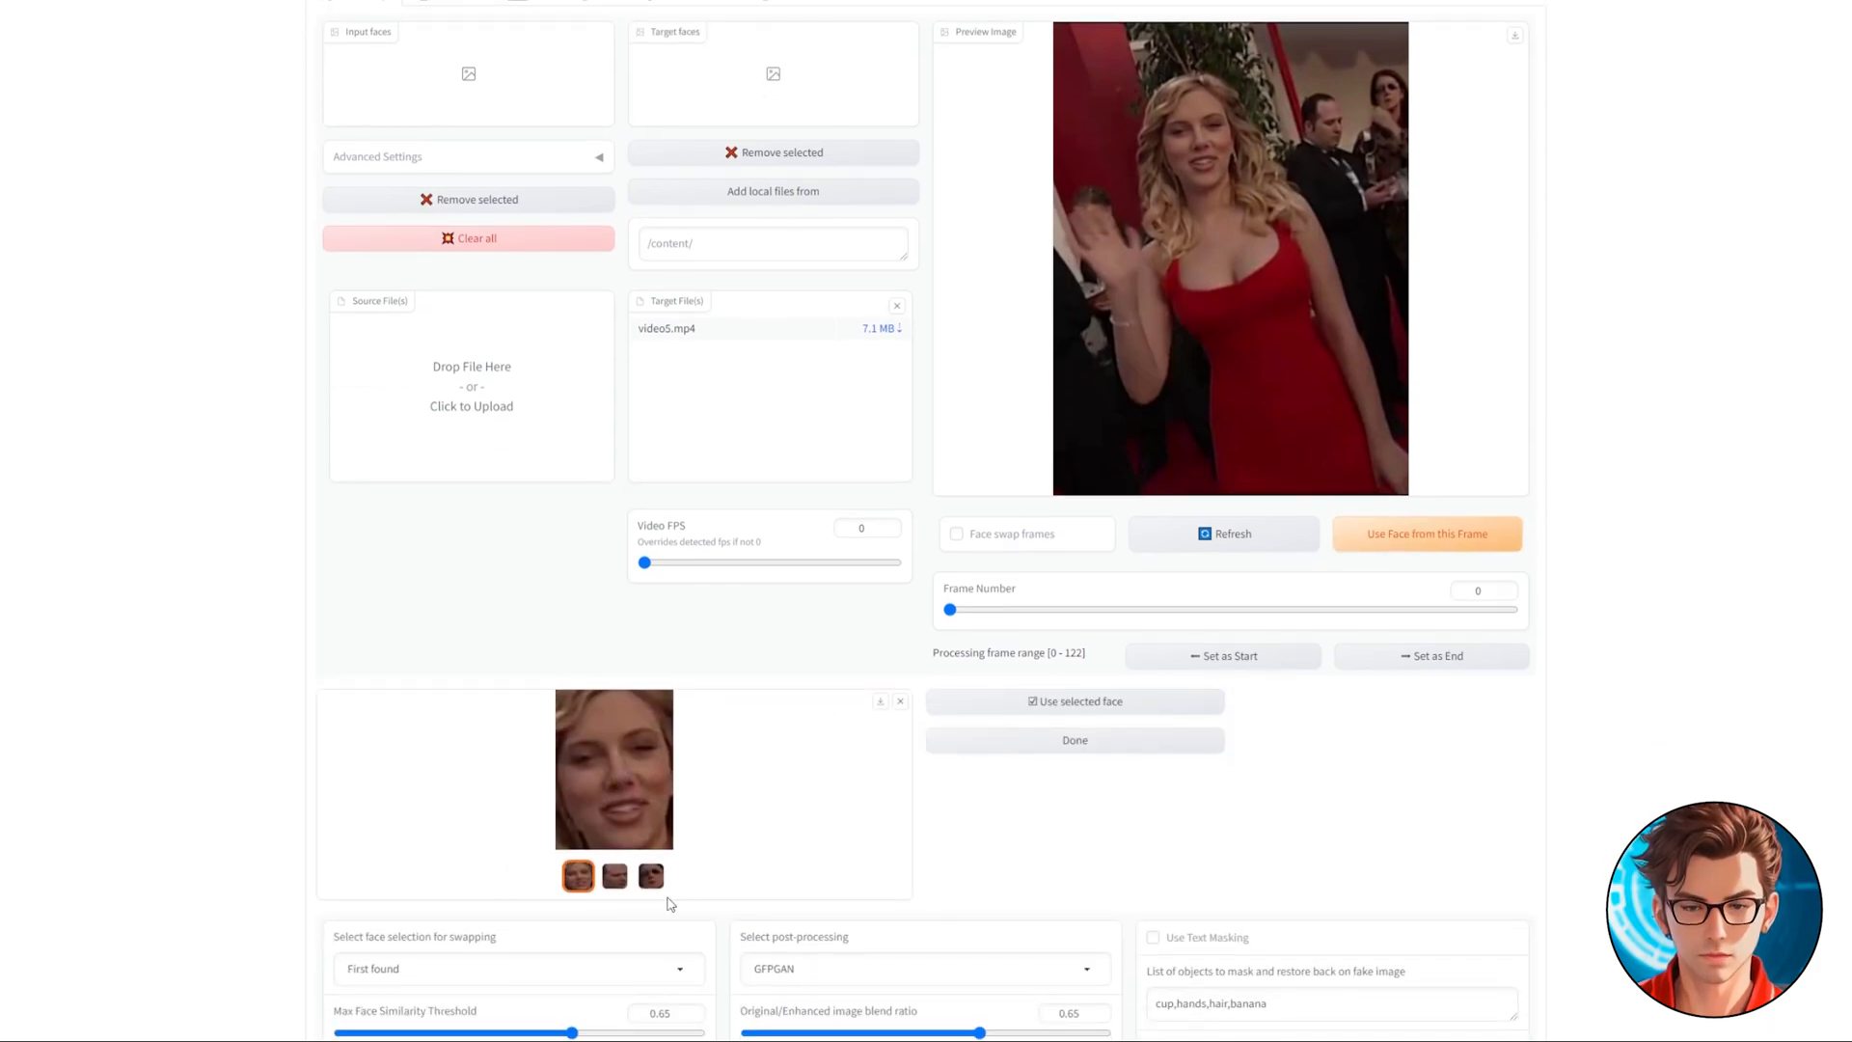
click(650, 876)
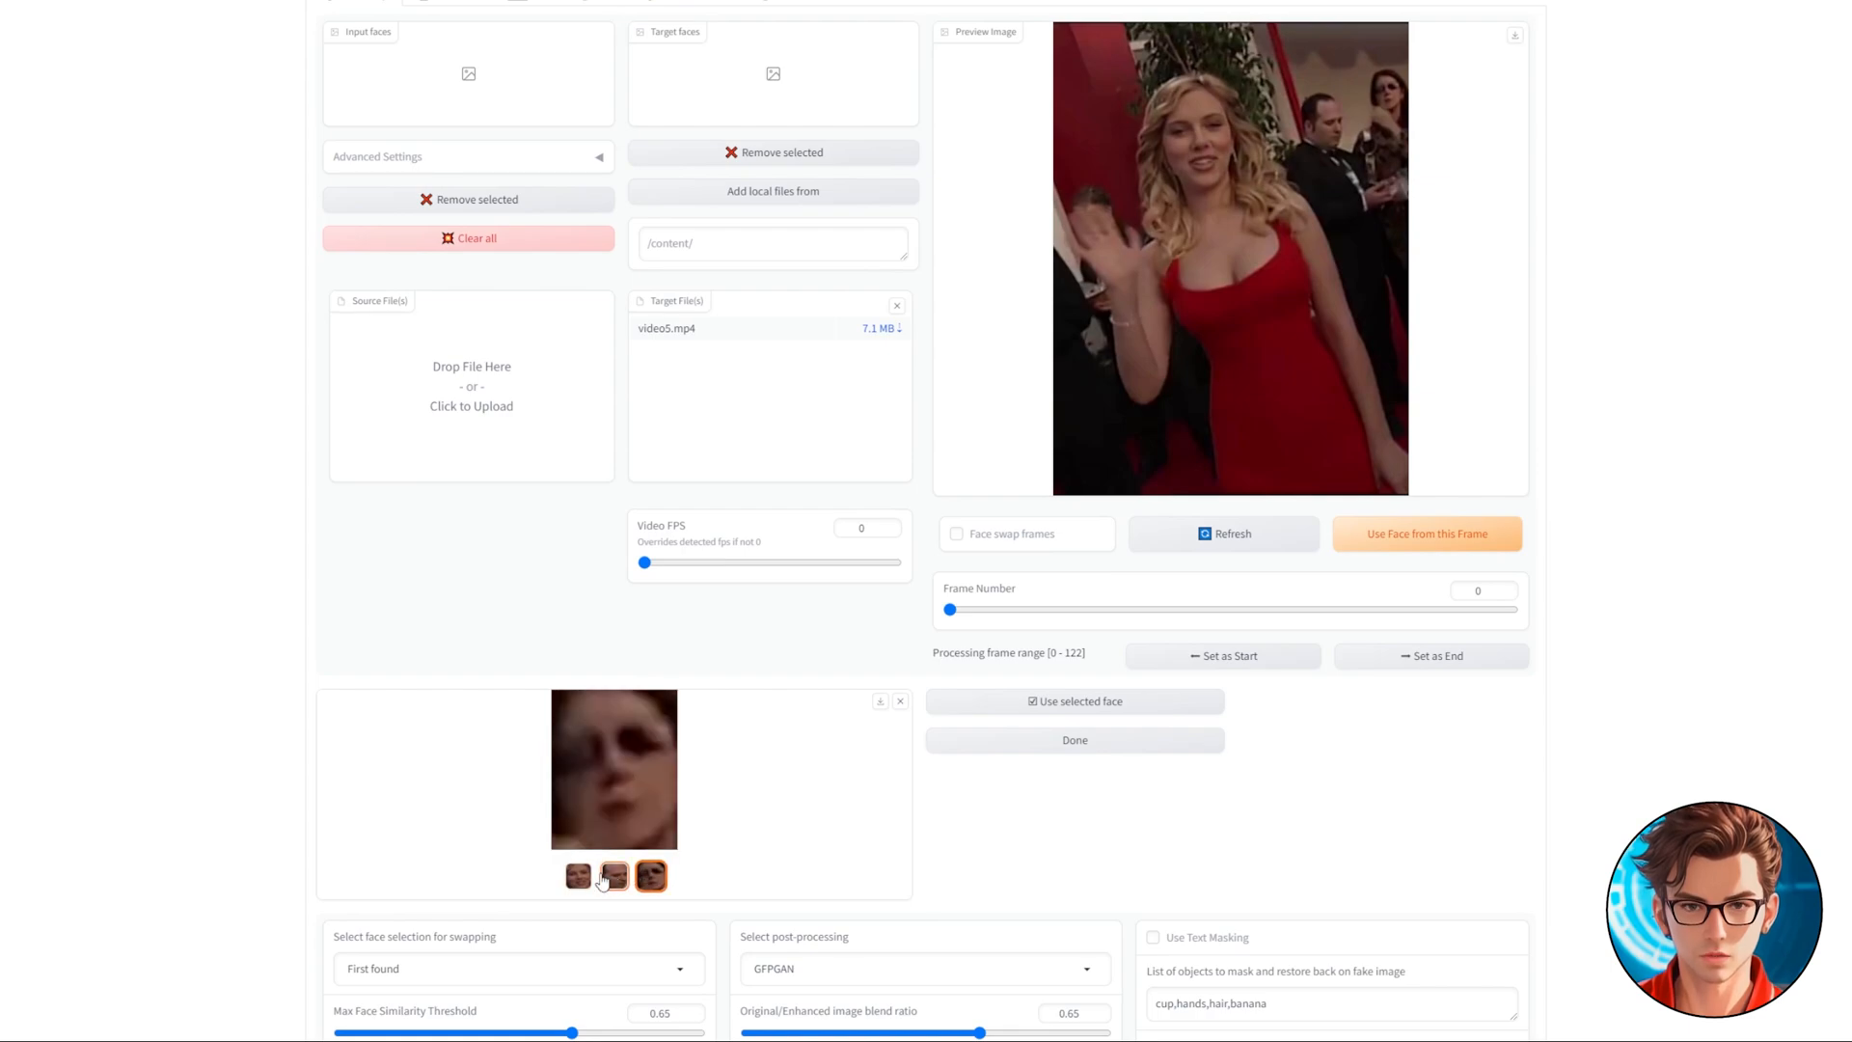
click(577, 875)
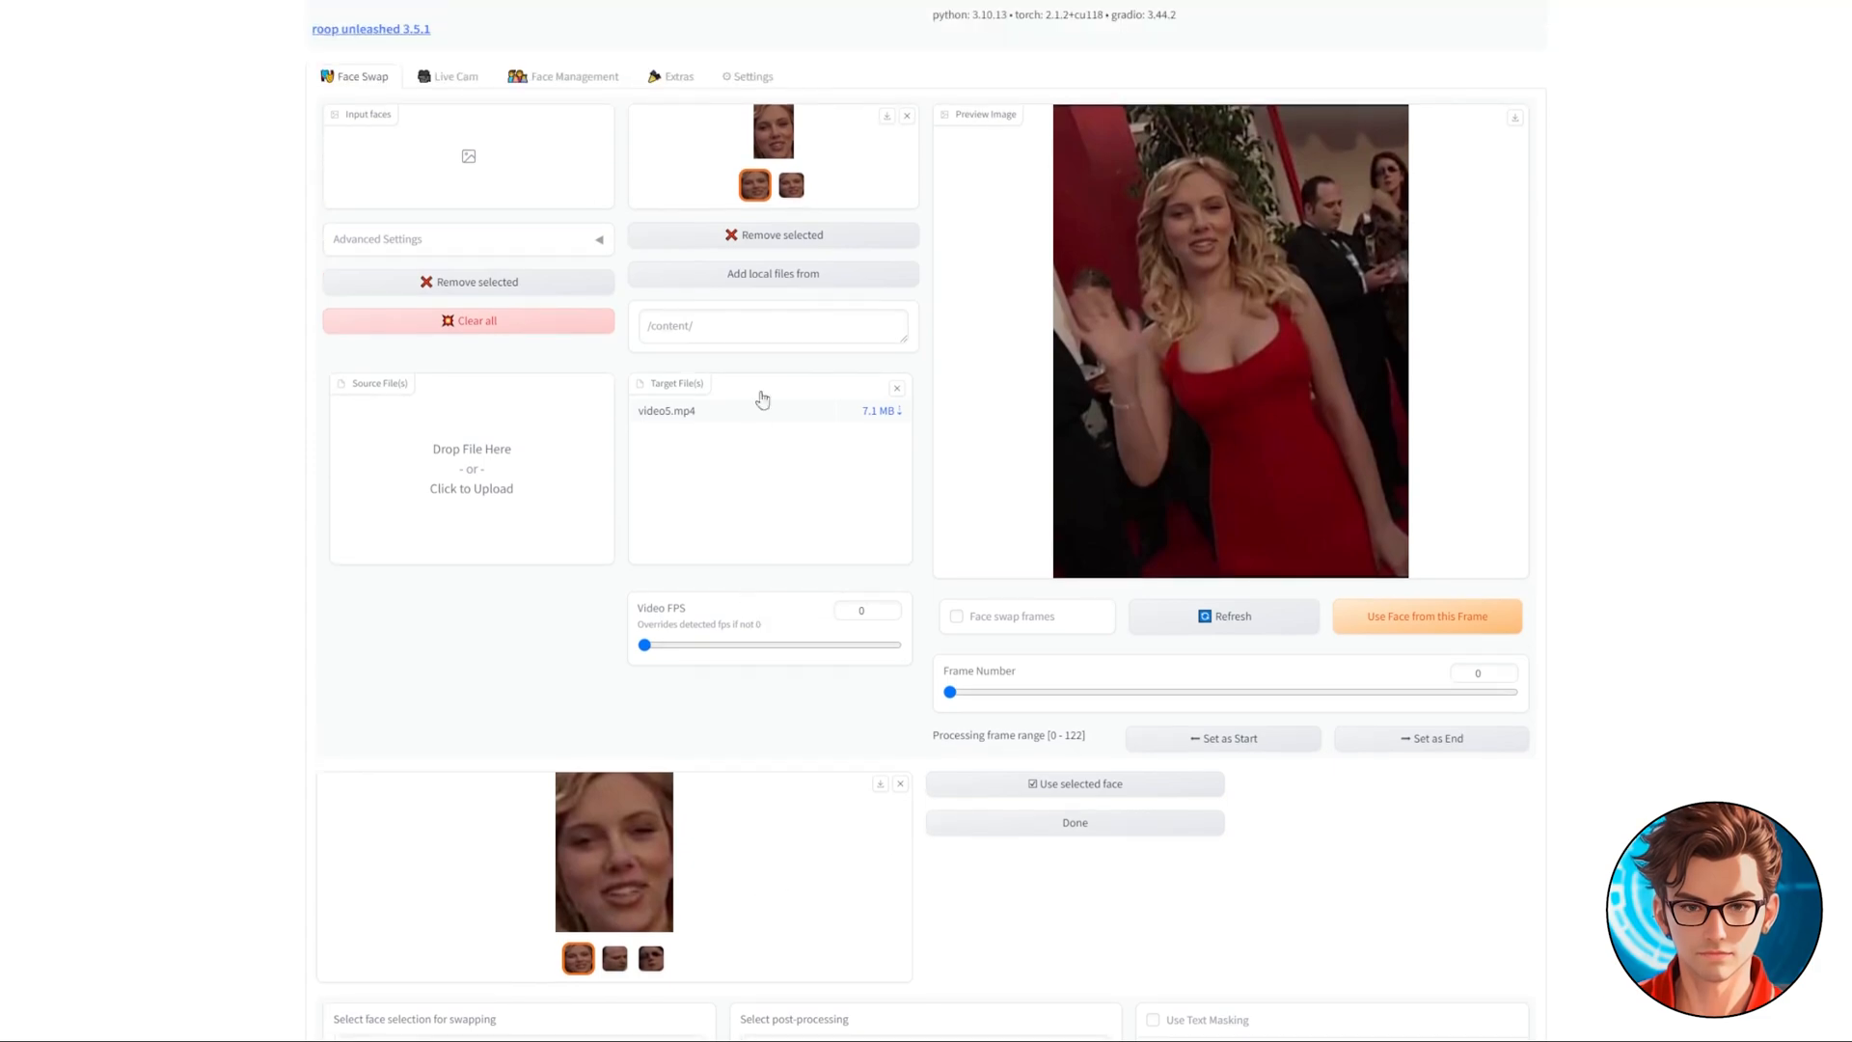
click(791, 185)
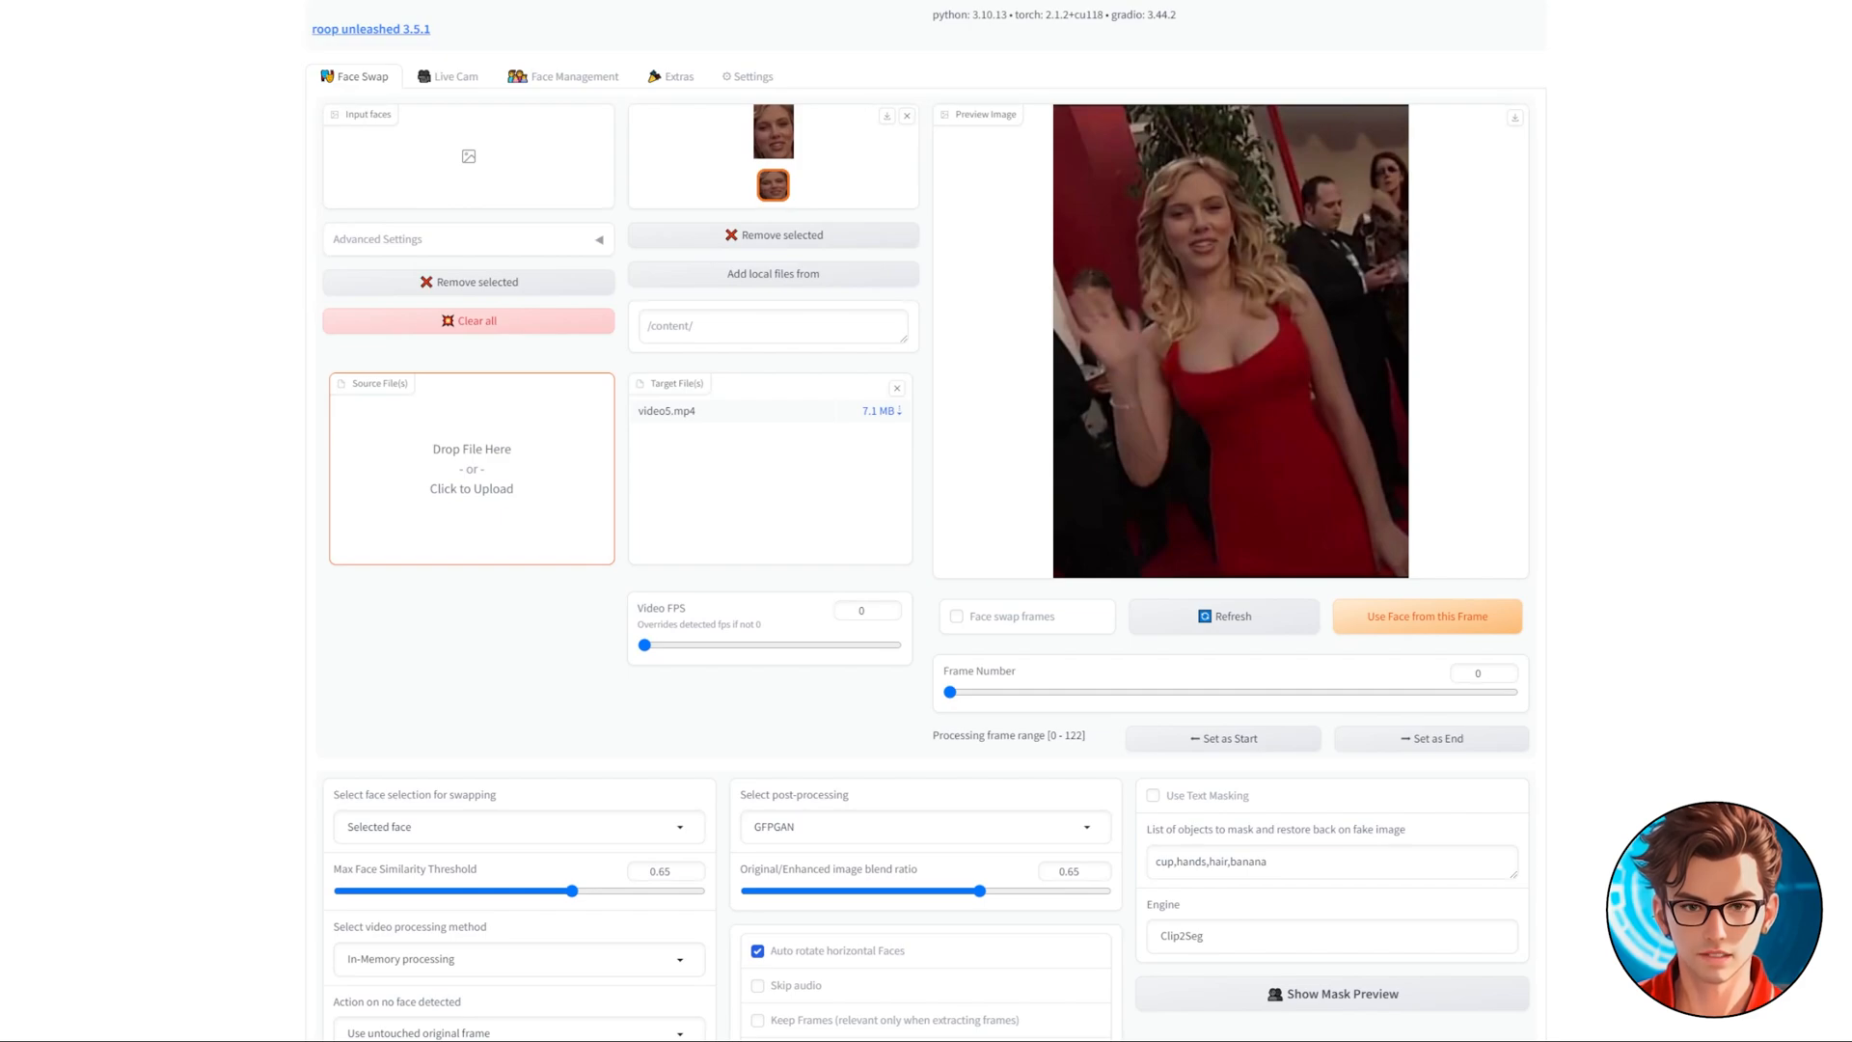
Step: Upload Jennifer Lawrence.jpg as the source face, keeping one detected input face
click(471, 488)
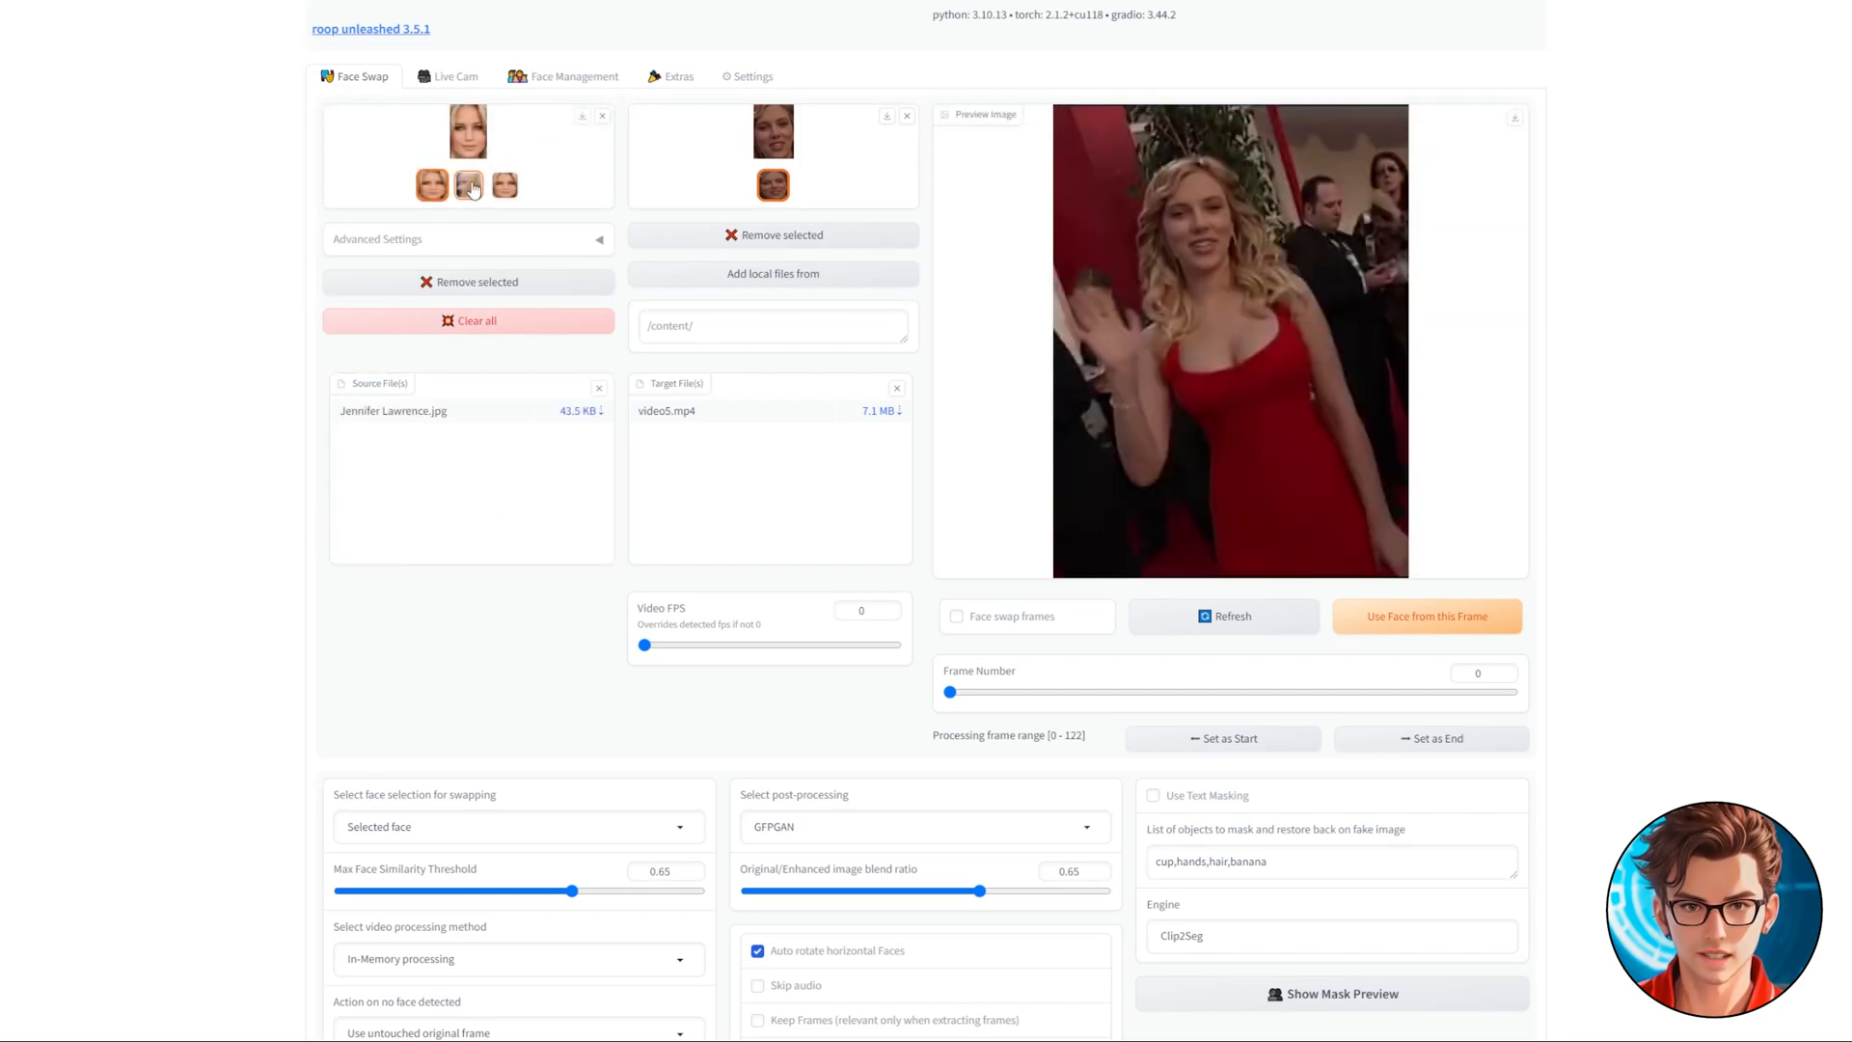
click(467, 185)
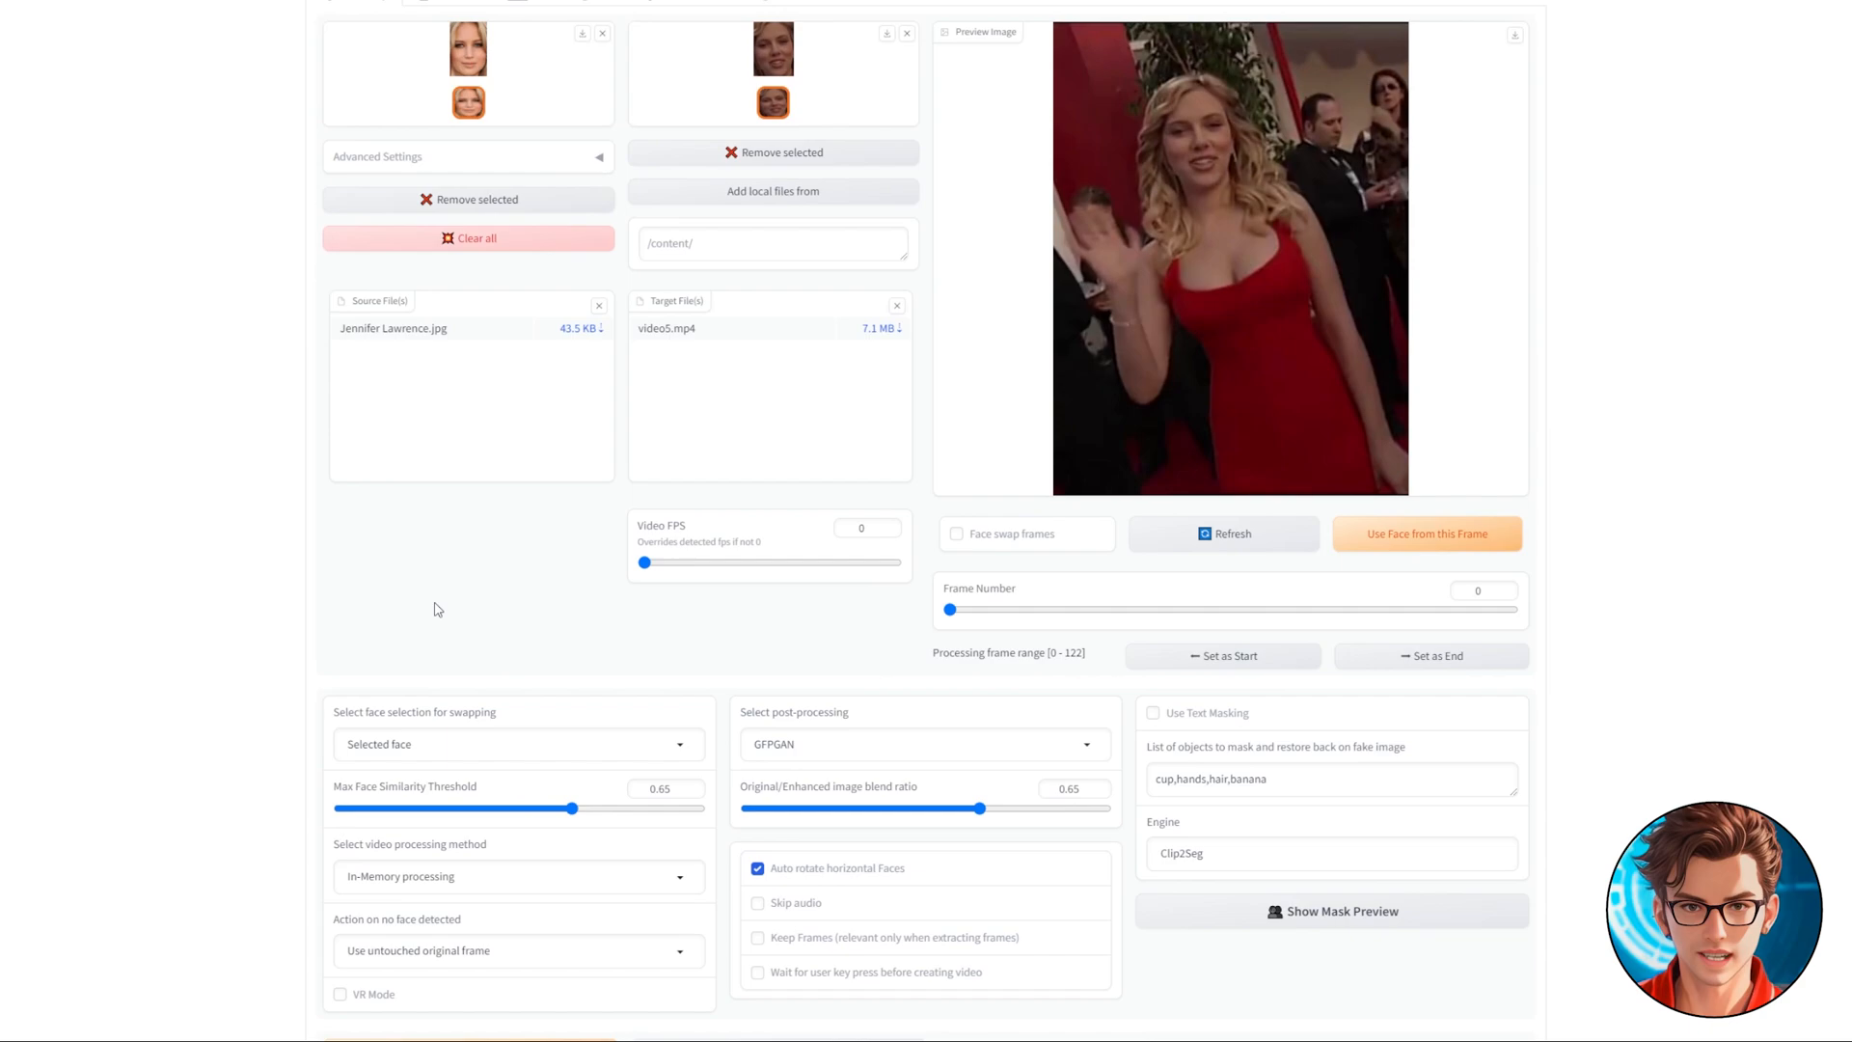
scroll(down, 3)
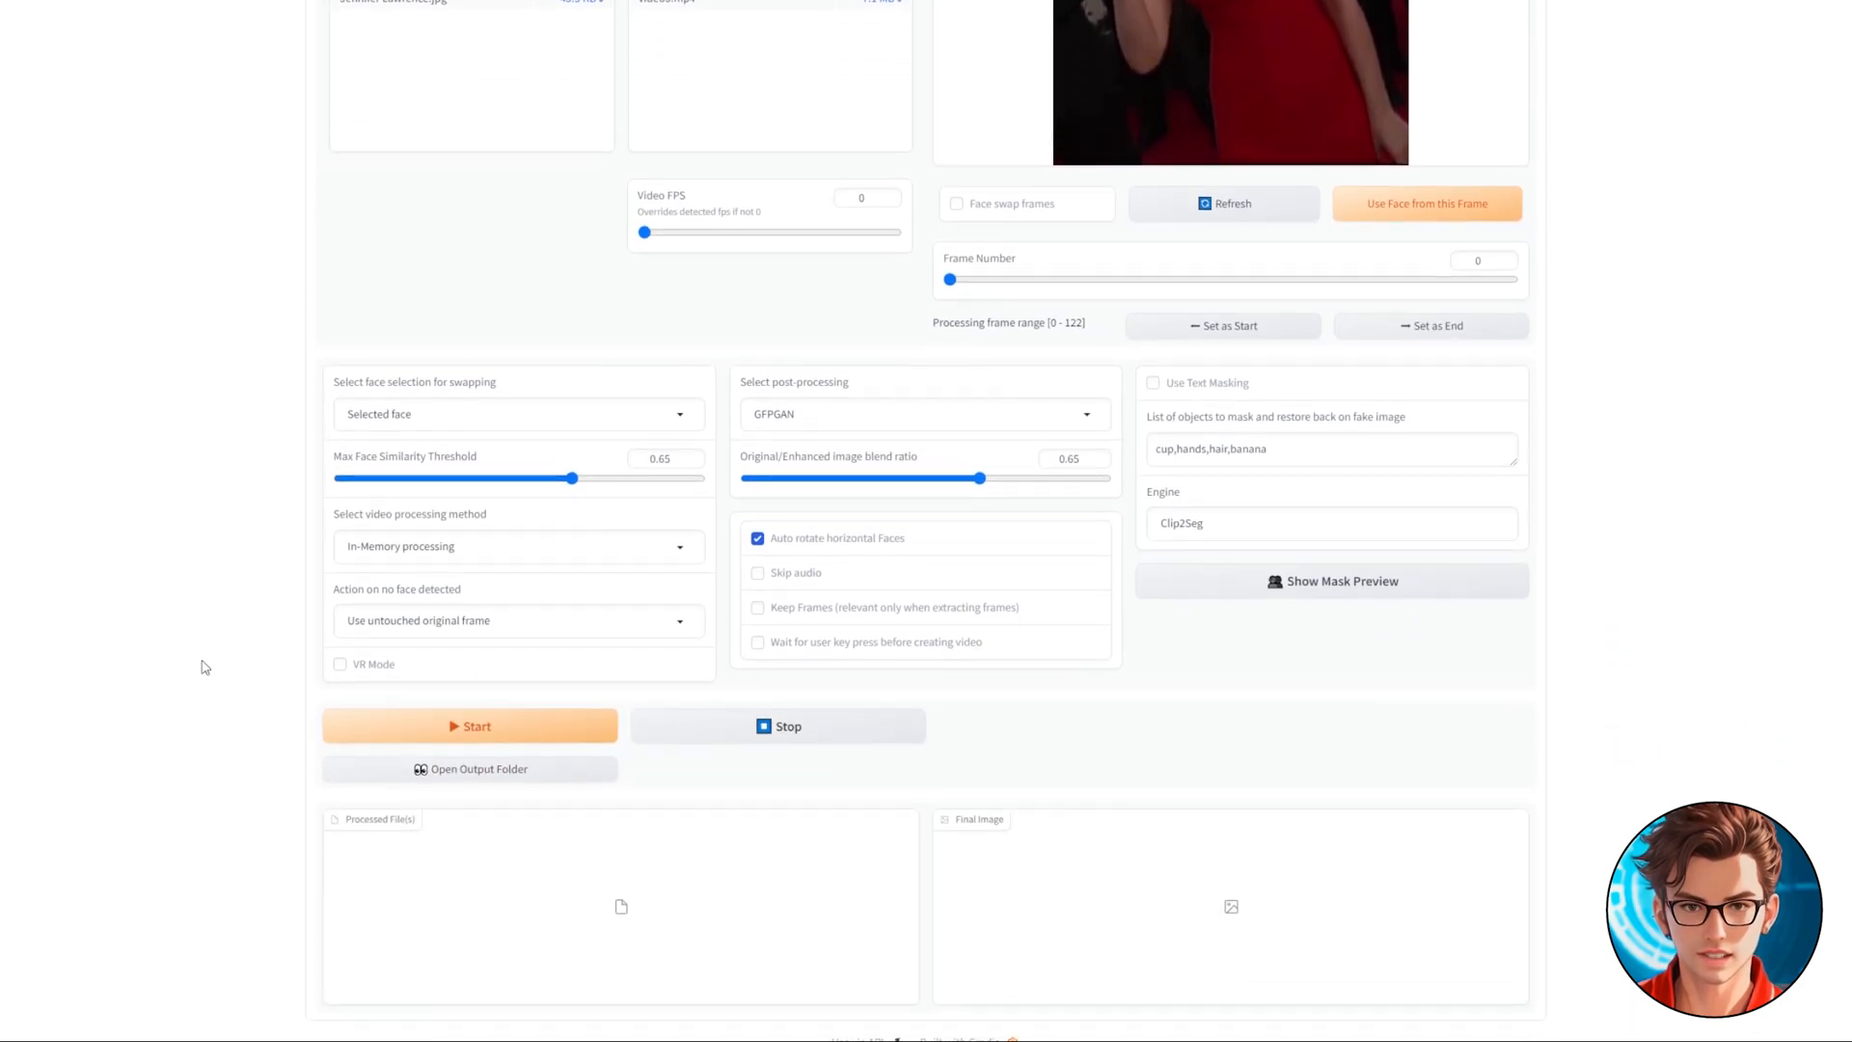
Step: Start the video face swap run, then clear all loaded faces and files
click(477, 726)
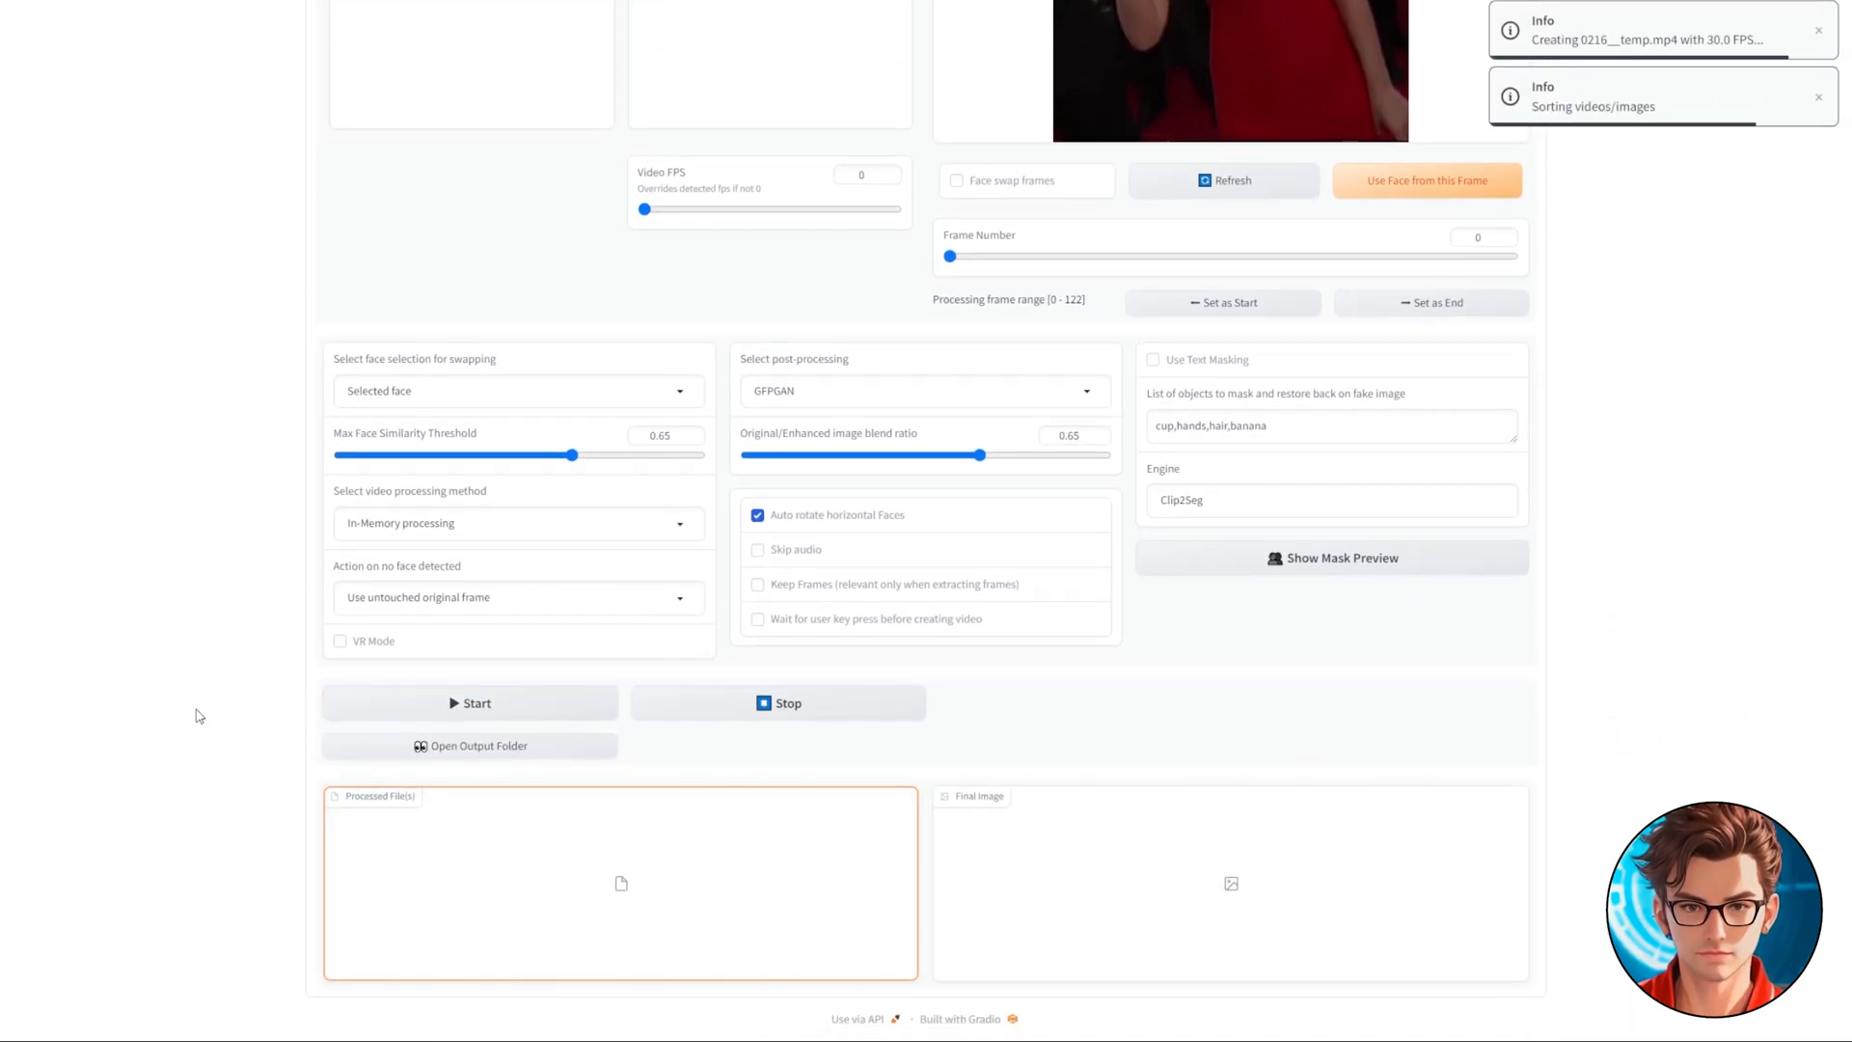
click(469, 702)
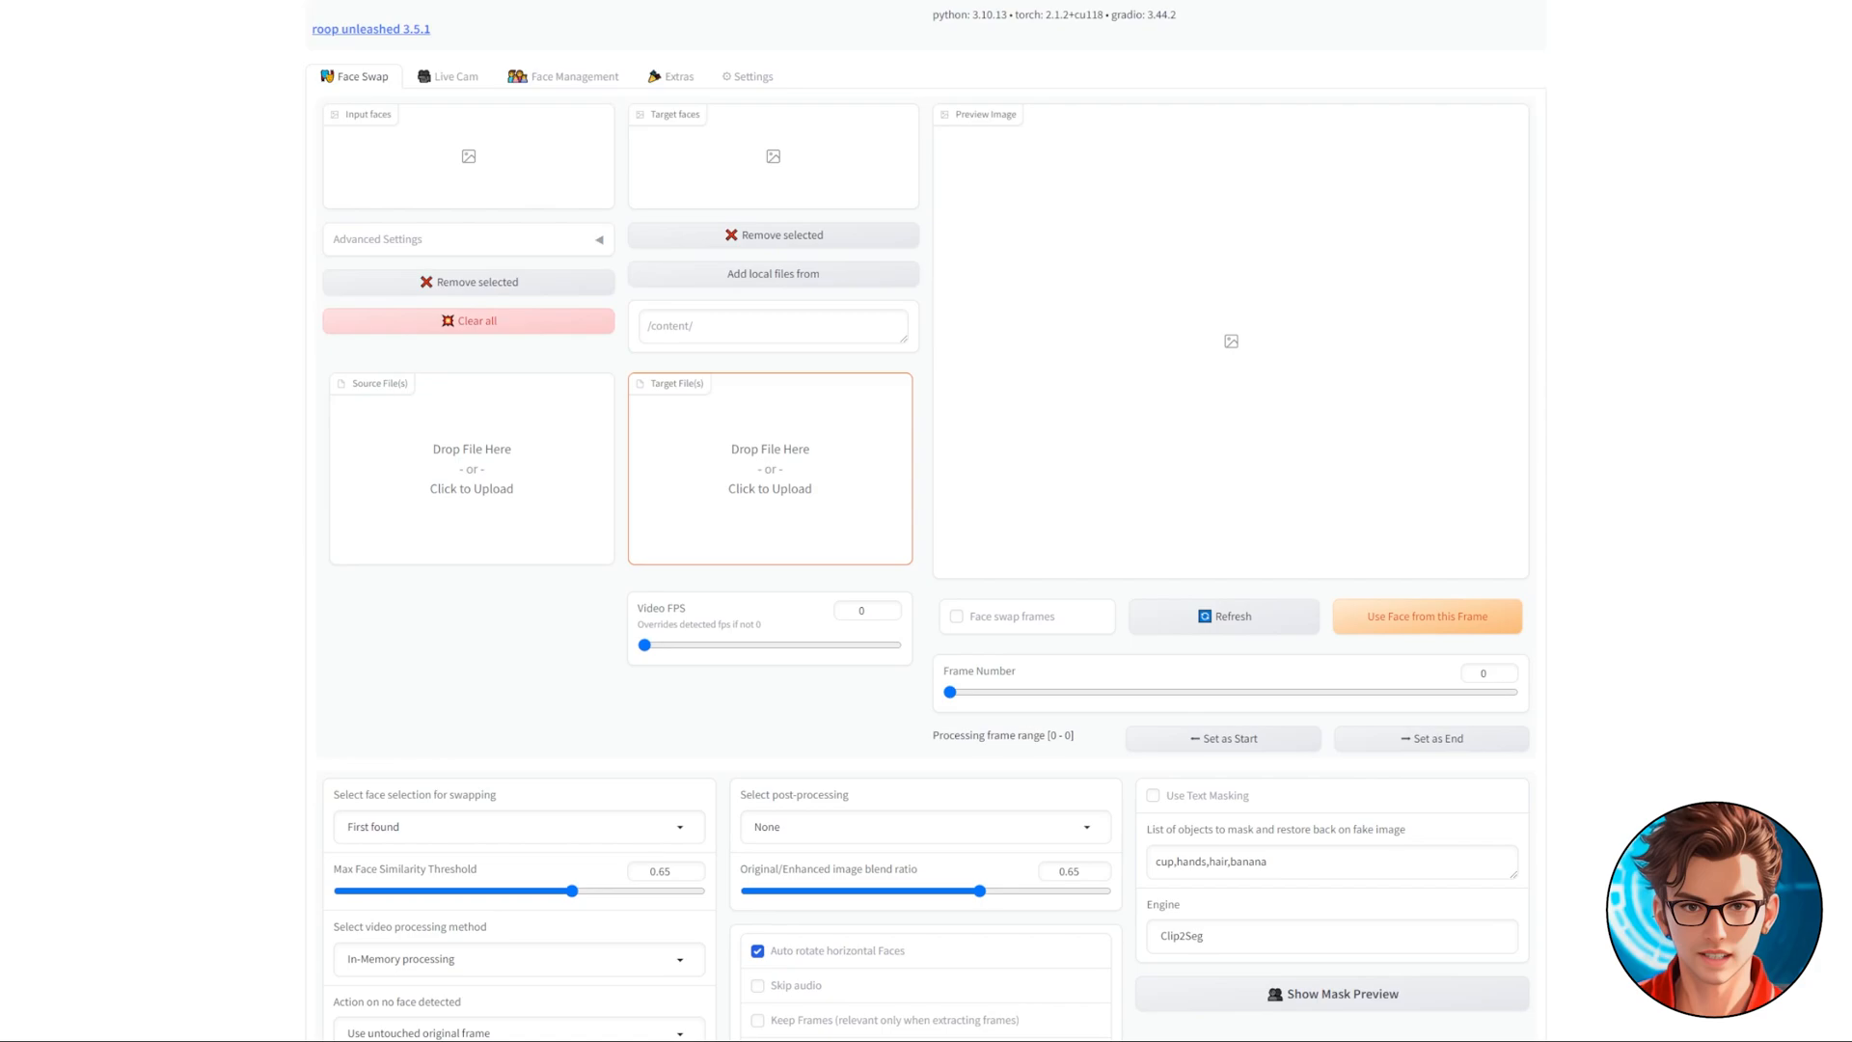
Step: Load margot_robbie_2128.webp as target and Emma-Watson.jpg as source, removing the extra detected face
click(770, 488)
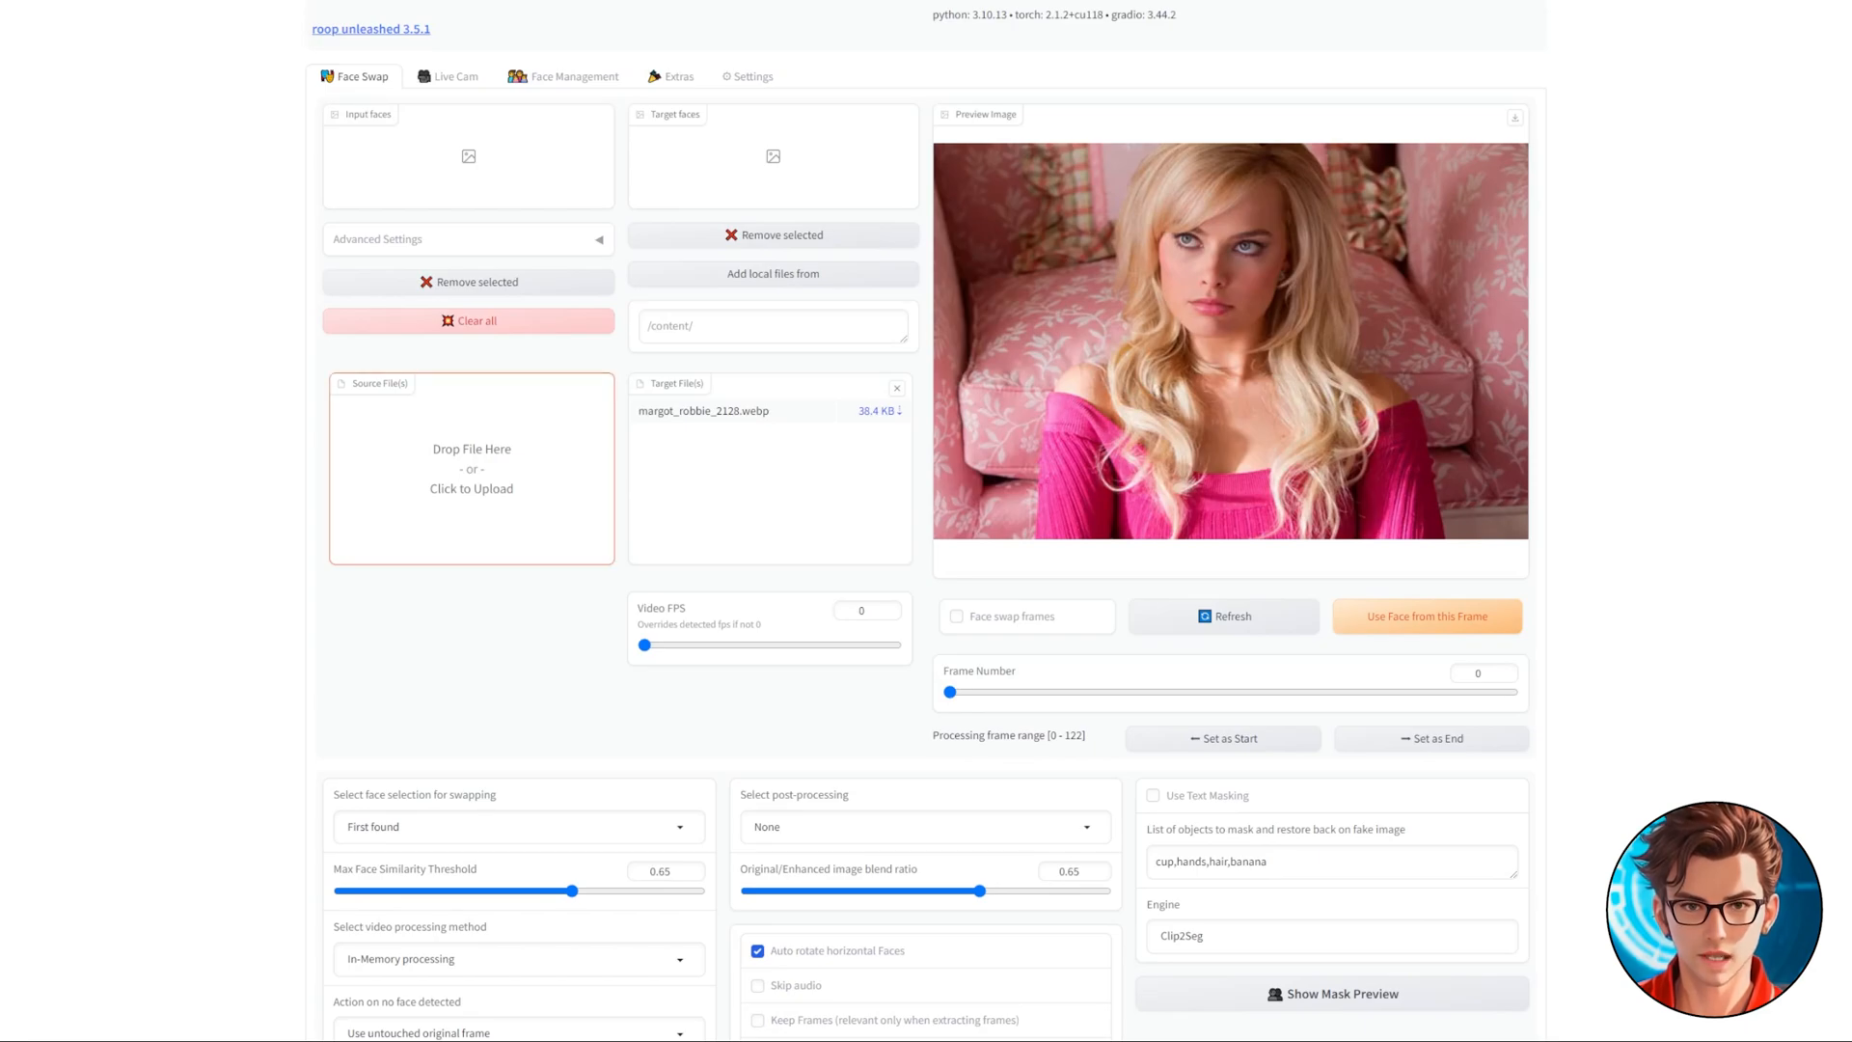
click(471, 489)
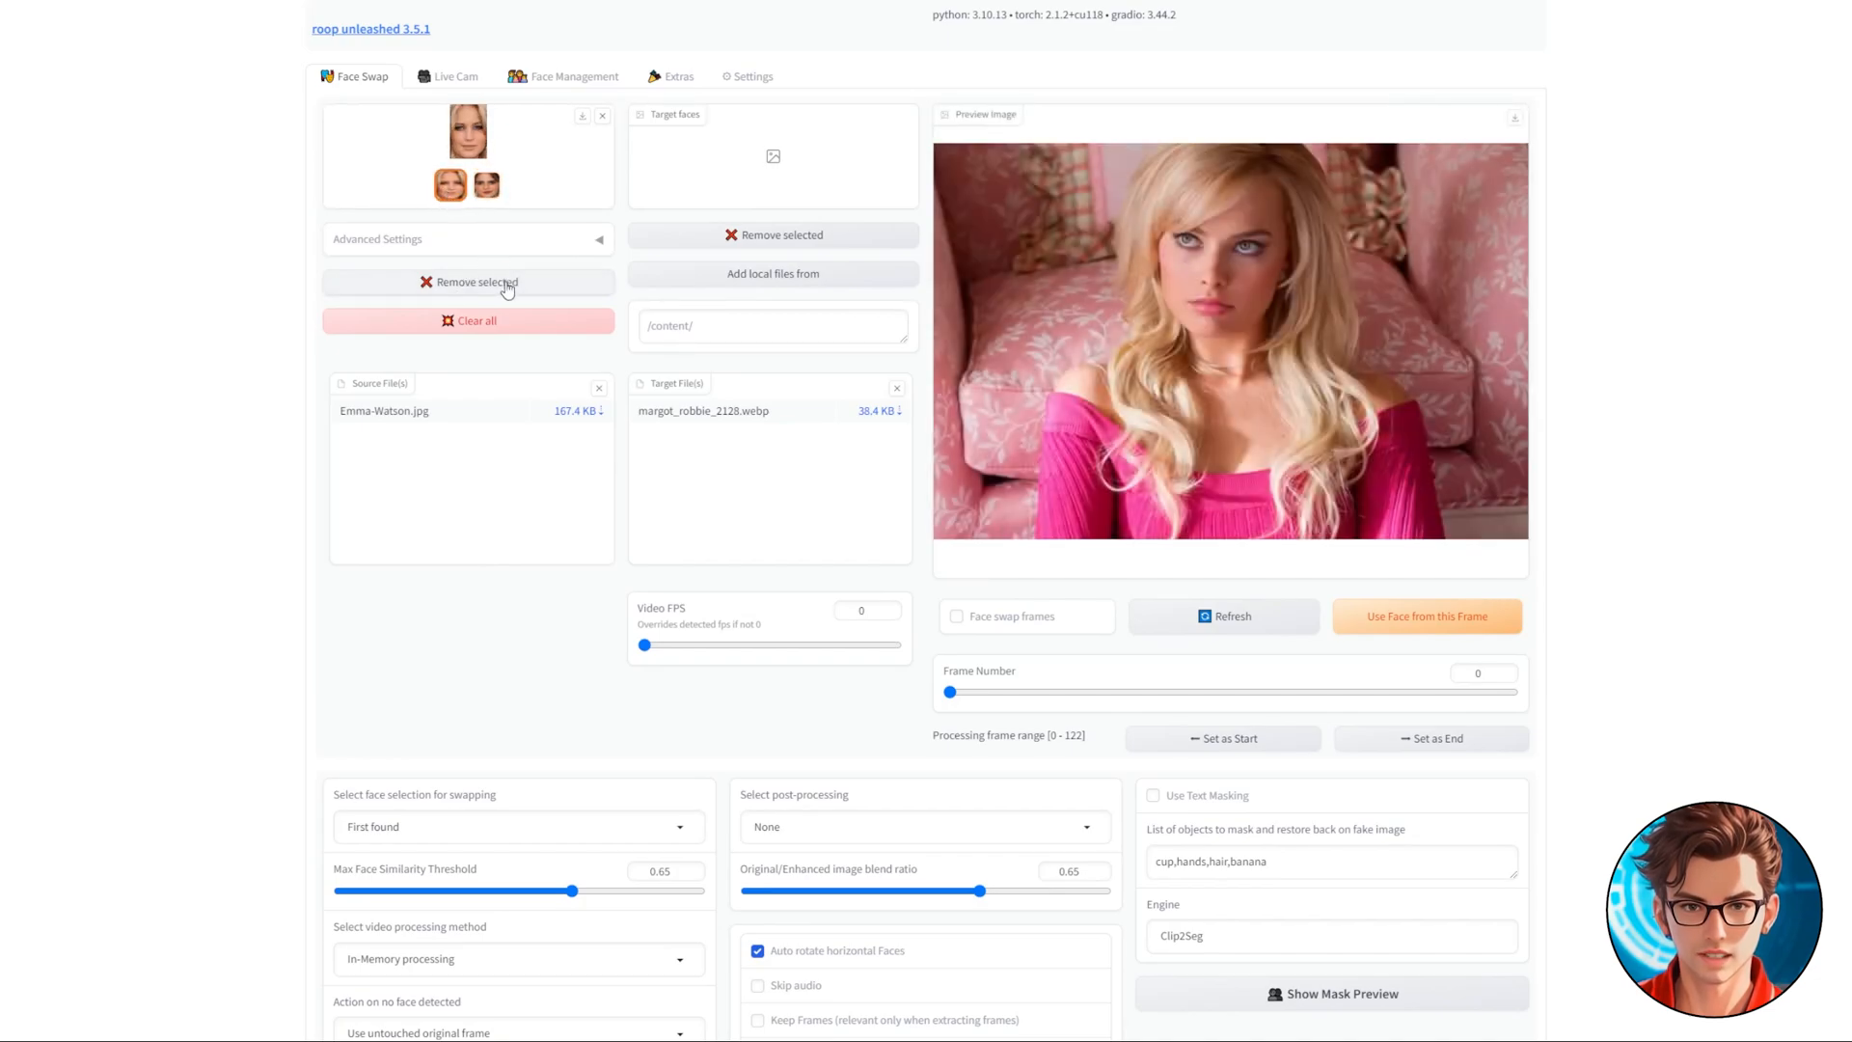
click(476, 281)
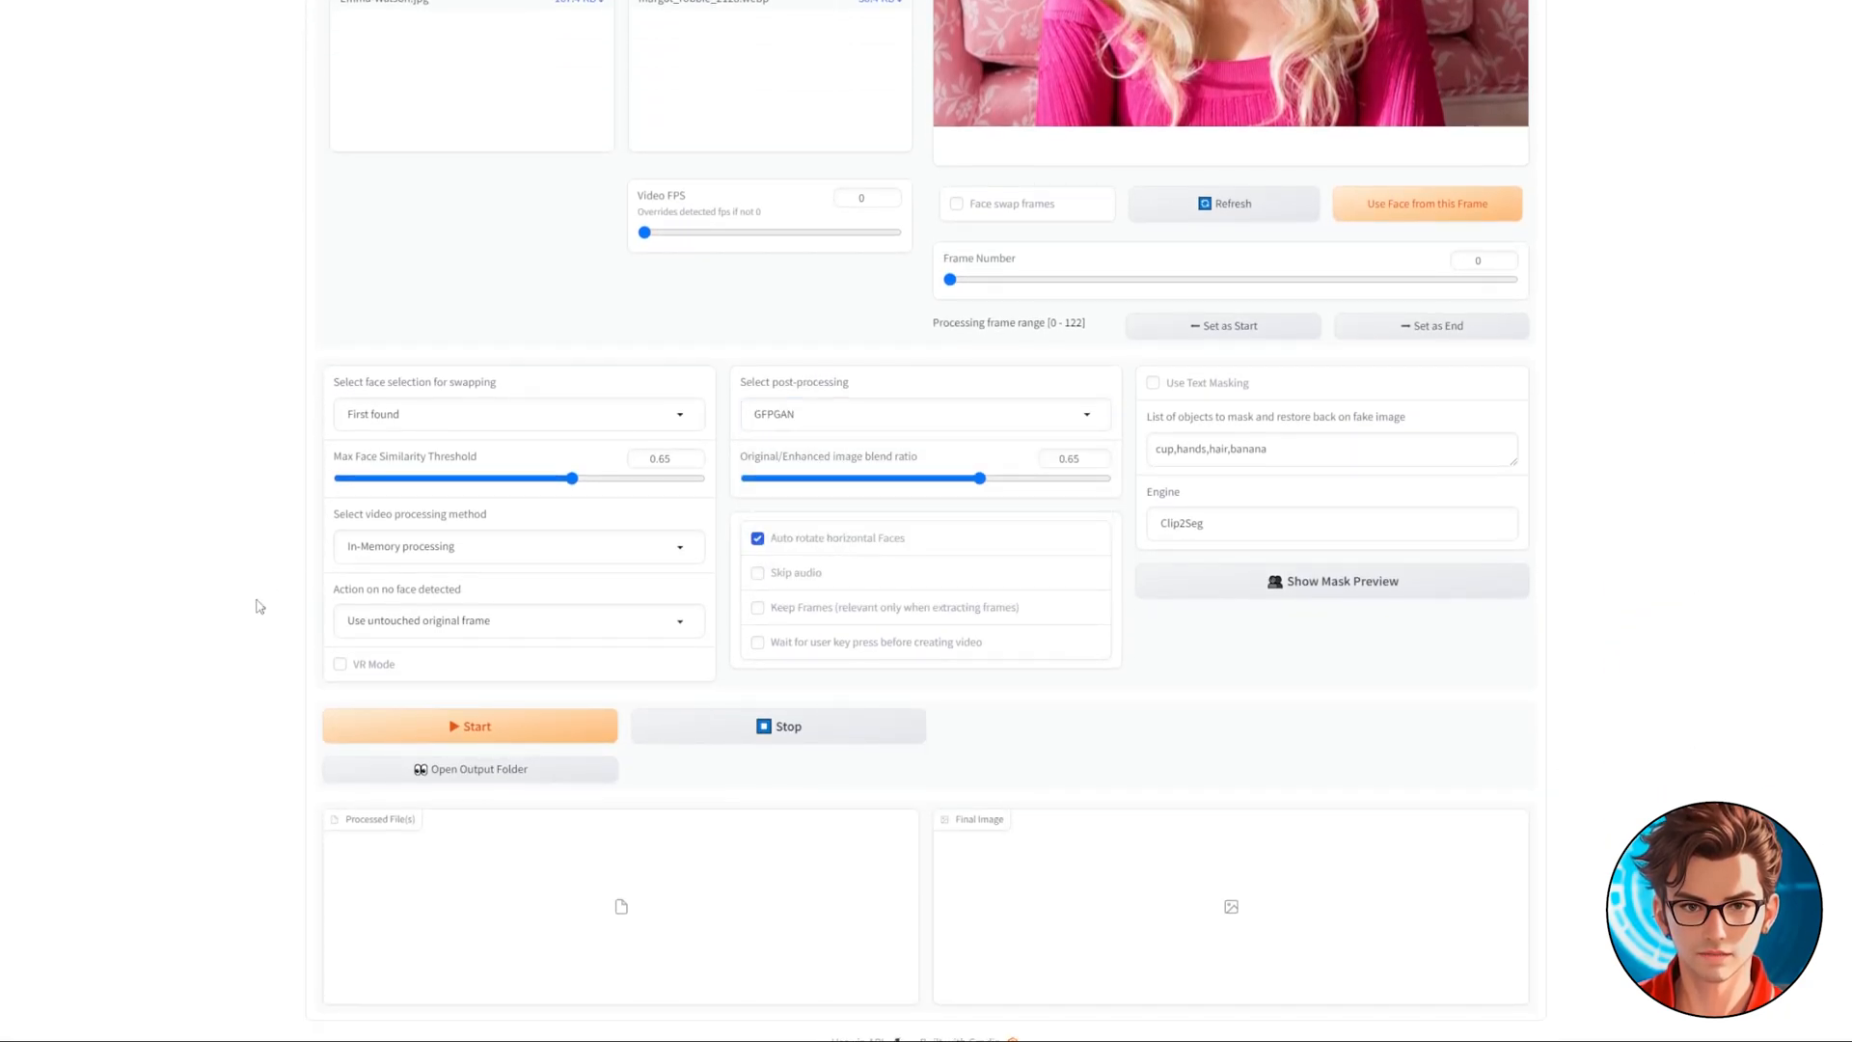
Step: Start the image face swap run, then clear all faces and files again
click(476, 726)
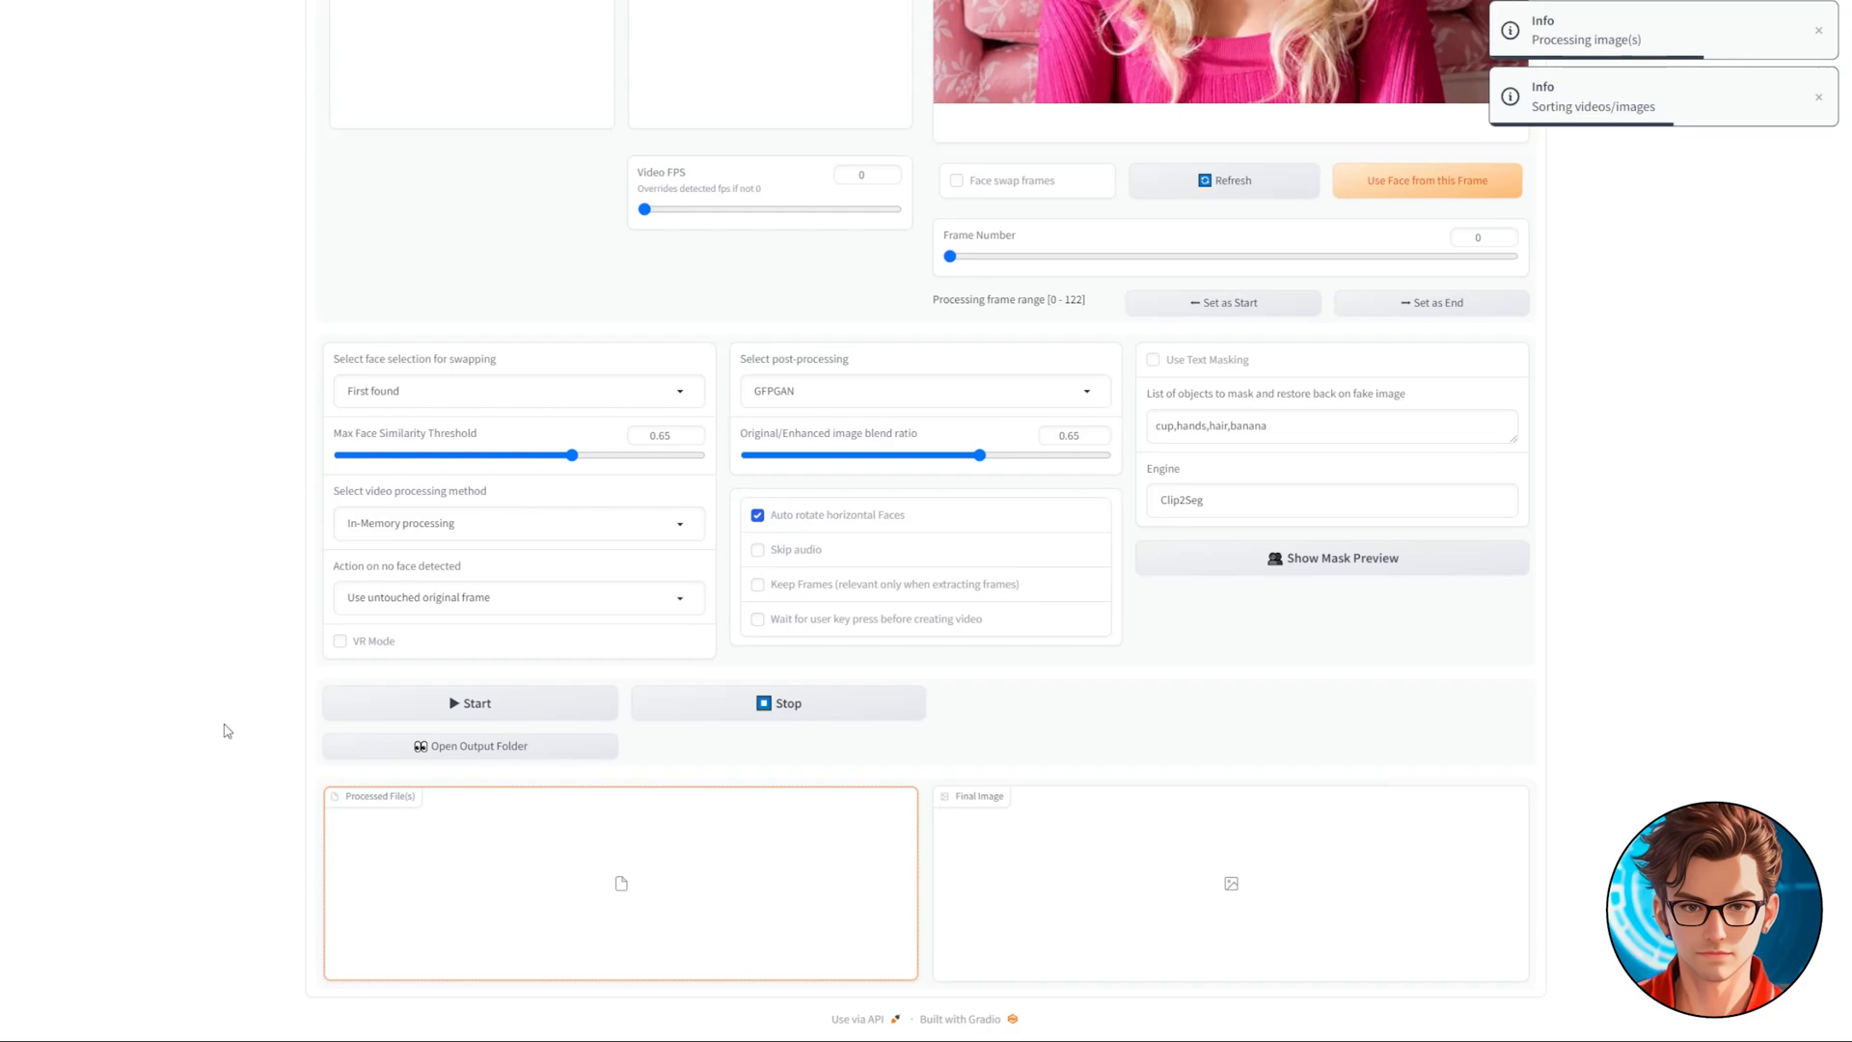
click(469, 702)
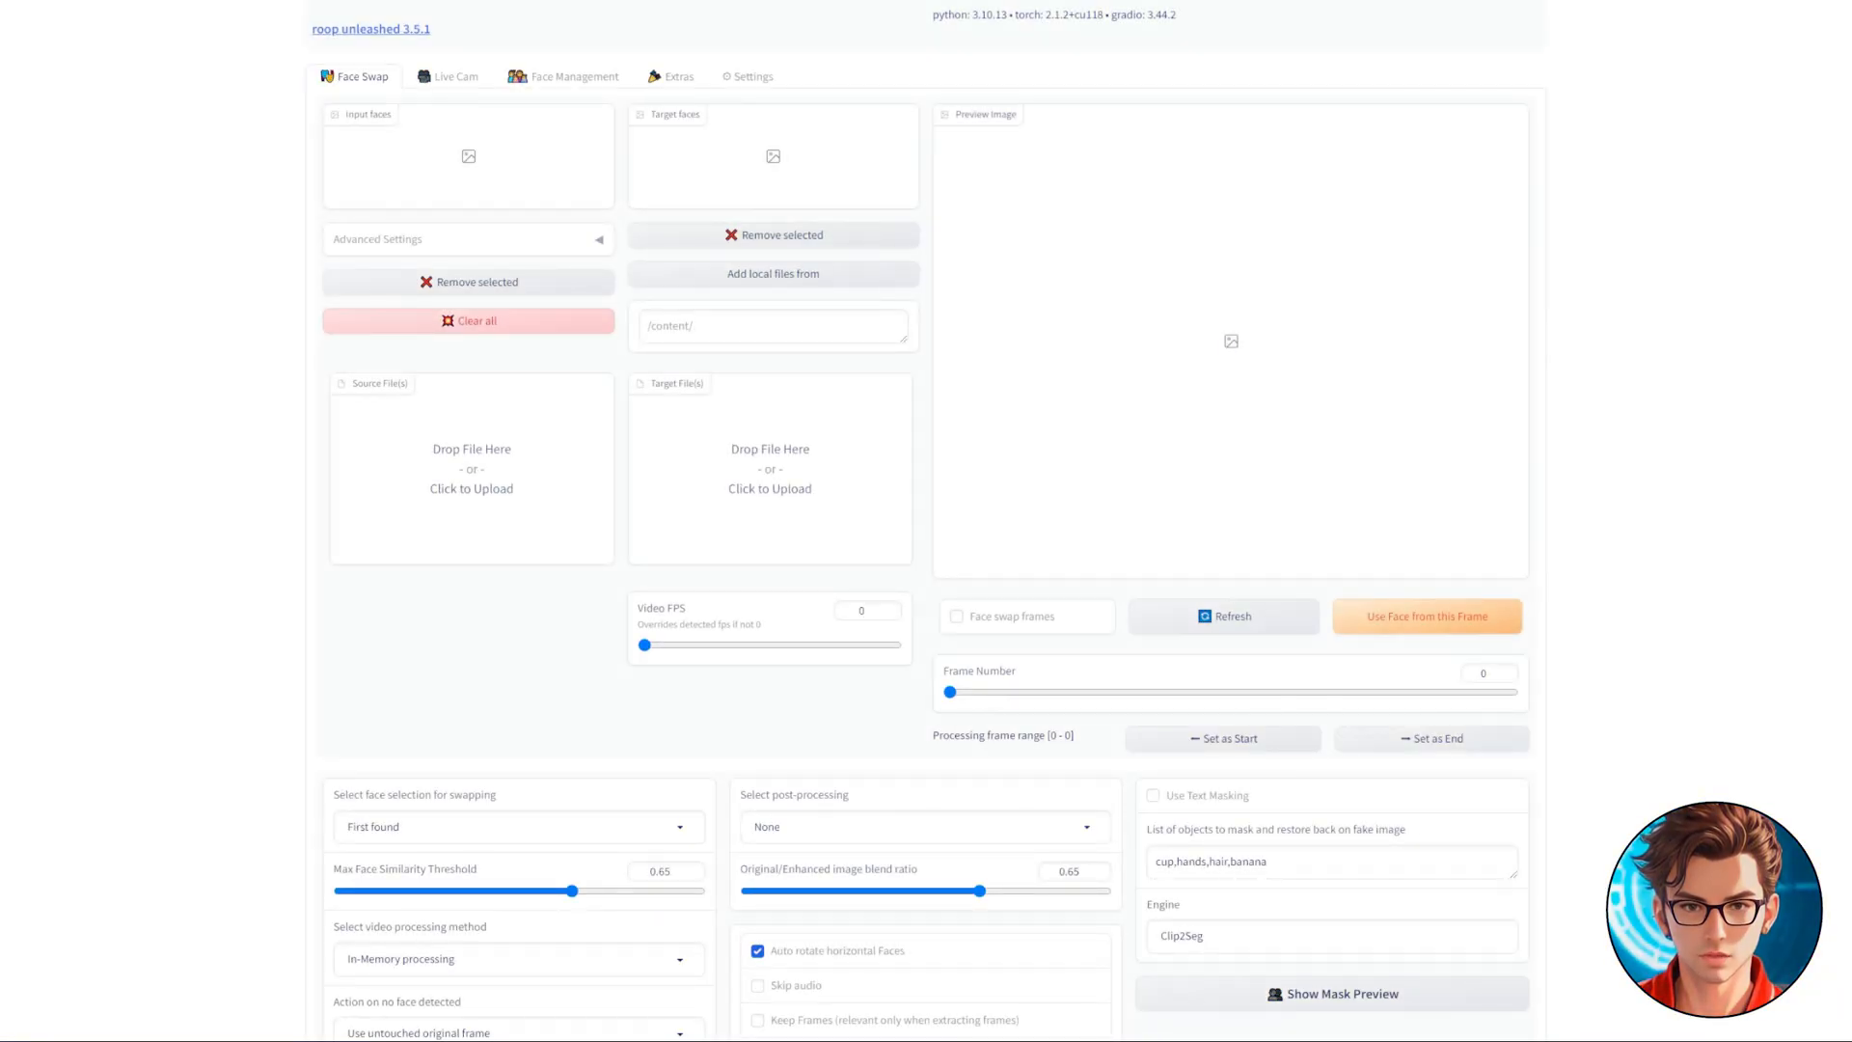
Step: In Face Management, preview the extracted Jennifer Lawrence faces and create faceset.fsz from them
click(575, 75)
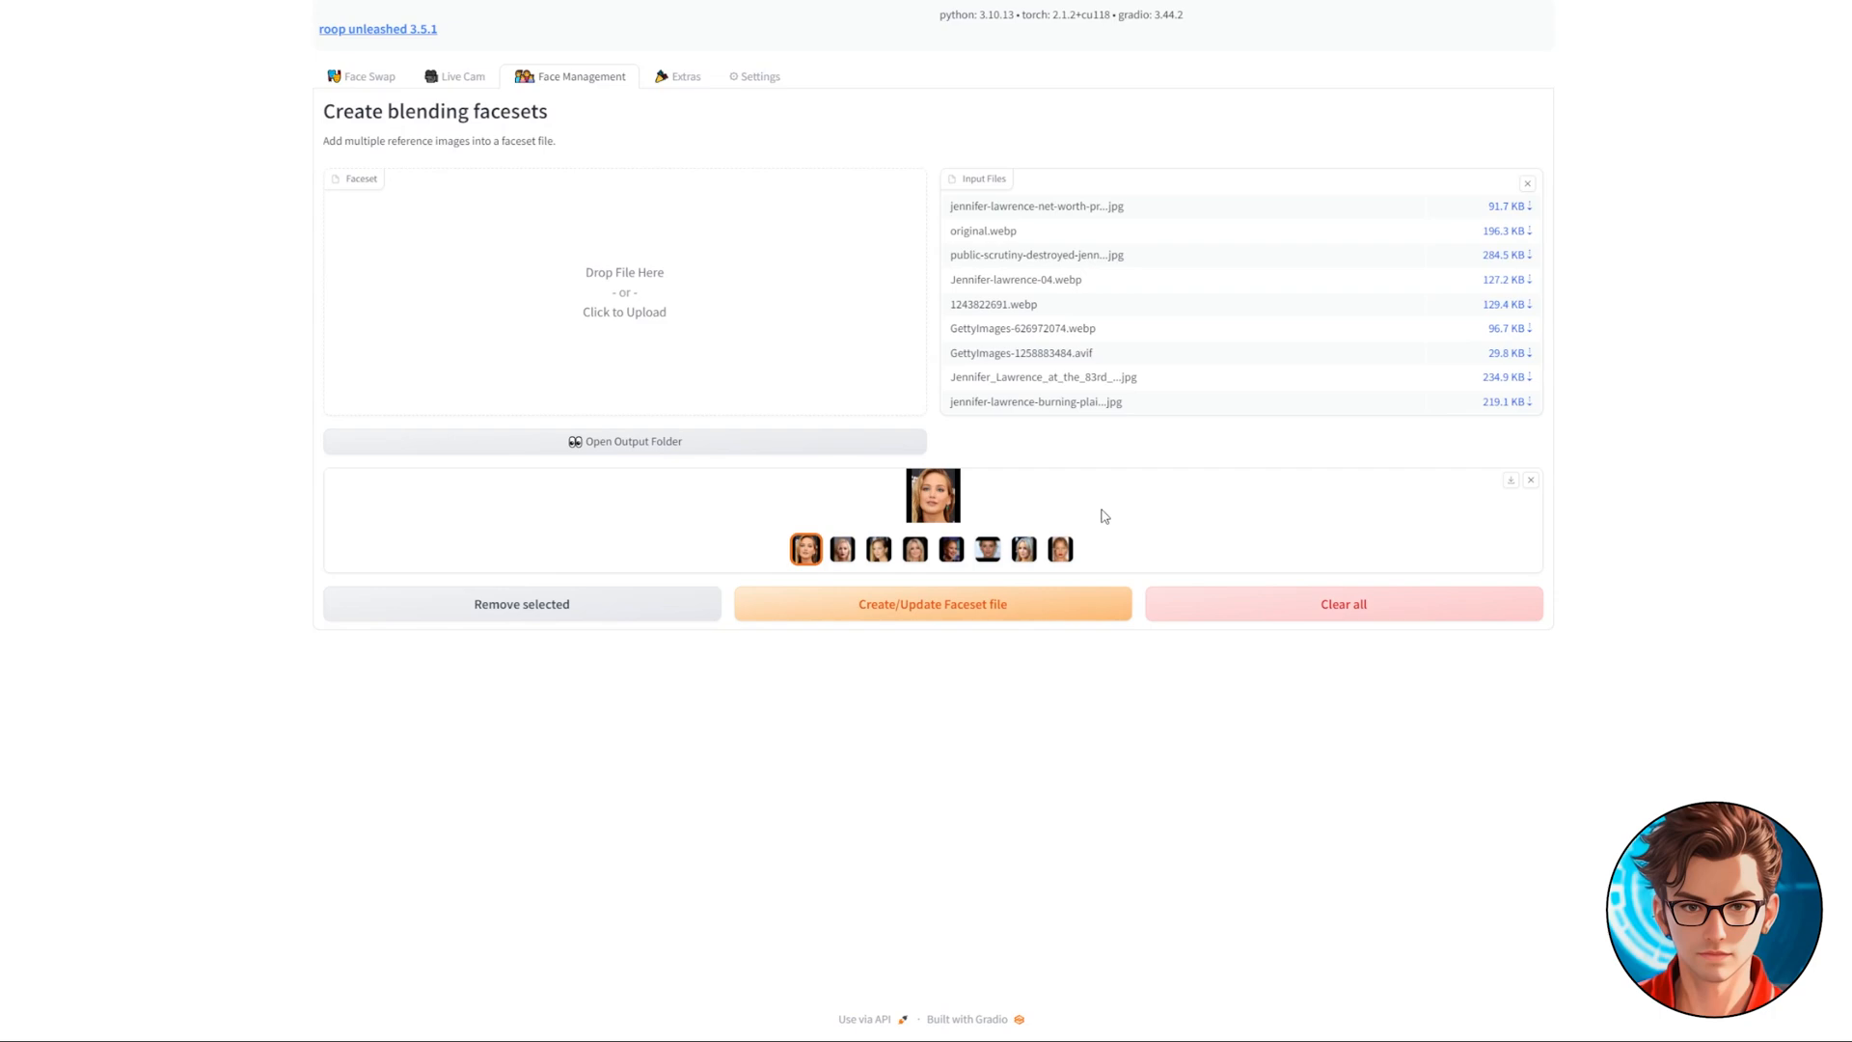
click(880, 548)
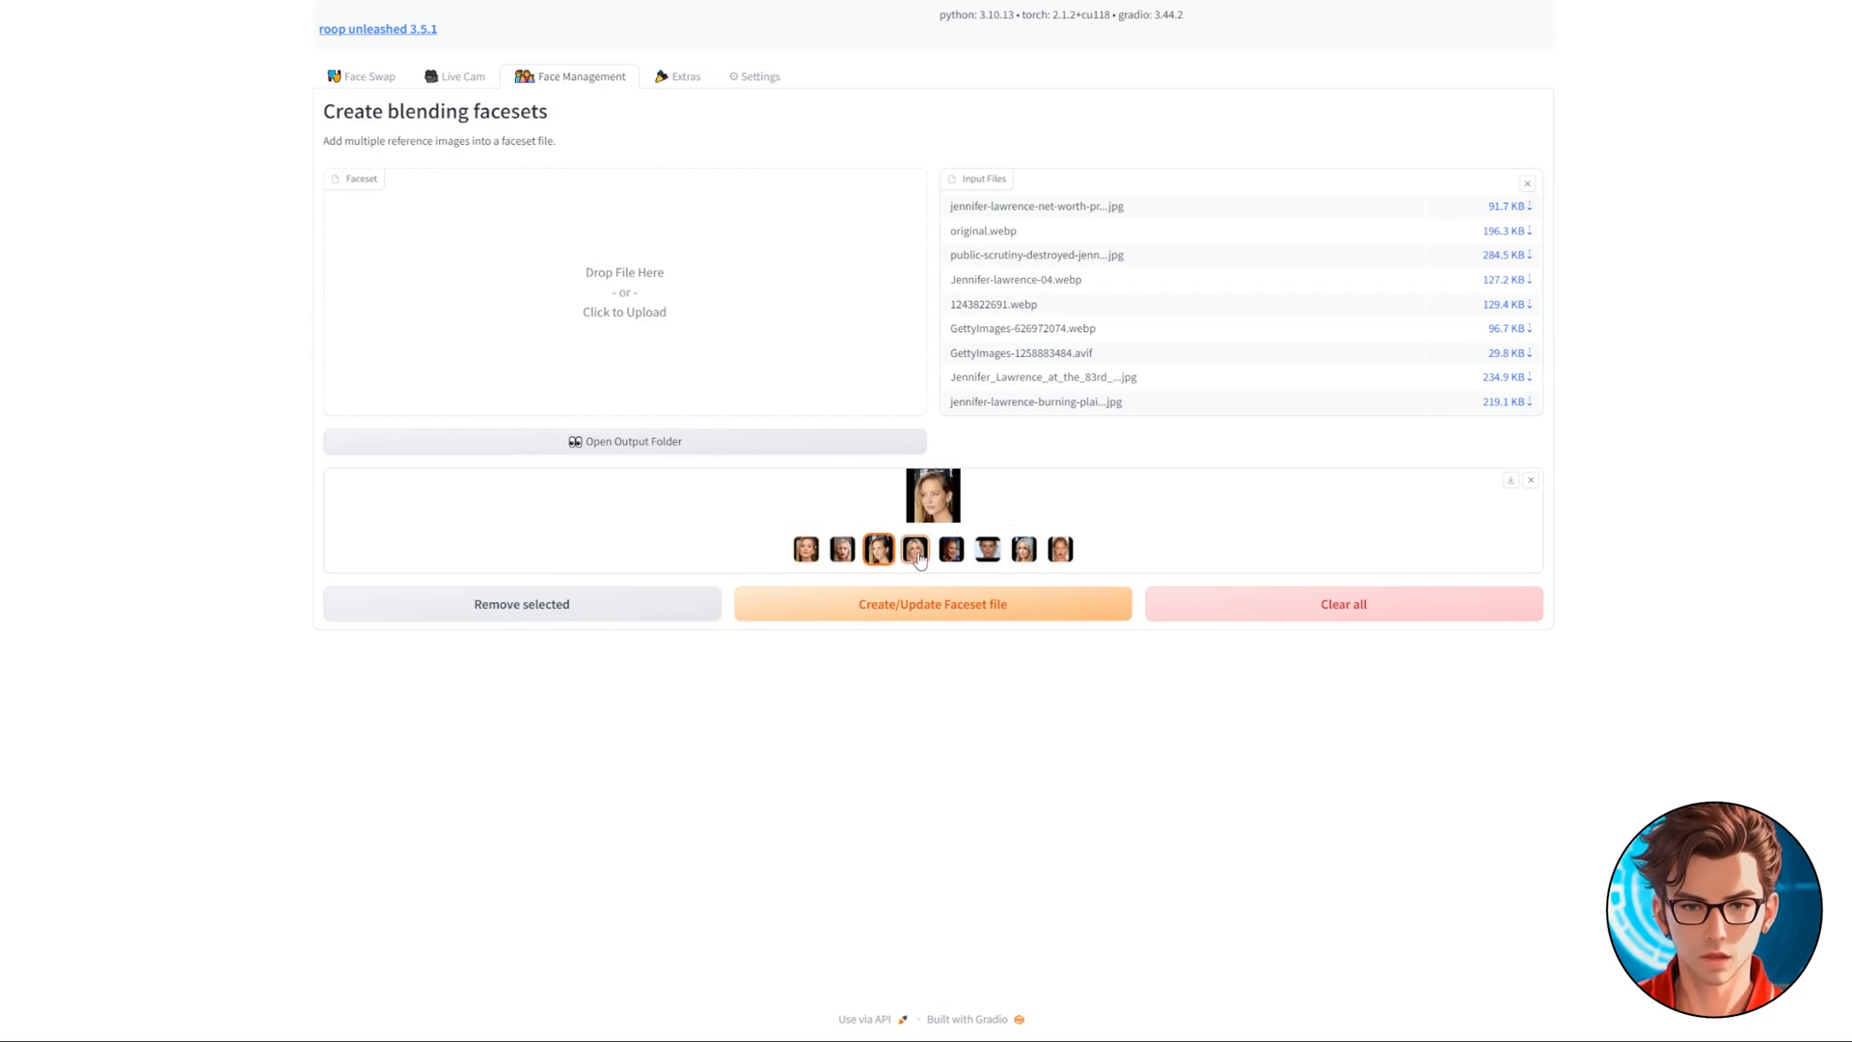
click(986, 550)
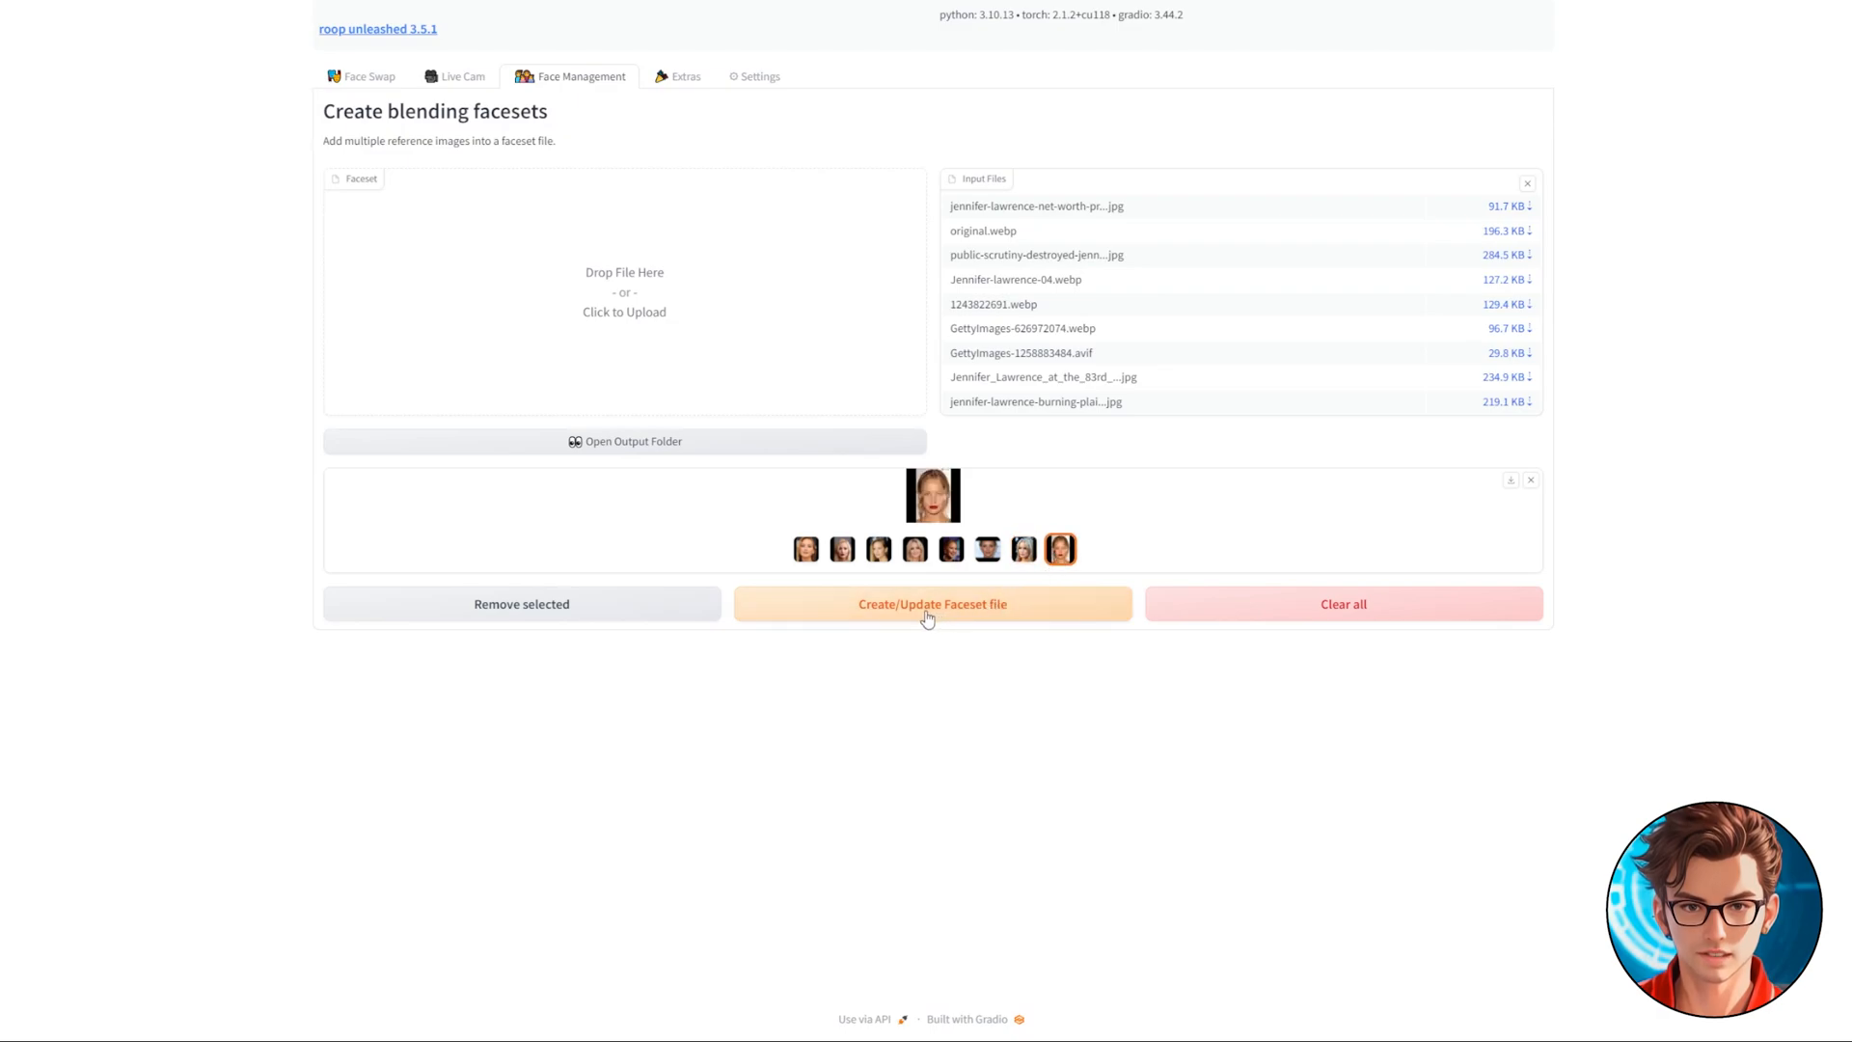
click(931, 604)
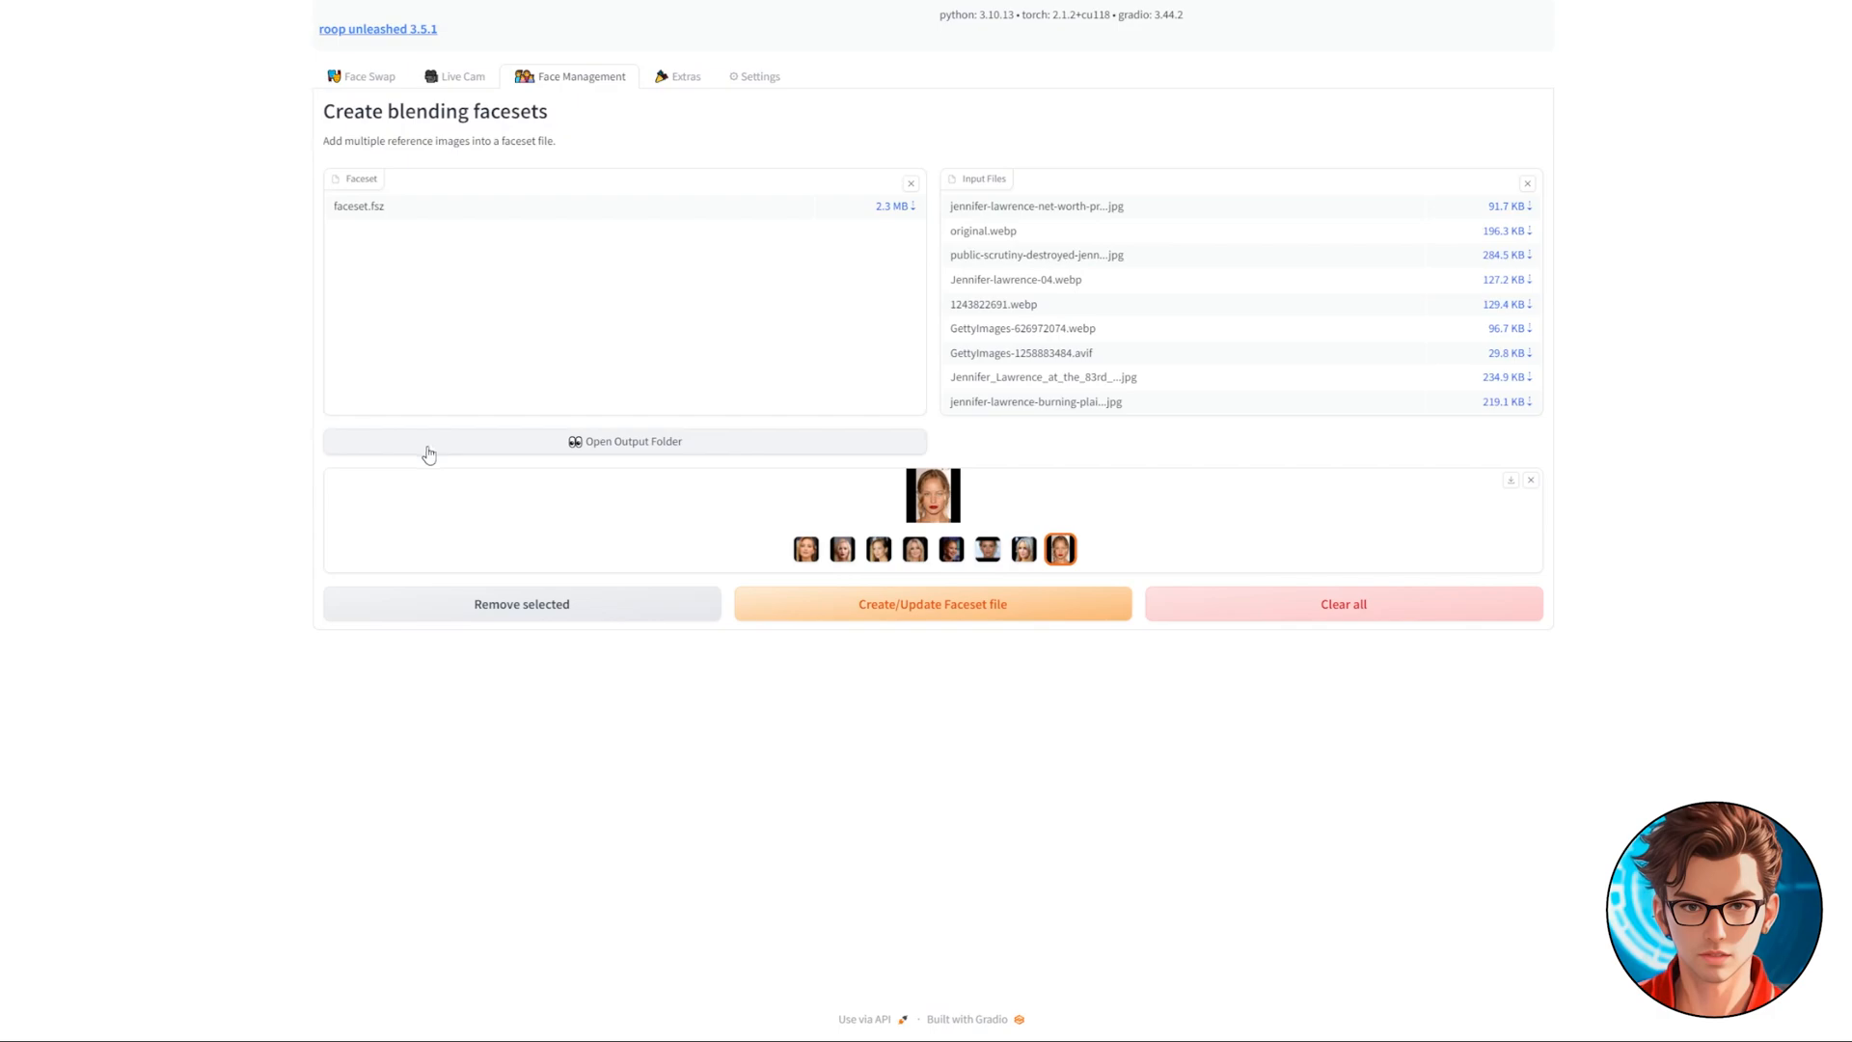
click(361, 75)
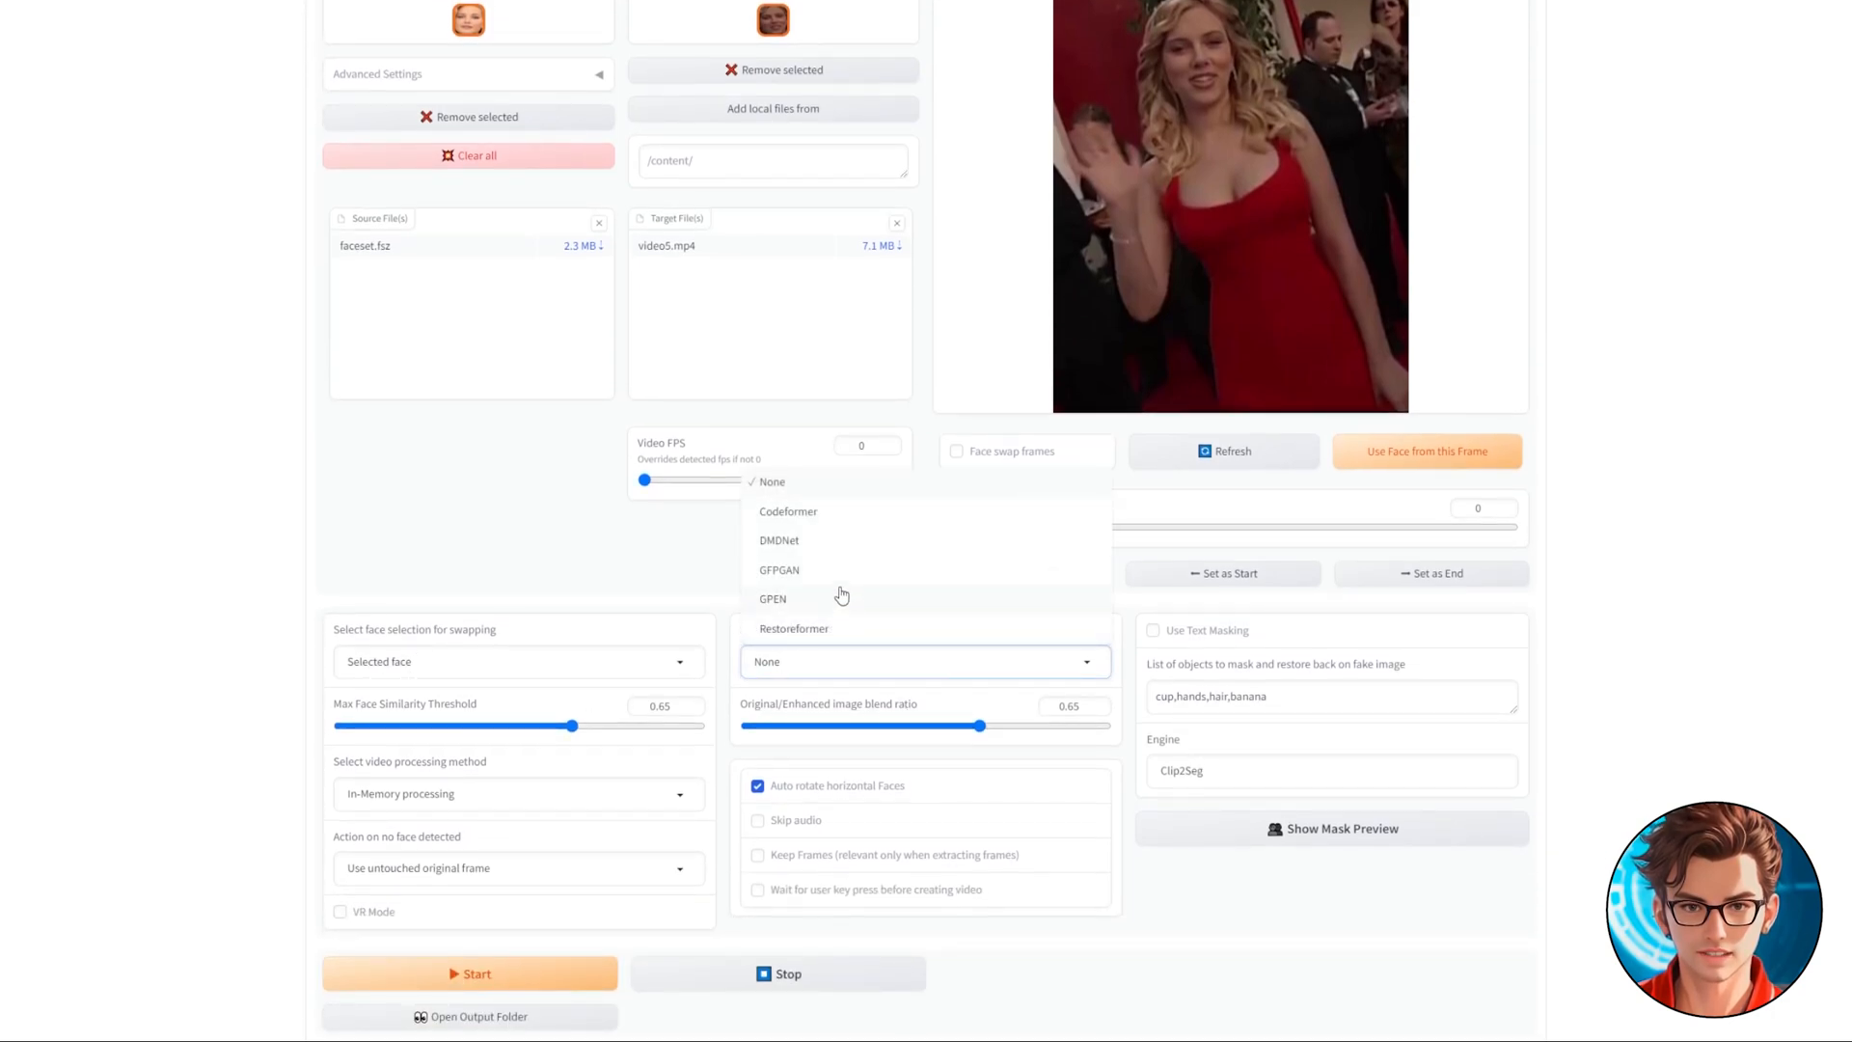
Step: Set GFPGAN post-processing and start the faceset swap on video5.mp4
click(778, 570)
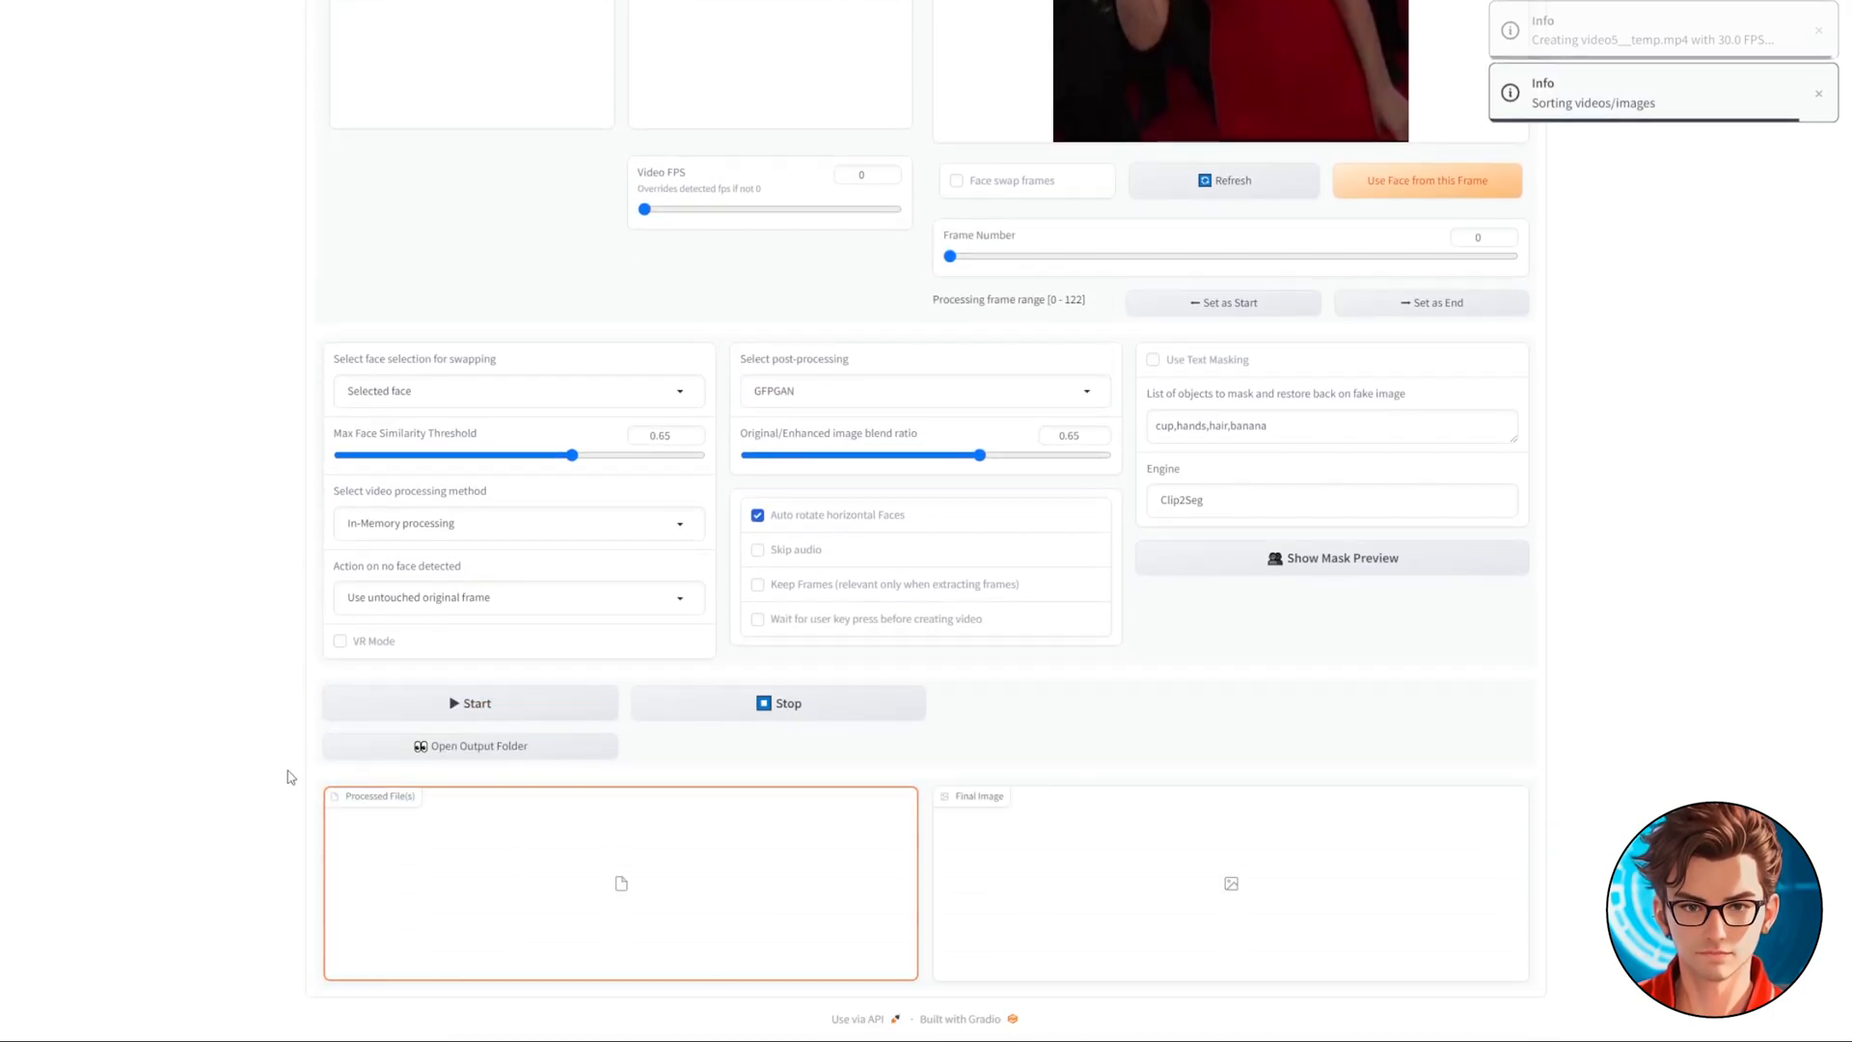
click(477, 702)
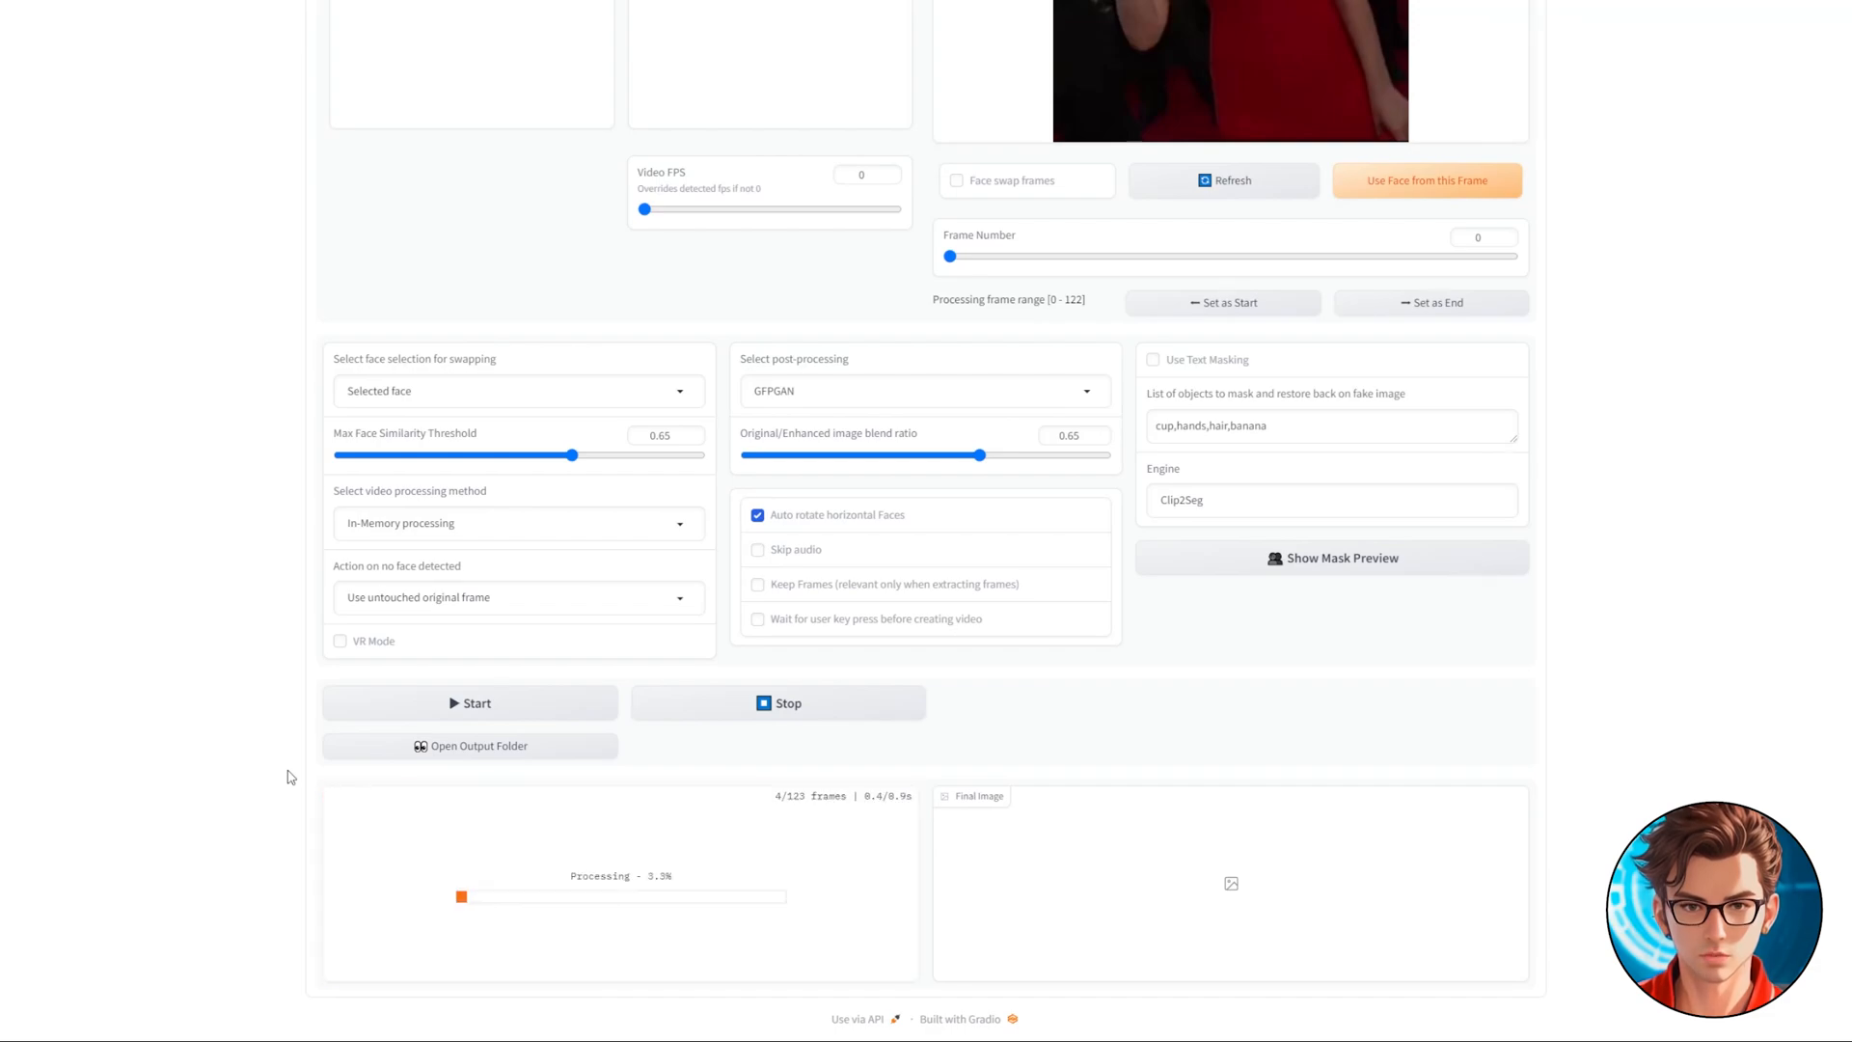